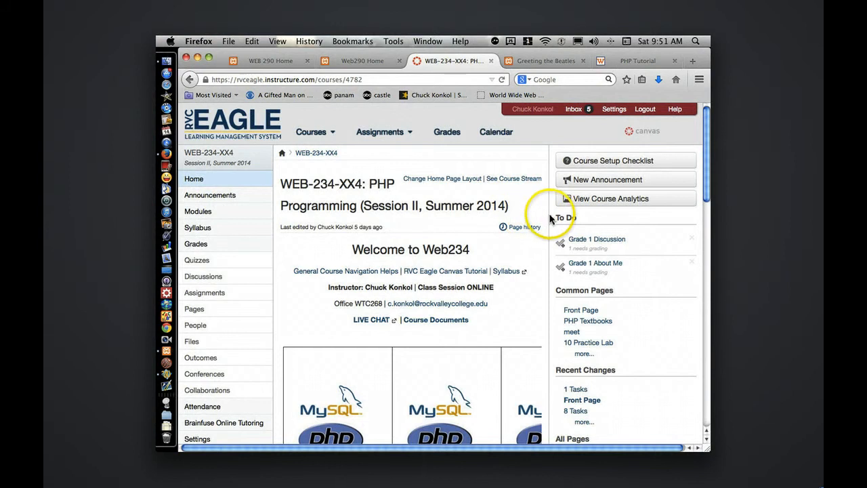
# Go to the course Modules page and scroll to the Week 2 PHP Variables and Operators items
pyautogui.scroll(-3)
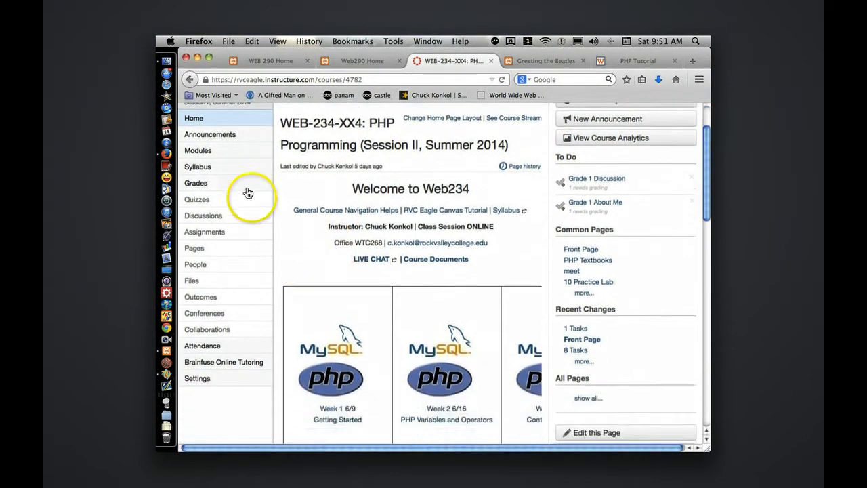
pyautogui.click(198, 150)
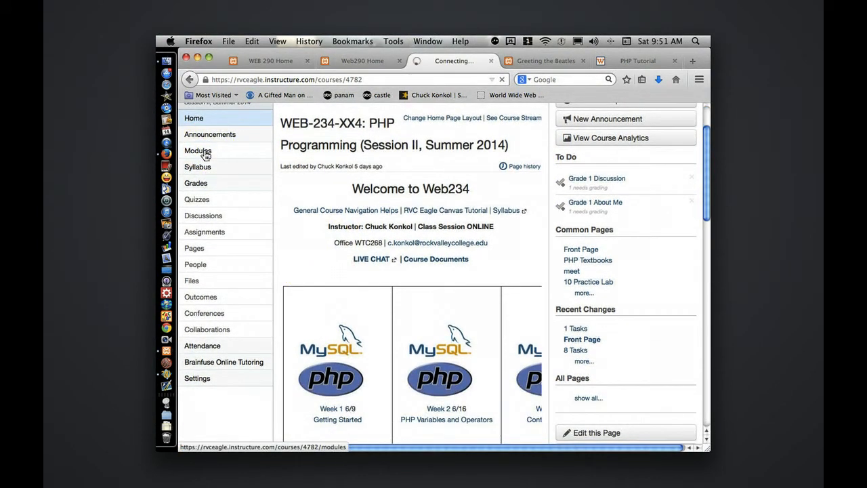
pyautogui.click(198, 150)
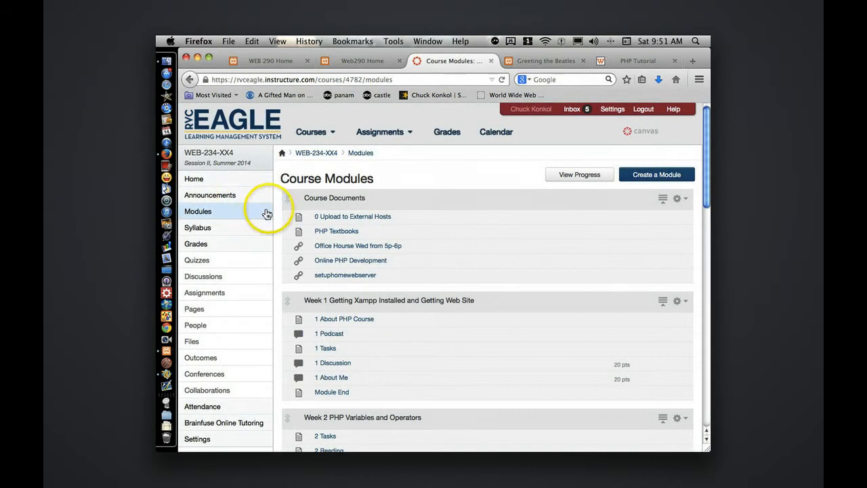
pyautogui.scroll(-3)
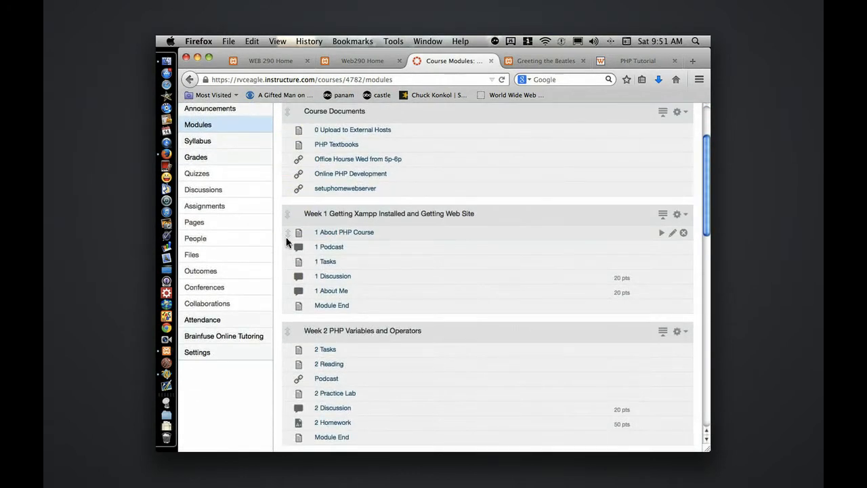
pyautogui.scroll(-3)
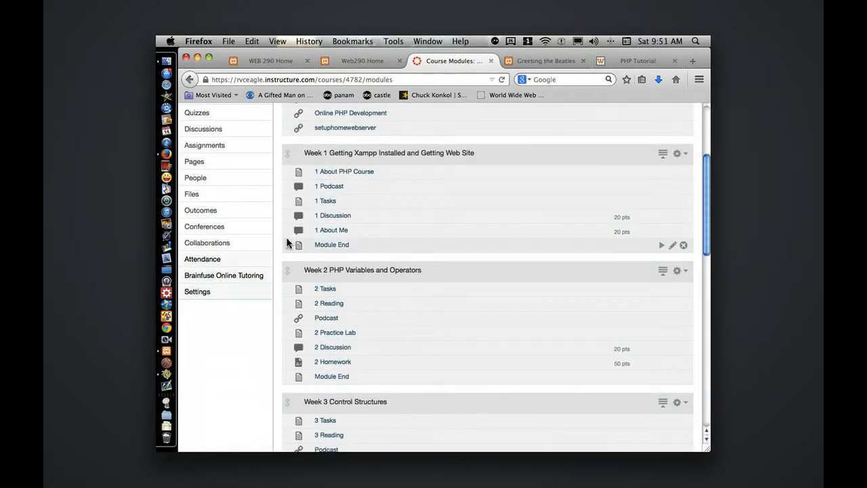
pyautogui.scroll(-3)
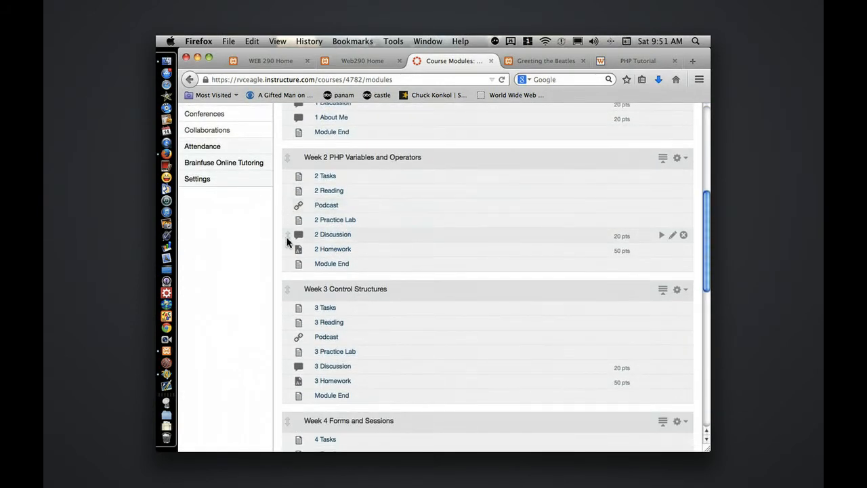
pyautogui.moveTo(326, 204)
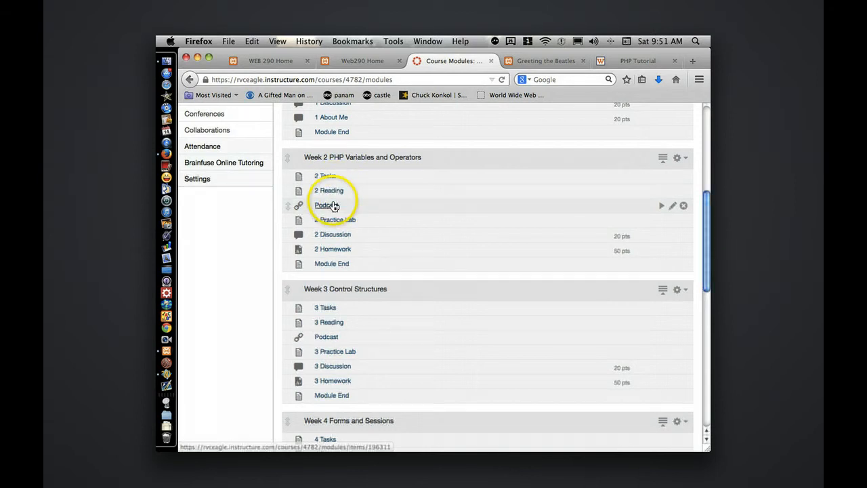
pyautogui.moveTo(383, 237)
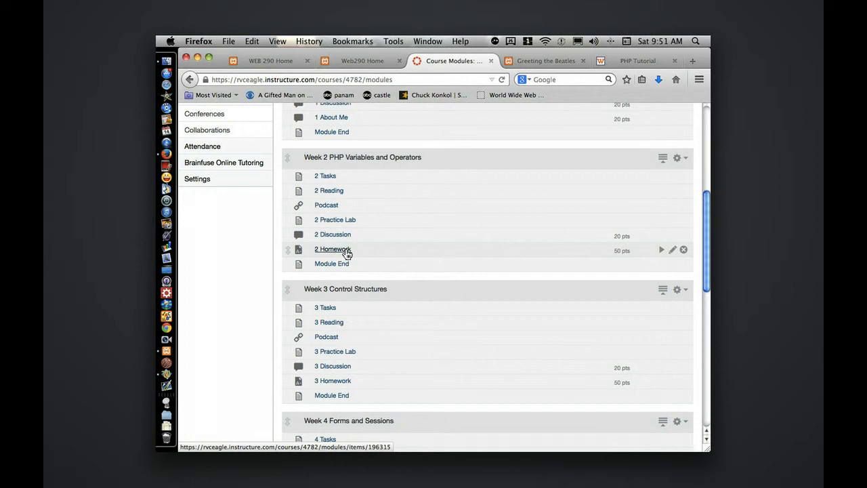
pyautogui.moveTo(375, 215)
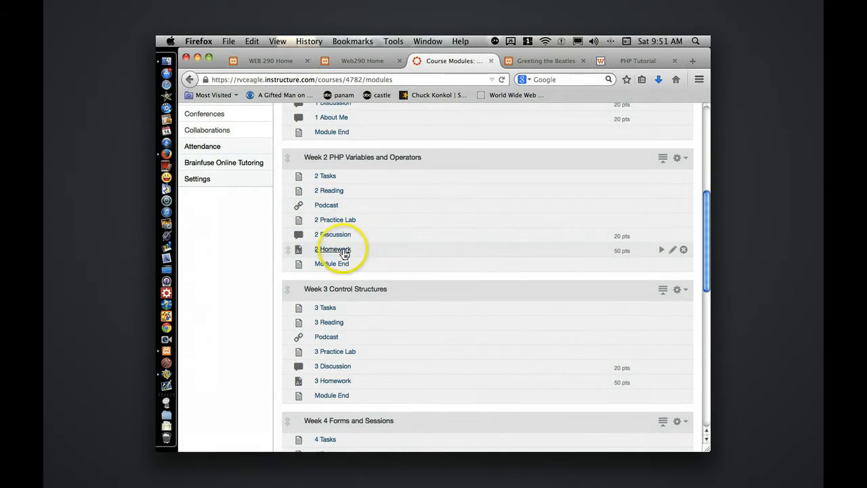
pyautogui.moveTo(342, 190)
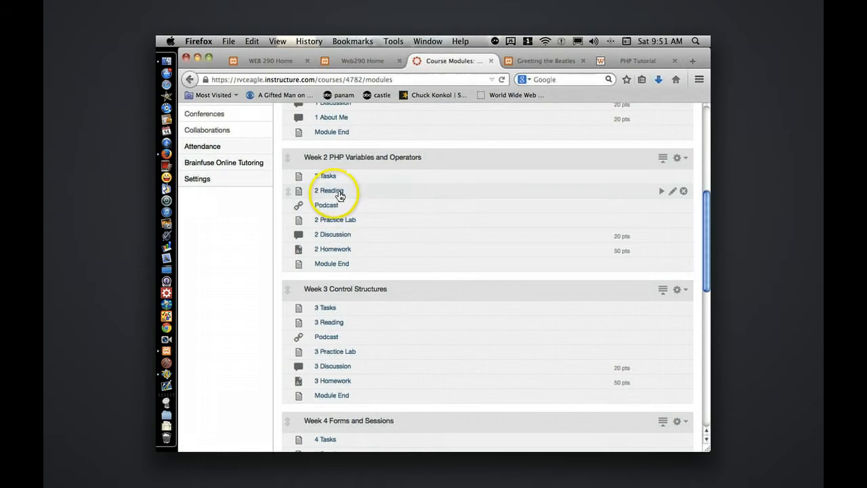
pyautogui.moveTo(351, 220)
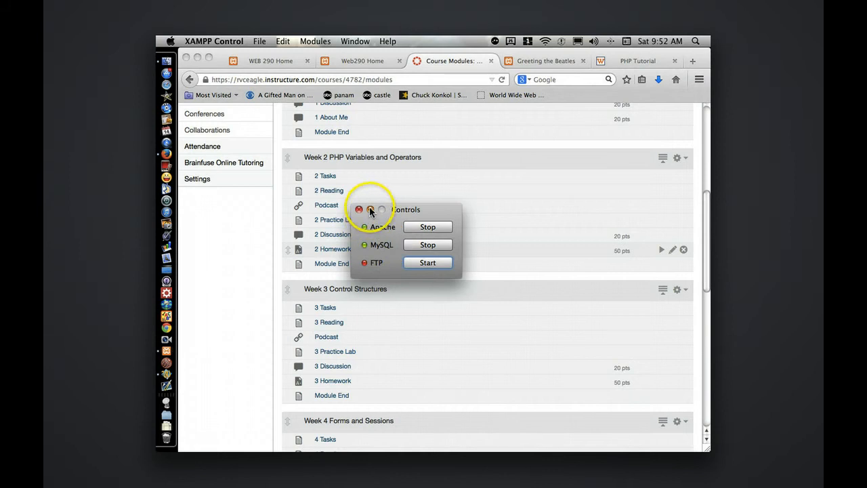
# Close XAMPP Control and browse Applications > XAMPP > htdocs in Finder
pyautogui.click(359, 209)
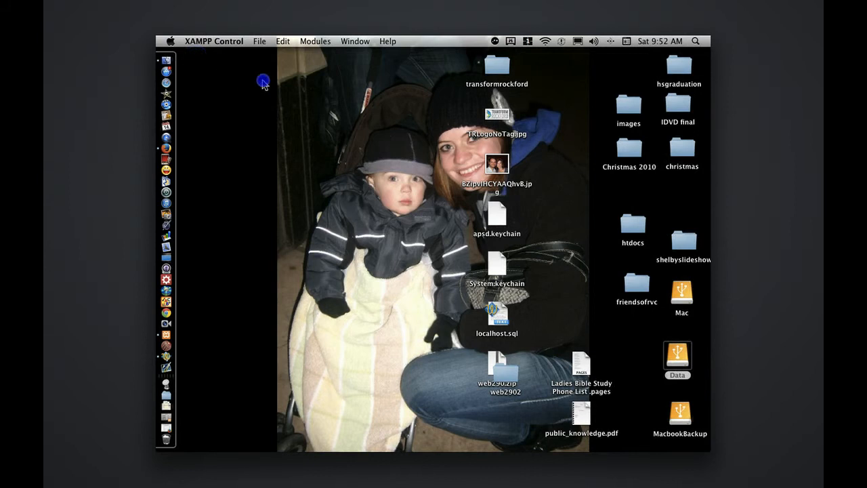
pyautogui.click(298, 41)
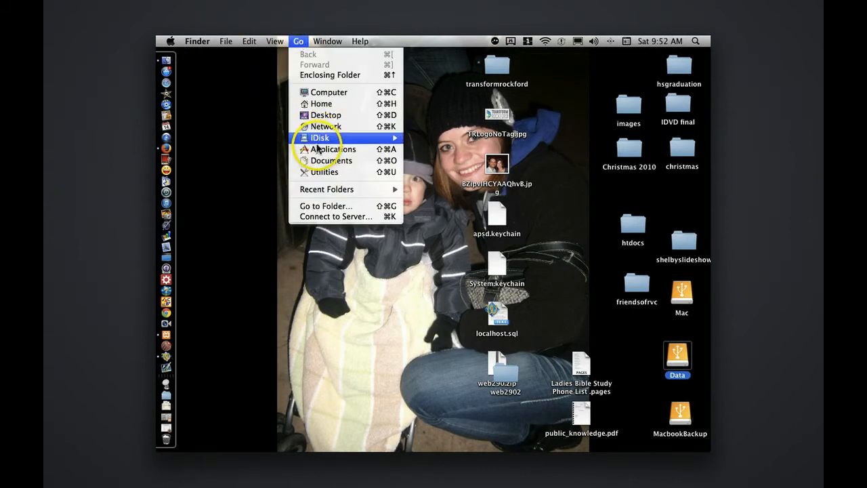
pyautogui.click(332, 149)
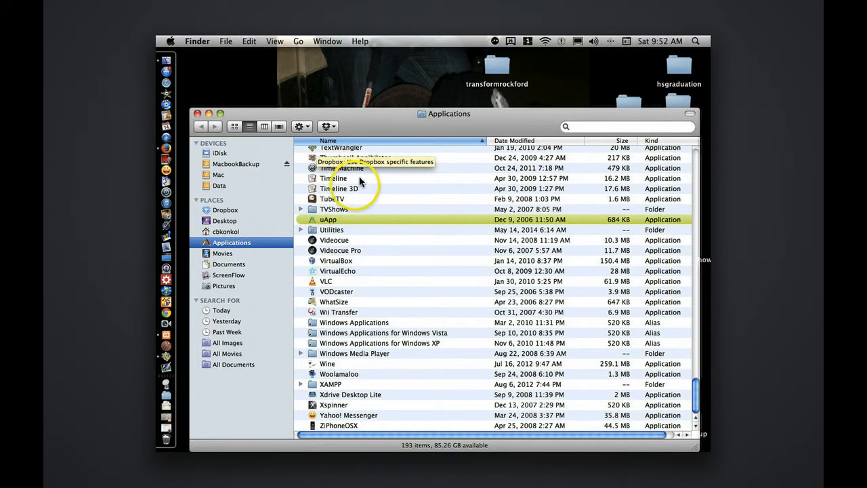
pyautogui.moveTo(355, 229)
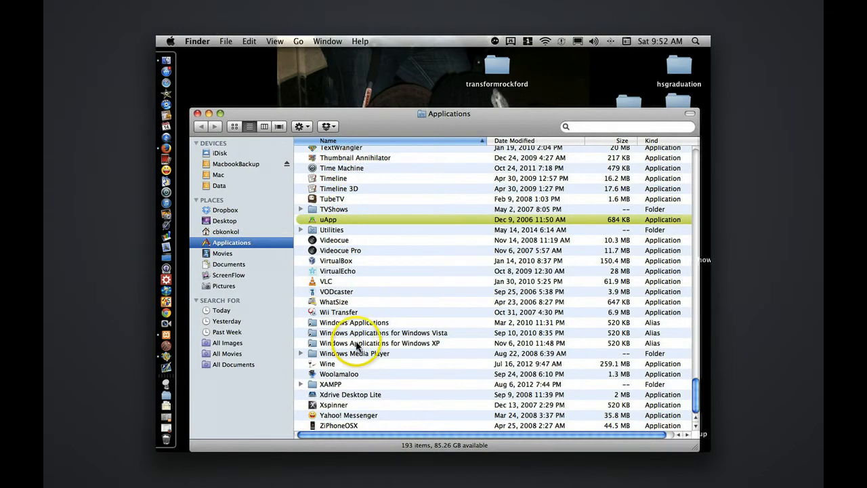
pyautogui.doubleClick(331, 385)
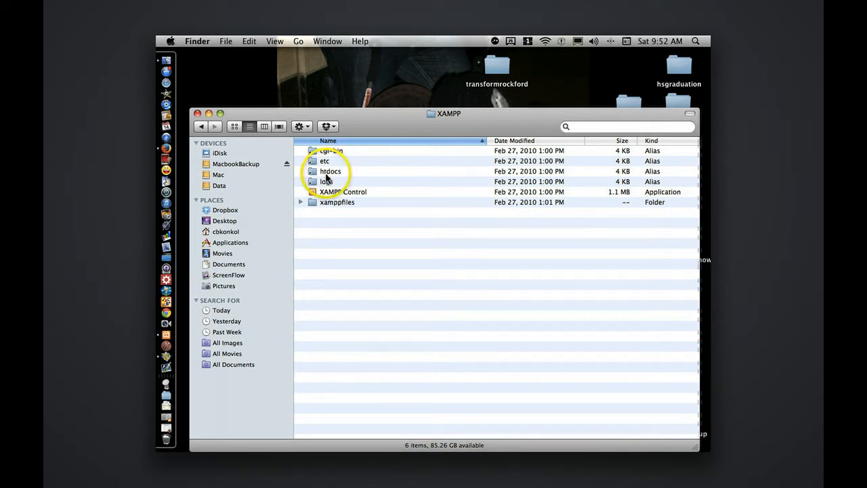
pyautogui.click(330, 171)
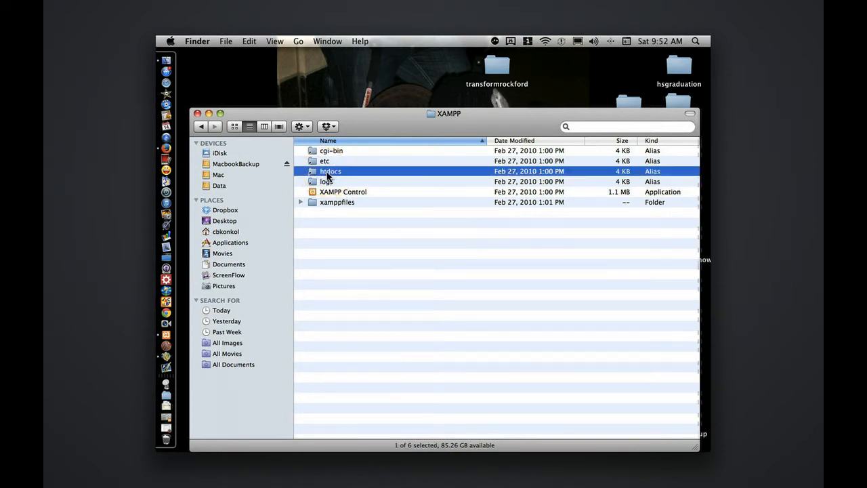
pyautogui.doubleClick(331, 171)
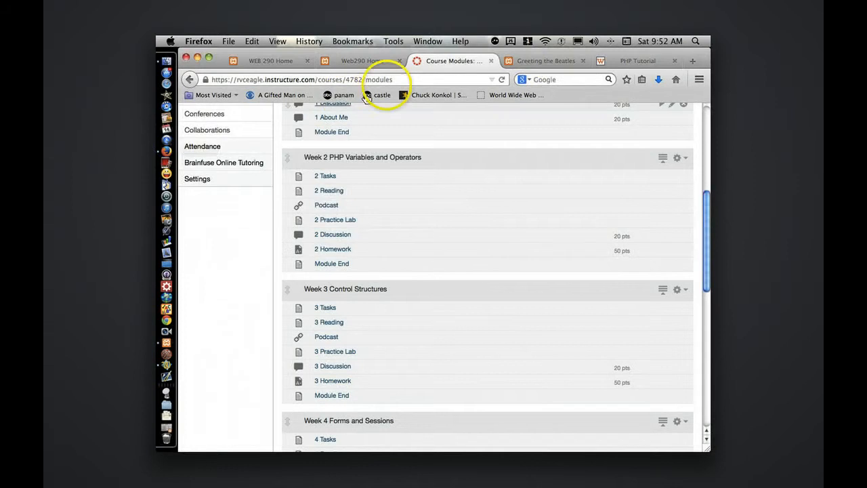
# Switch to the Greeting the Beatles tab and enter localhost/ in the address bar
pyautogui.click(545, 59)
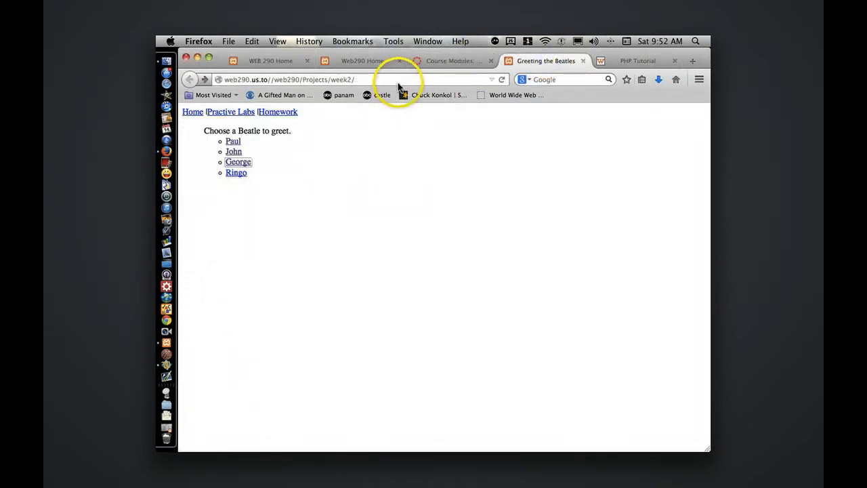
pyautogui.write('localhost/')
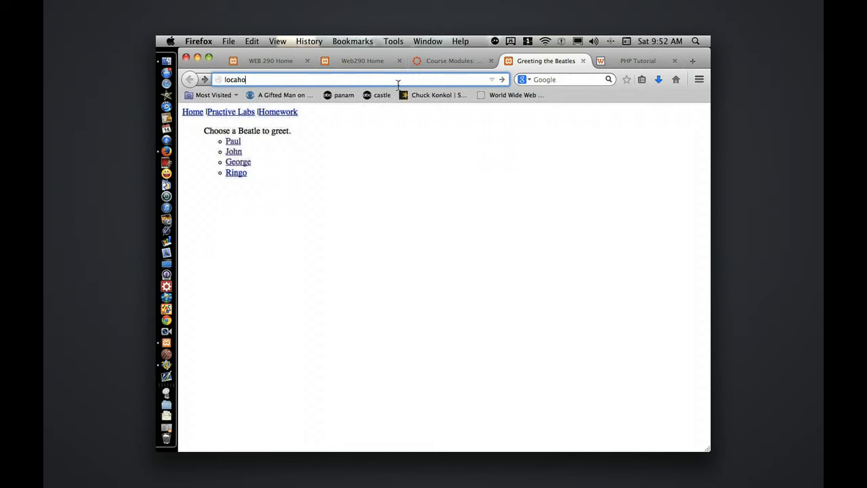
pyautogui.write('st/')
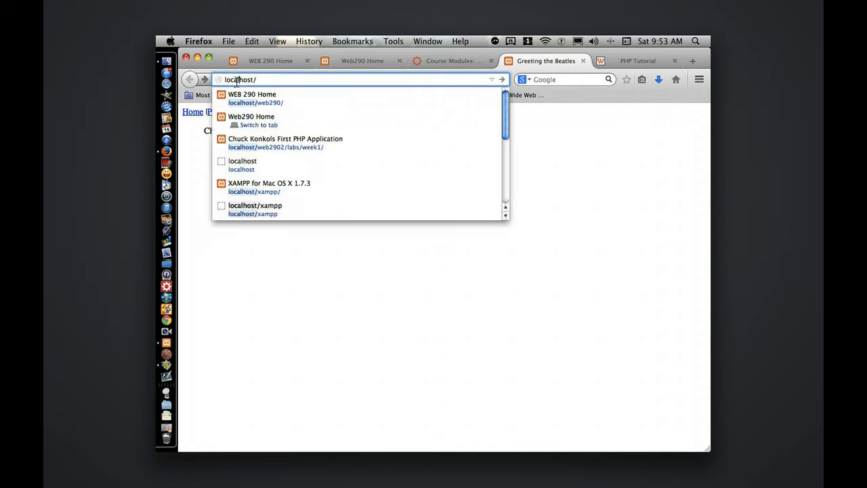
pyautogui.moveTo(270, 60)
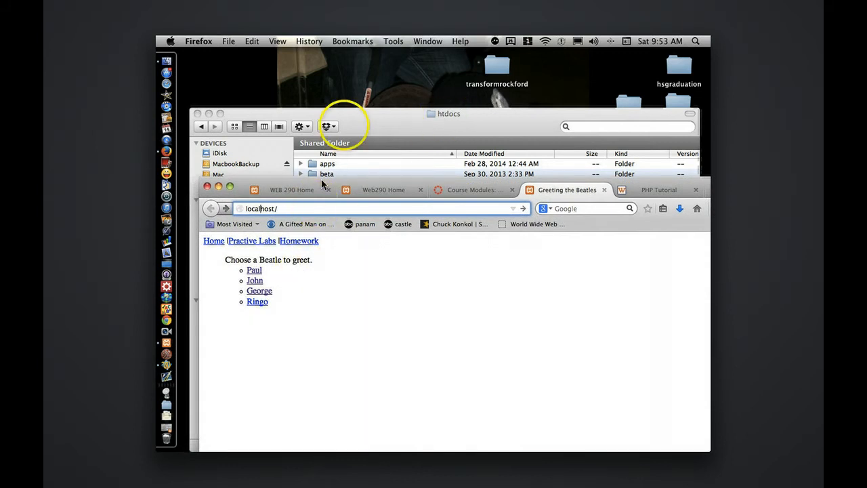
# Open htdocs index.php with TextWrangler to read its XAMPP redirect code
pyautogui.click(336, 246)
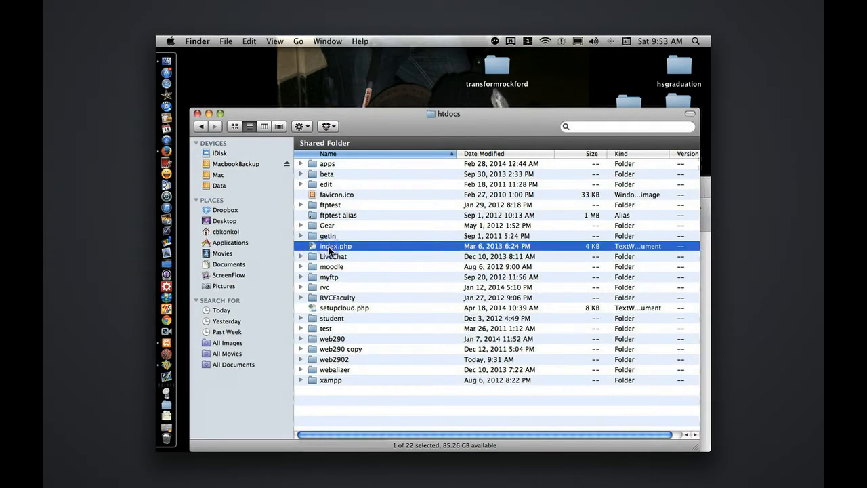
pyautogui.rightClick(336, 247)
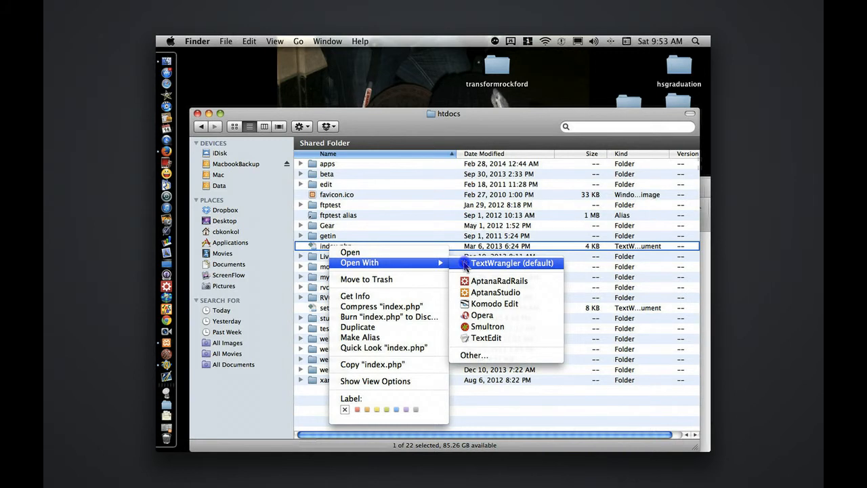
pyautogui.click(513, 263)
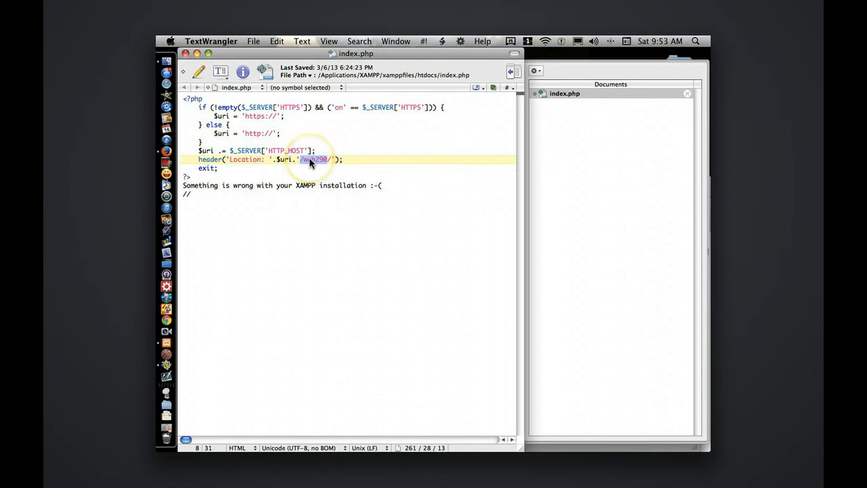
pyautogui.moveTo(189, 57)
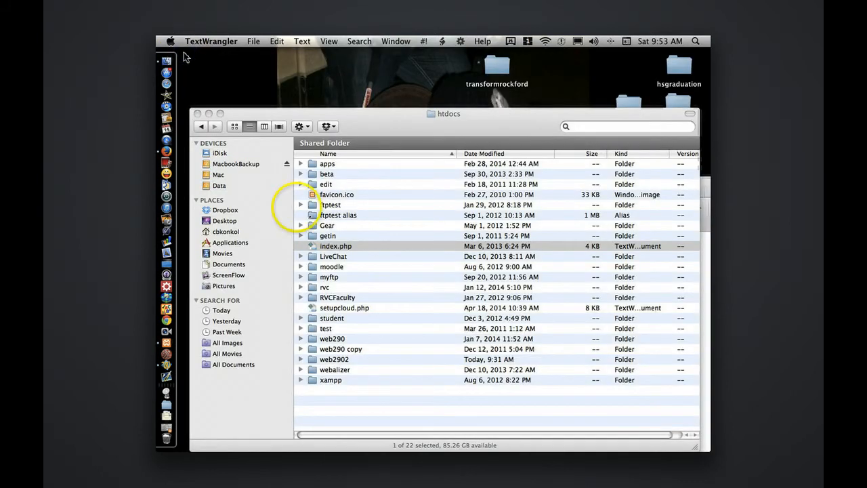
pyautogui.moveTo(166, 160)
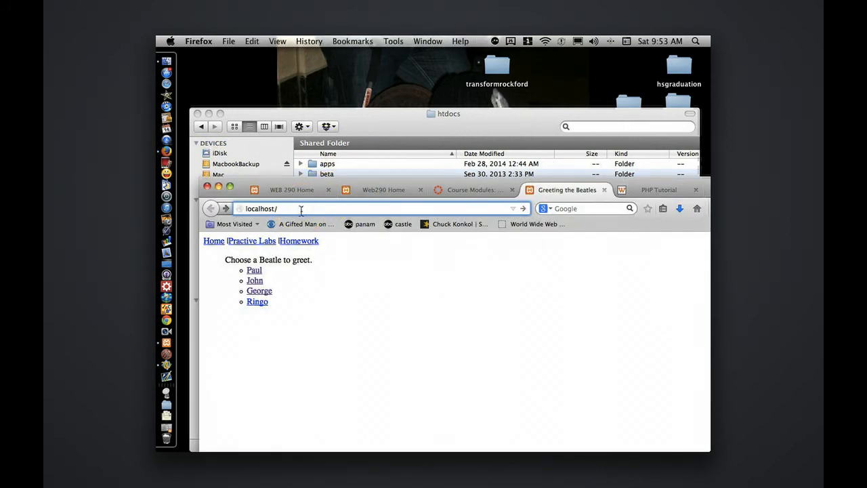
# Browse into the web290 folder in htdocs and back out again
pyautogui.write('xamm')
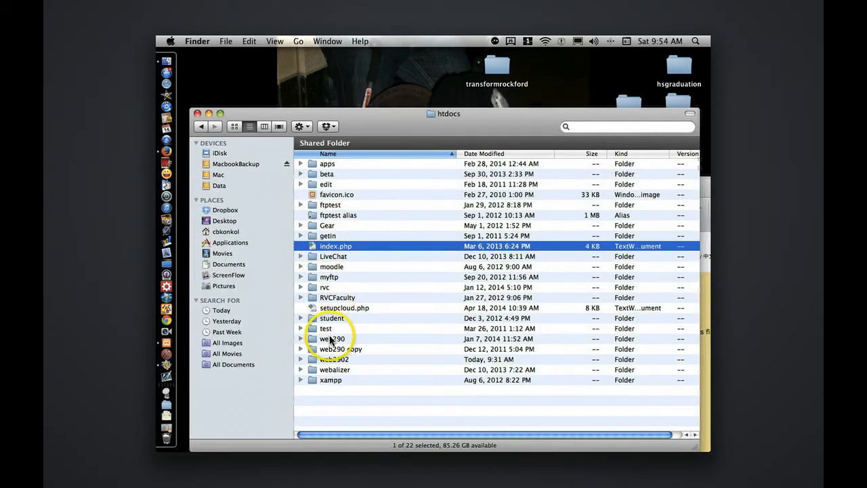
pyautogui.click(332, 339)
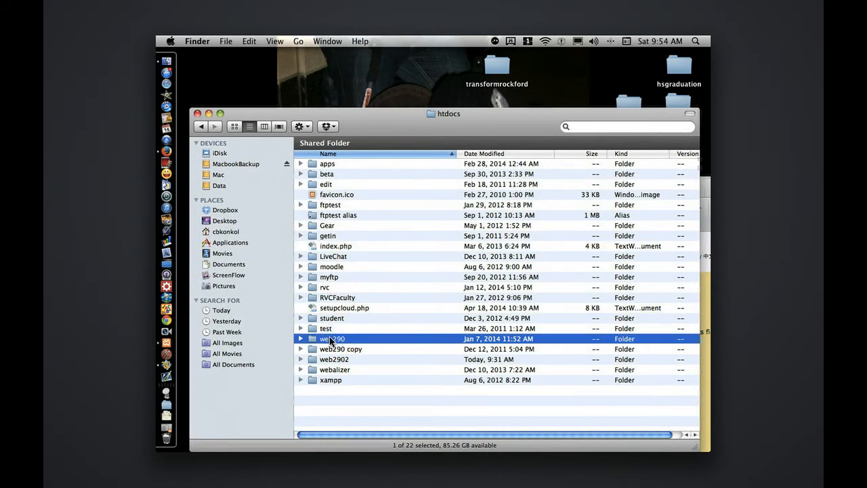
pyautogui.doubleClick(332, 339)
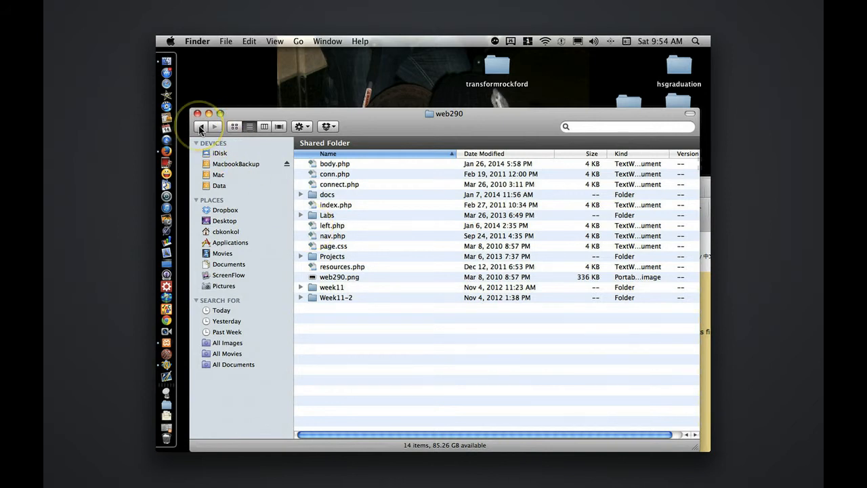
pyautogui.click(200, 128)
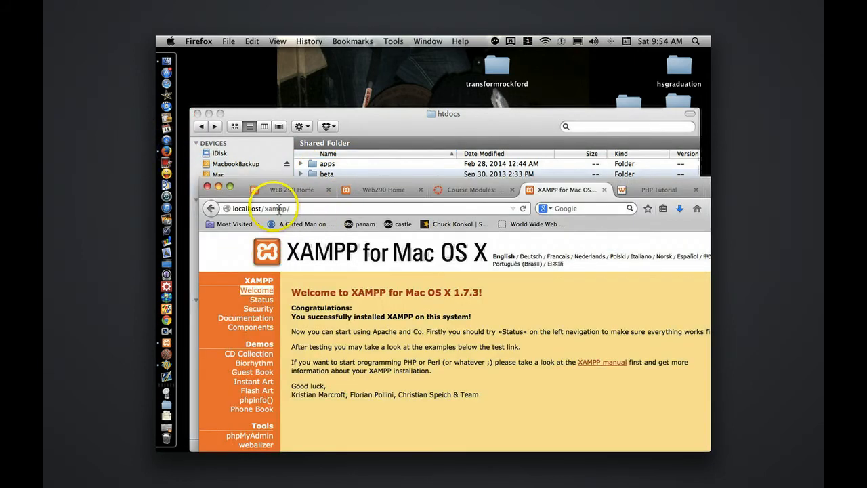
# Load the local Web290 Home page at localhost/web290/ in Firefox
pyautogui.click(271, 209)
pyautogui.write('web290')
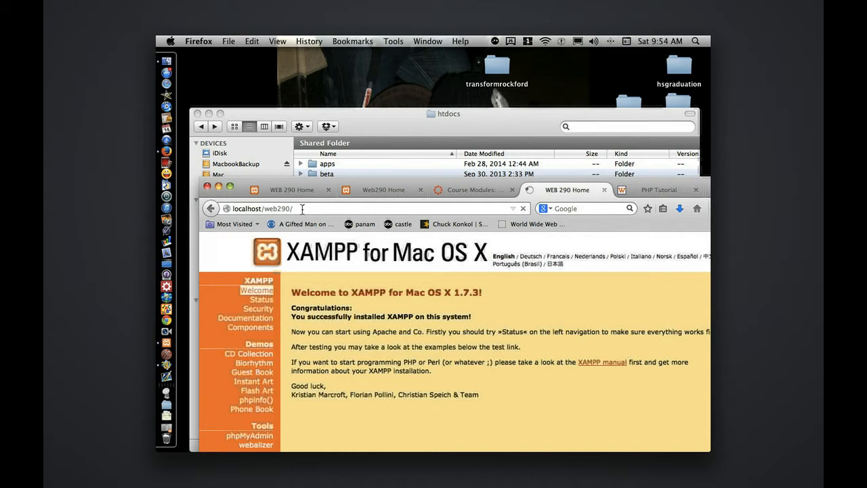
pyautogui.click(291, 190)
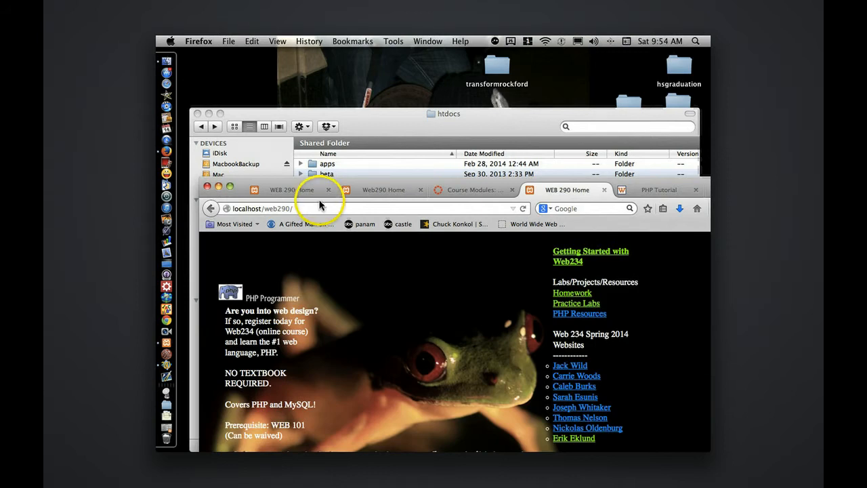
pyautogui.click(305, 208)
pyautogui.write('2')
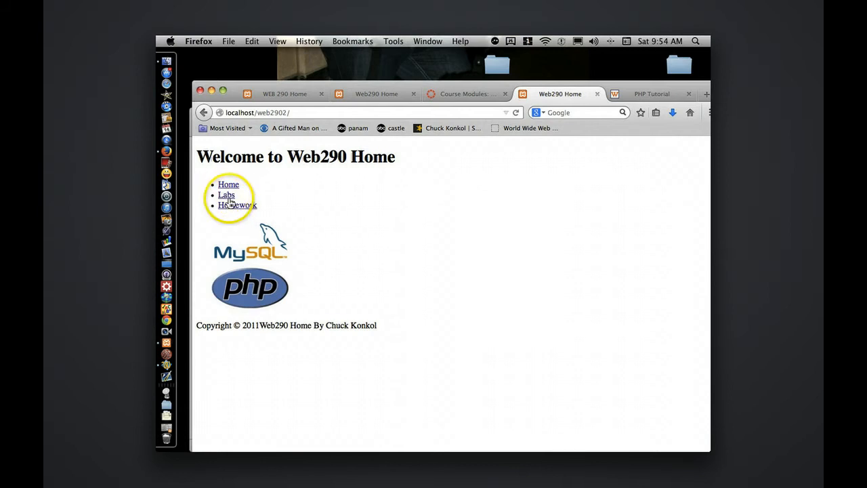
# Visit the Week 1 lab and missing Week 2 homework pages, return Home, and minimize Firefox
pyautogui.click(224, 195)
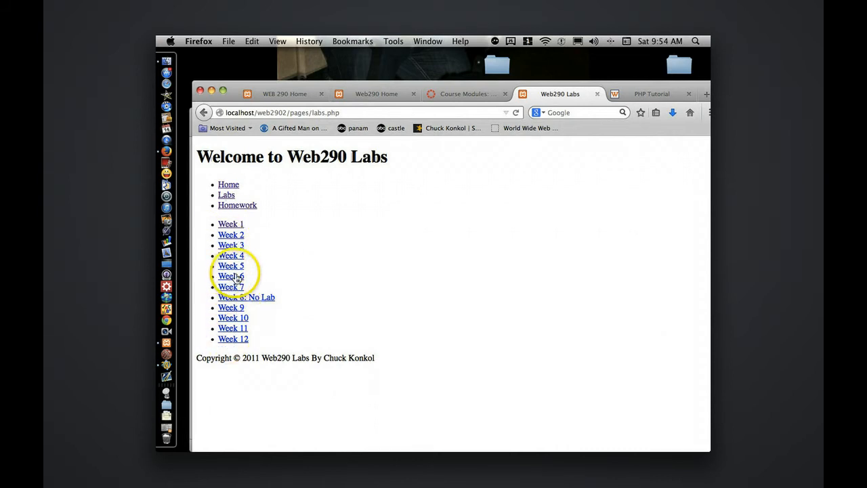
pyautogui.moveTo(254, 192)
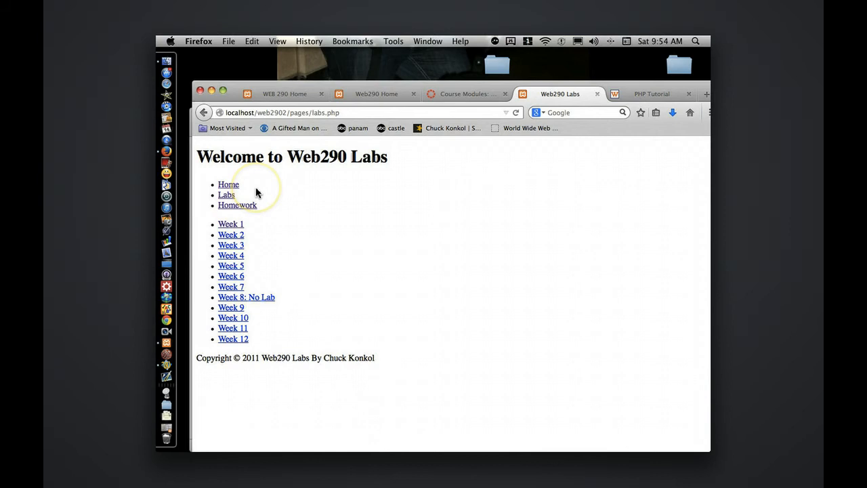
pyautogui.click(230, 223)
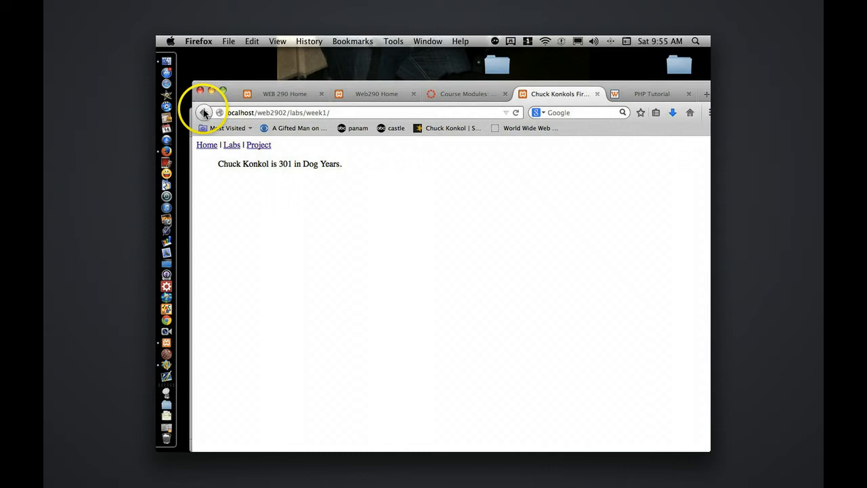
pyautogui.click(203, 112)
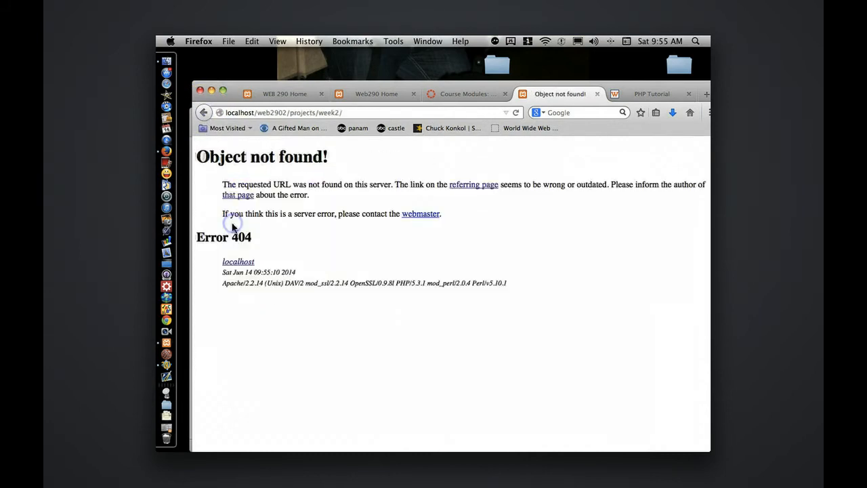
pyautogui.click(204, 113)
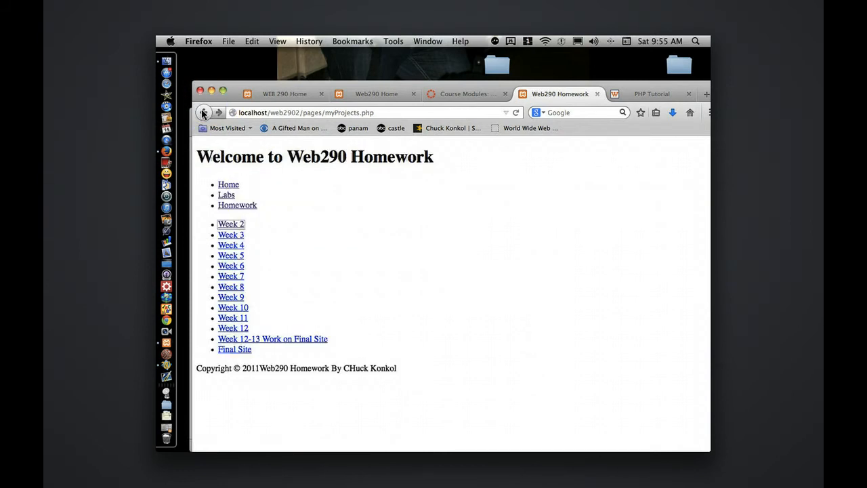
pyautogui.click(204, 112)
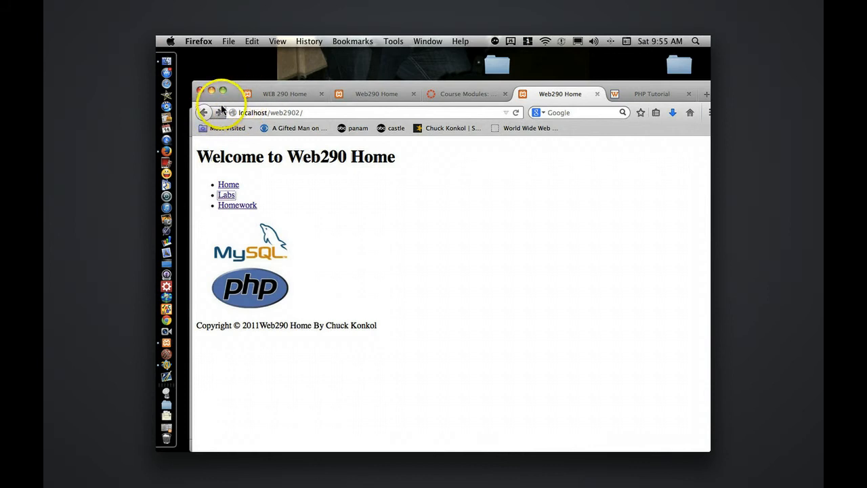
pyautogui.click(298, 113)
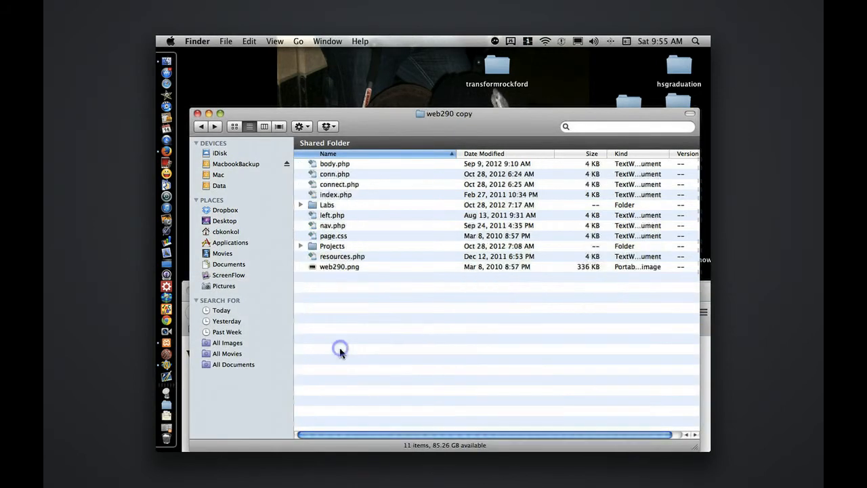
# Look at the Projects folder, then try localhost/web290 copy/ in Firefox, getting Google results
pyautogui.click(332, 246)
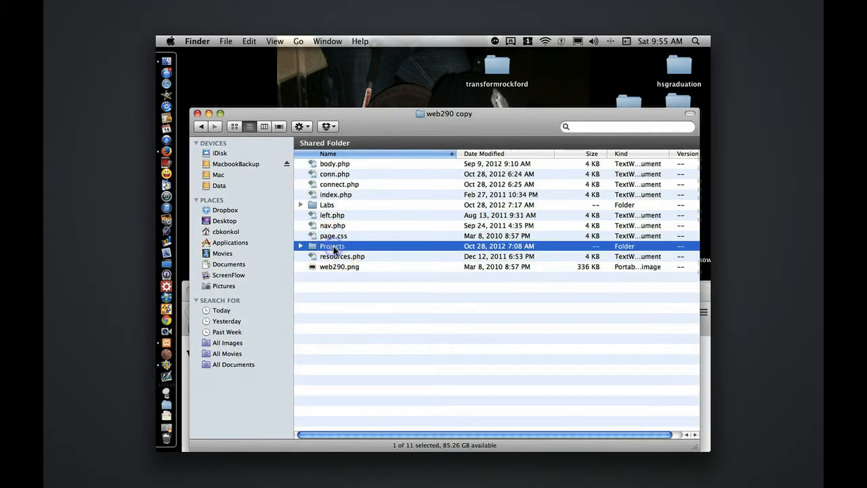
pyautogui.click(200, 126)
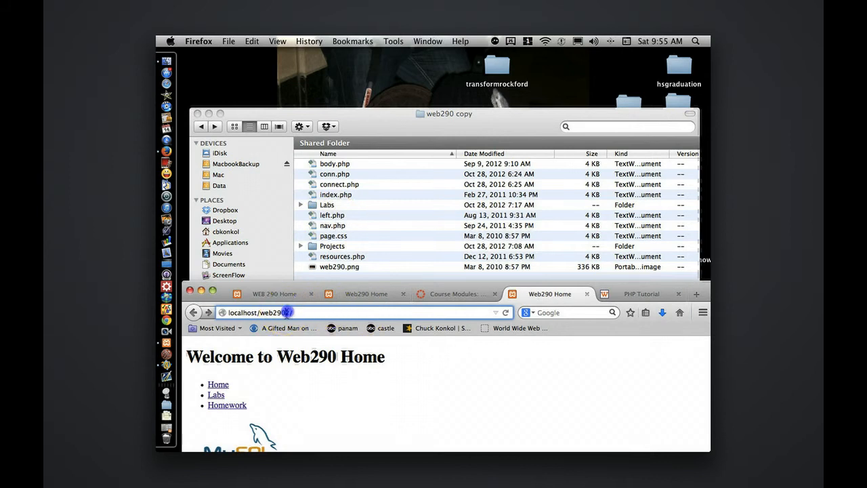
pyautogui.write('cp')
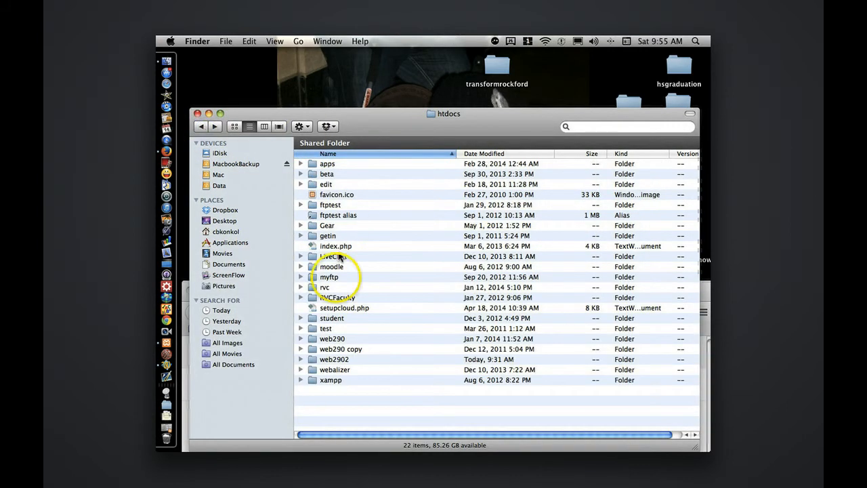
pyautogui.doubleClick(342, 349)
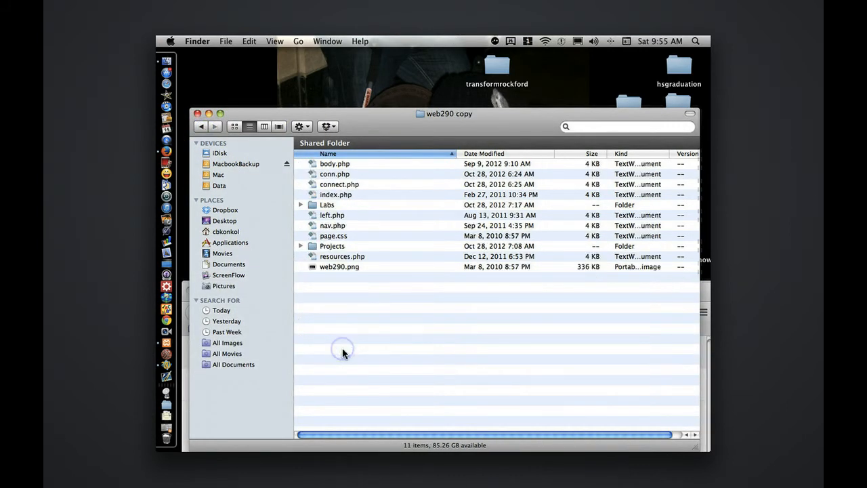
# Back in htdocs, select the web290 copy folder and begin renaming it
pyautogui.click(200, 126)
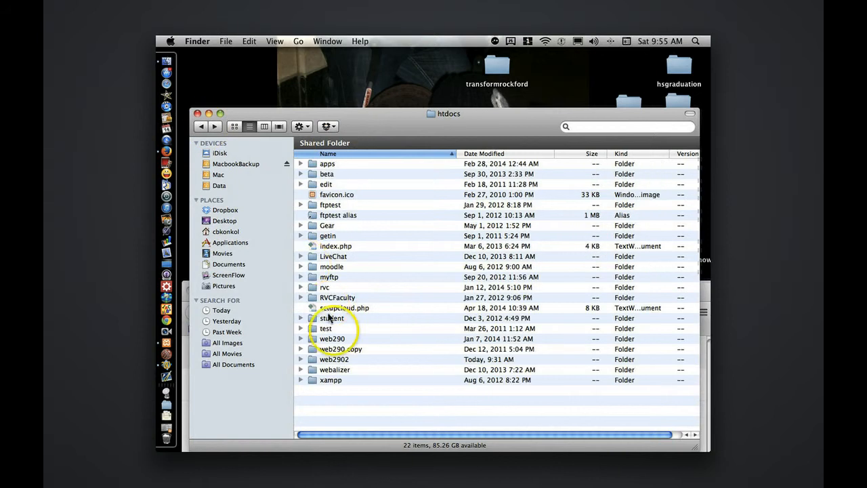
pyautogui.click(340, 350)
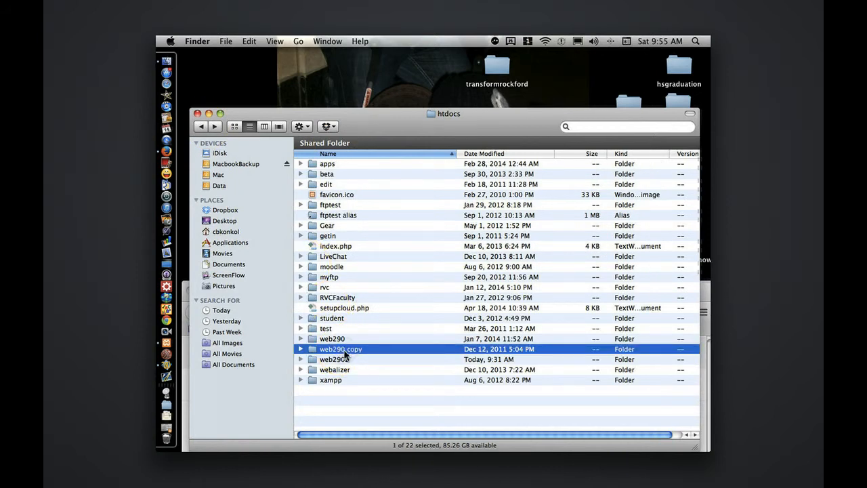
pyautogui.doubleClick(340, 350)
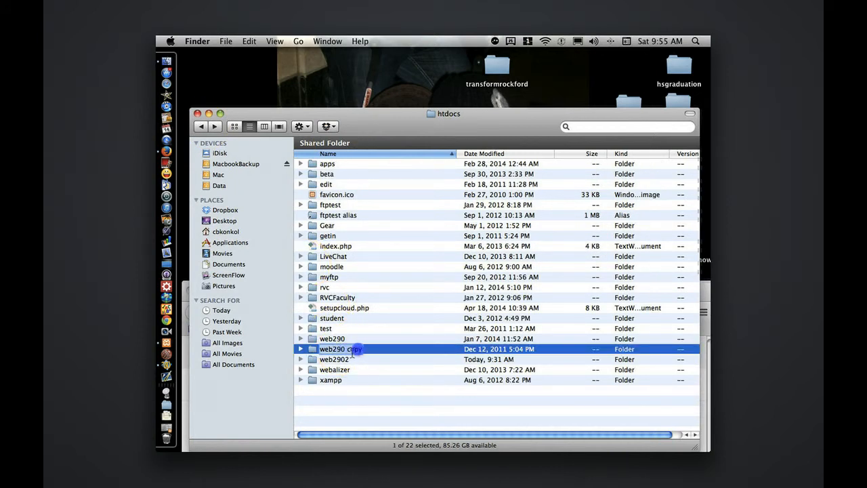
pyautogui.doubleClick(340, 350)
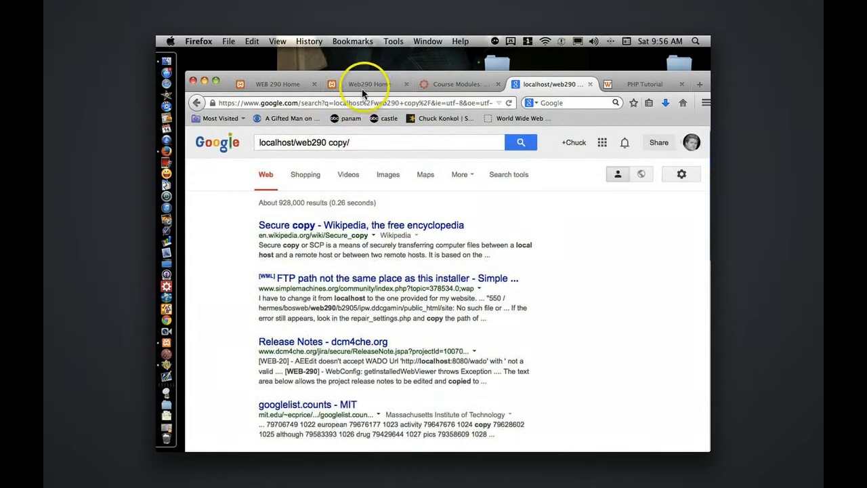
# Load localhost/web2903/Projects/, view the week2 listing with HelloWho.php, and go back
pyautogui.click(366, 84)
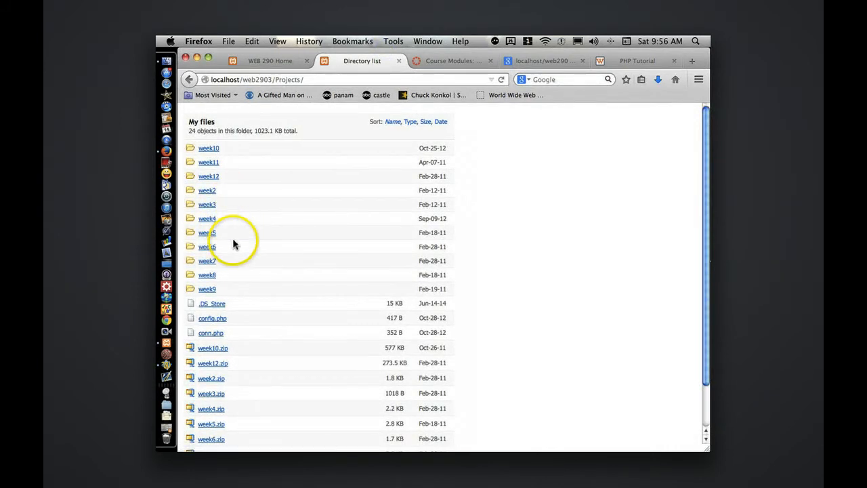
pyautogui.scroll(-3)
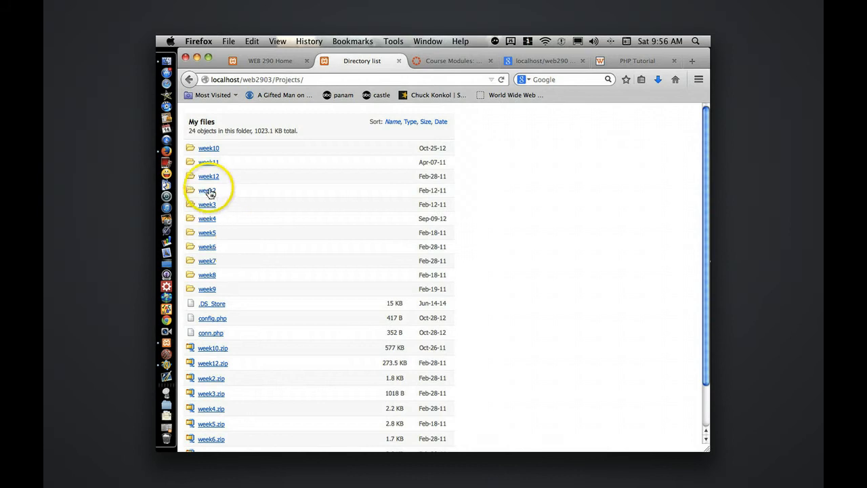
pyautogui.click(209, 190)
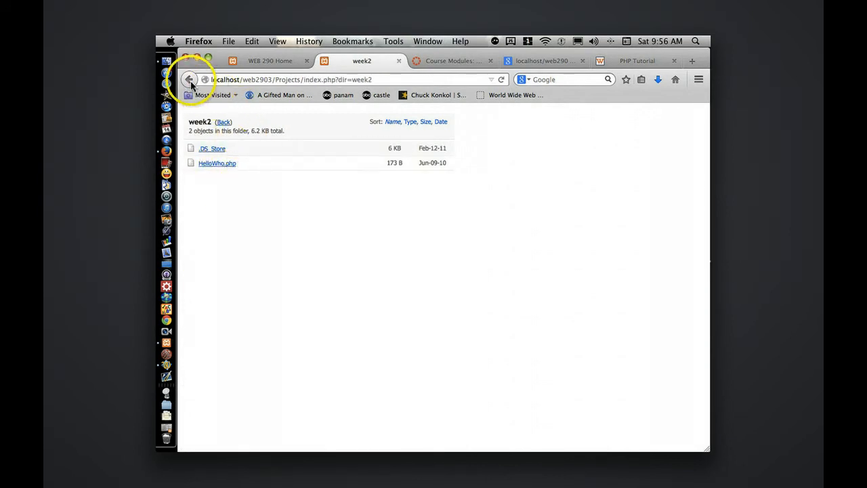
pyautogui.click(189, 79)
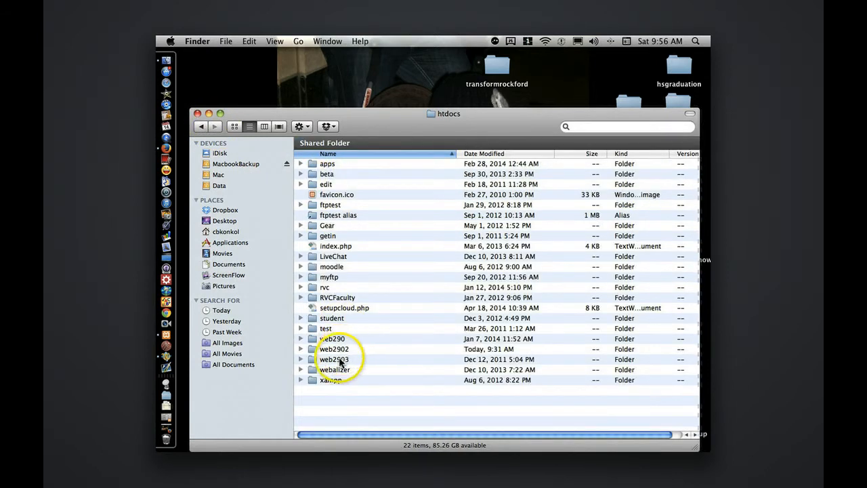
# Browse the web2902 folder's projects and labs subfolders, then return to htdocs
pyautogui.doubleClick(334, 349)
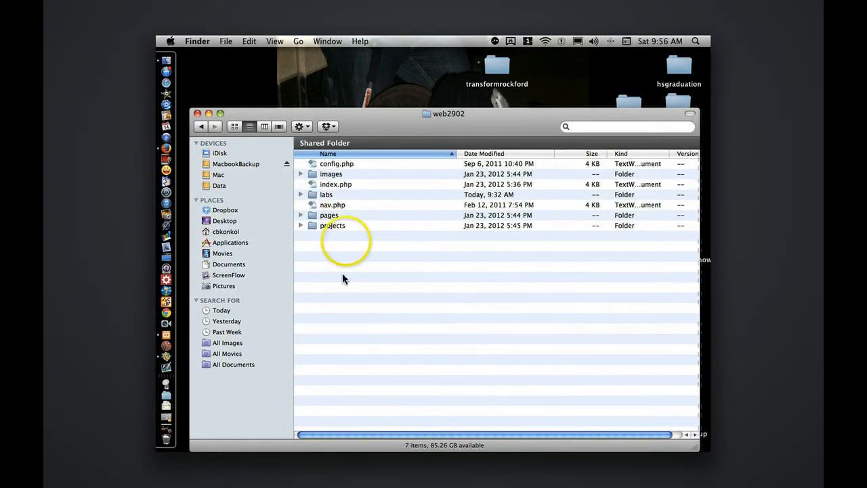
pyautogui.click(327, 195)
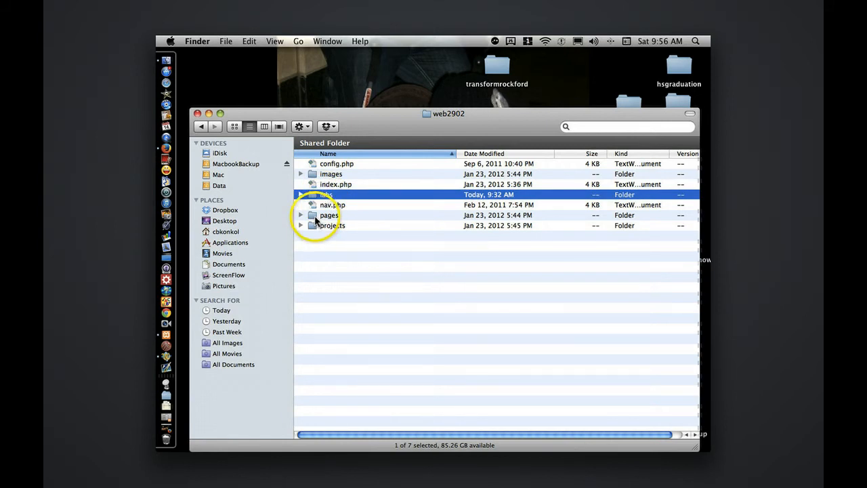
pyautogui.click(333, 225)
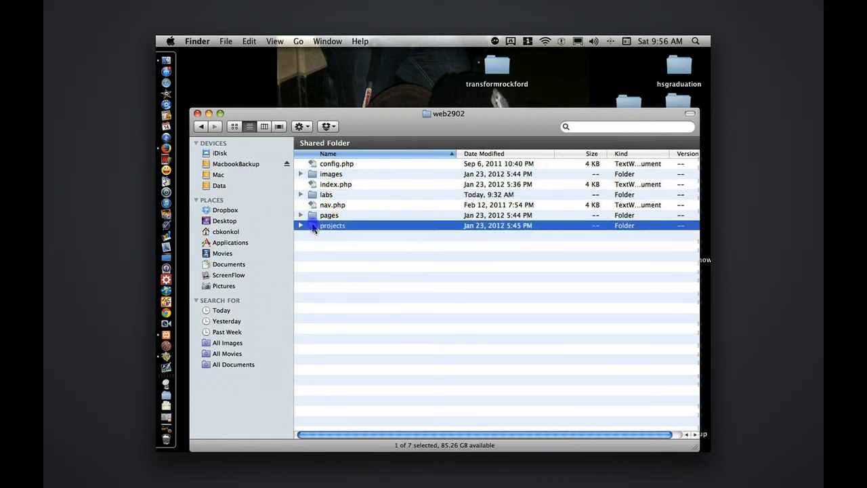
pyautogui.doubleClick(333, 225)
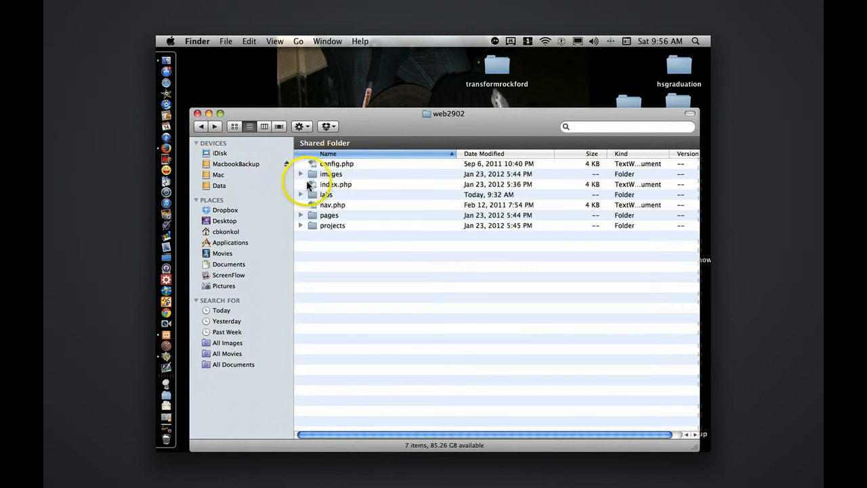
pyautogui.doubleClick(327, 195)
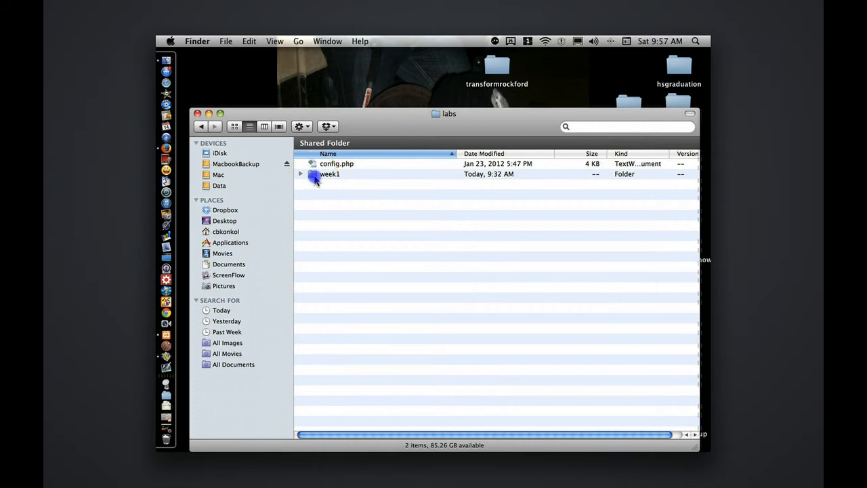
pyautogui.click(202, 127)
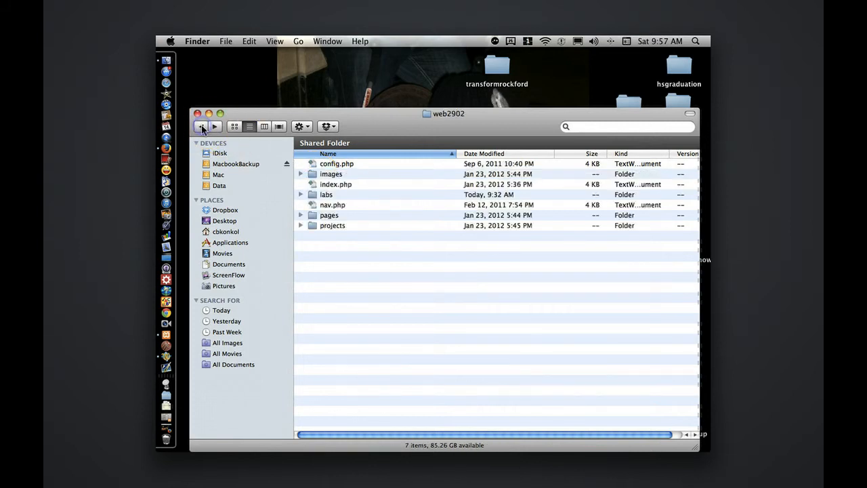
pyautogui.click(201, 127)
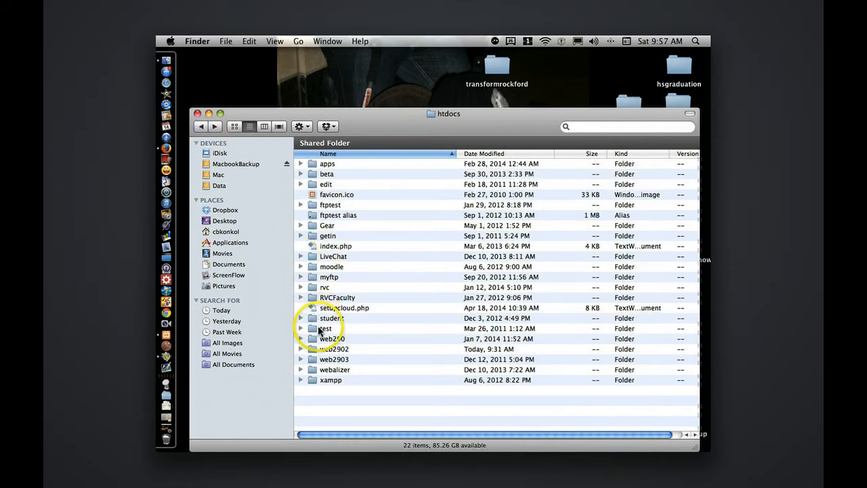
# Browse the web290 folder and its Projects subfolder, ending back at htdocs
pyautogui.doubleClick(332, 339)
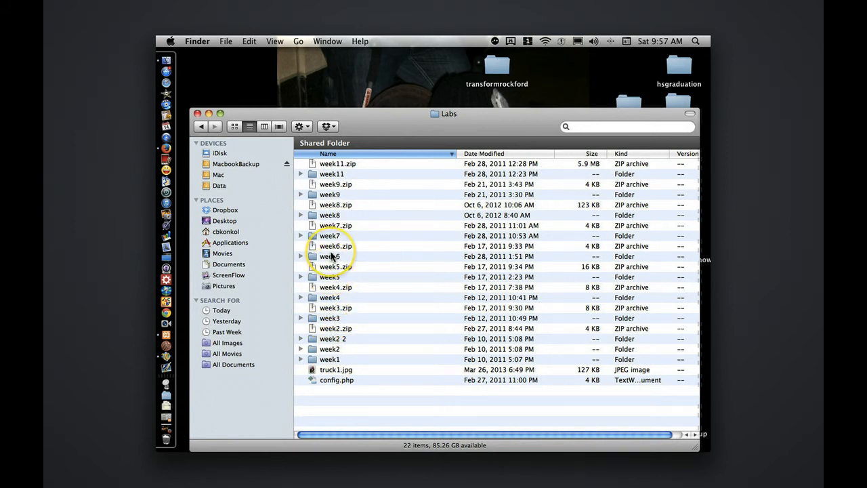
pyautogui.click(201, 127)
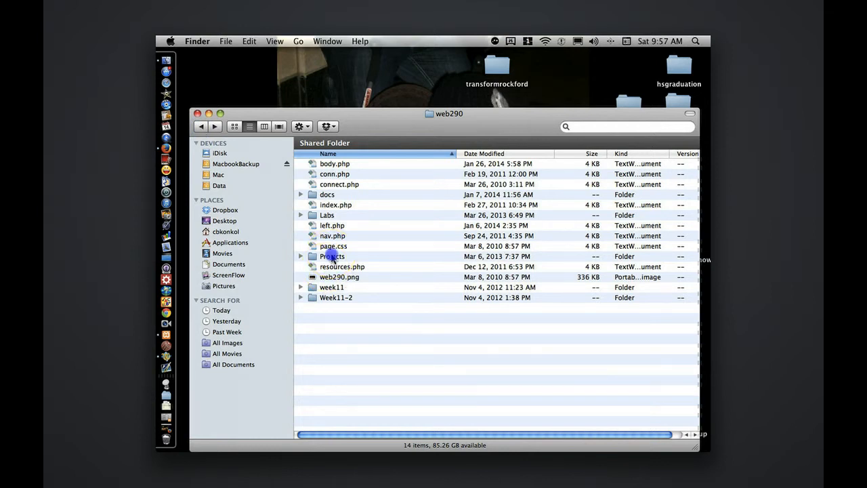
pyautogui.doubleClick(333, 256)
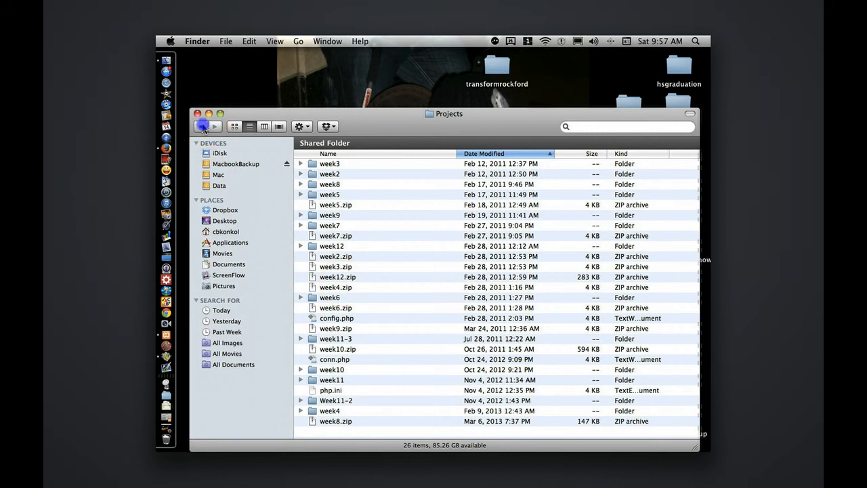
pyautogui.click(204, 126)
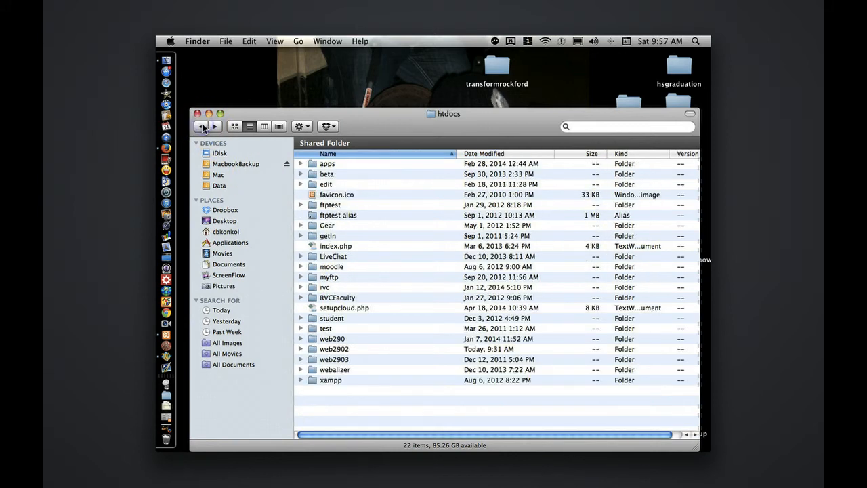
pyautogui.moveTo(165, 160)
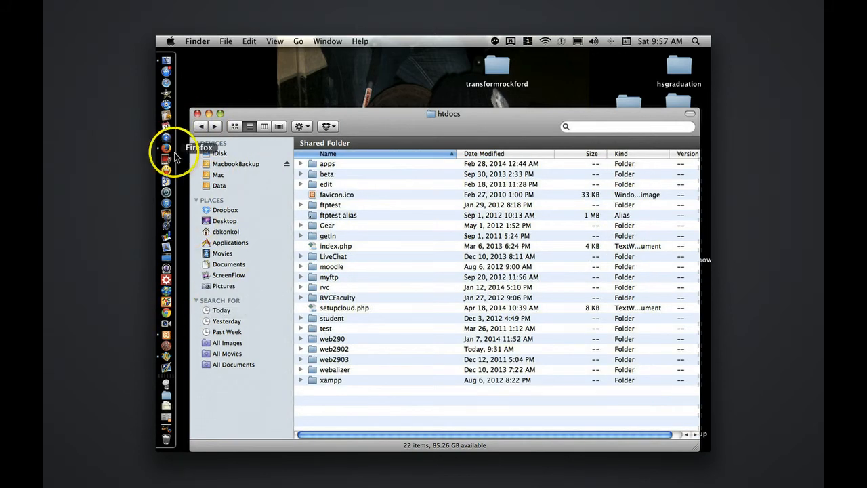
# In Canvas Modules, scroll to Week 2 and open the 2 Reading page listing PHP Basics and Practical PHP chapters
pyautogui.click(165, 160)
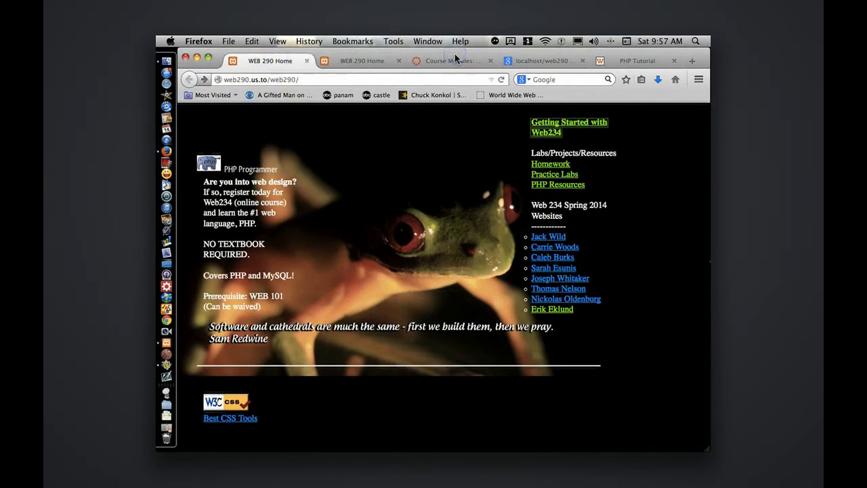
pyautogui.click(449, 60)
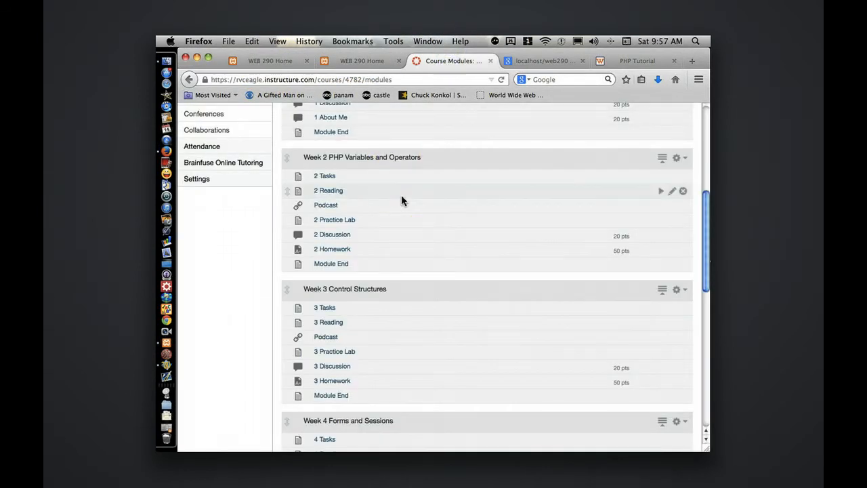
pyautogui.scroll(3)
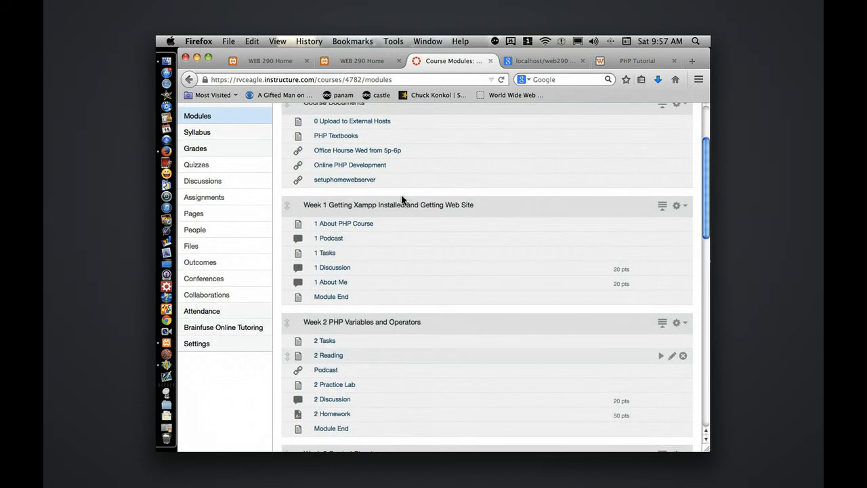
pyautogui.scroll(-3)
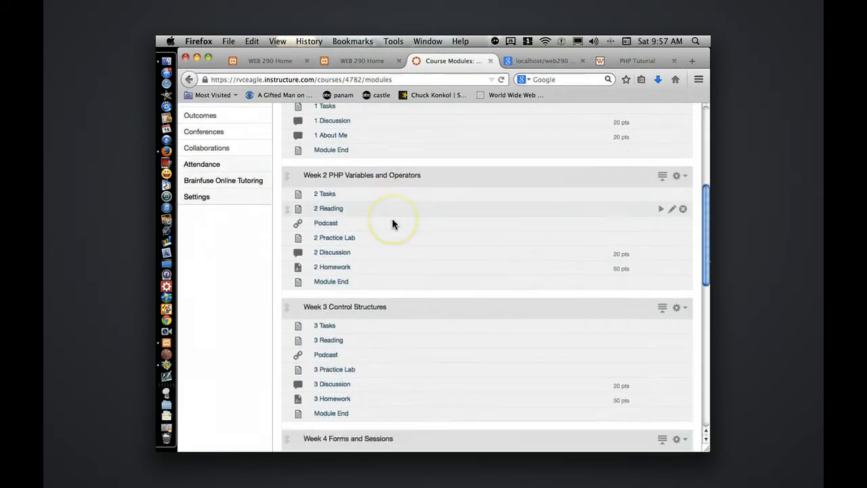
pyautogui.scroll(-3)
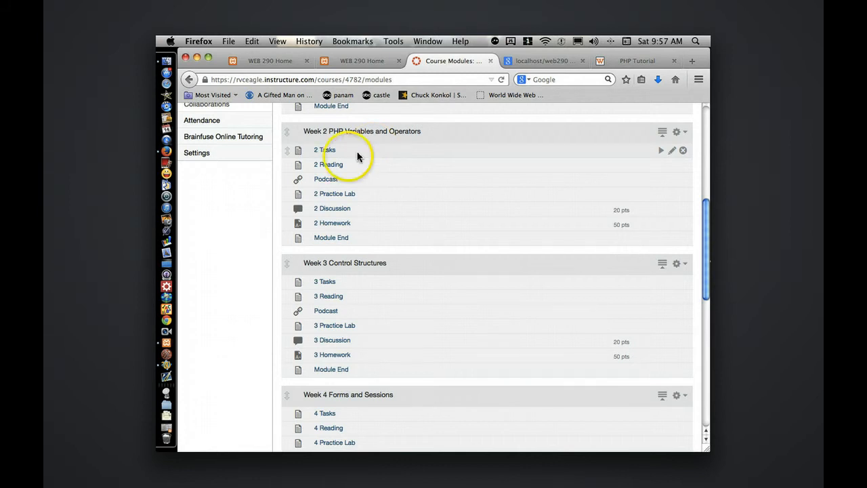
pyautogui.click(328, 164)
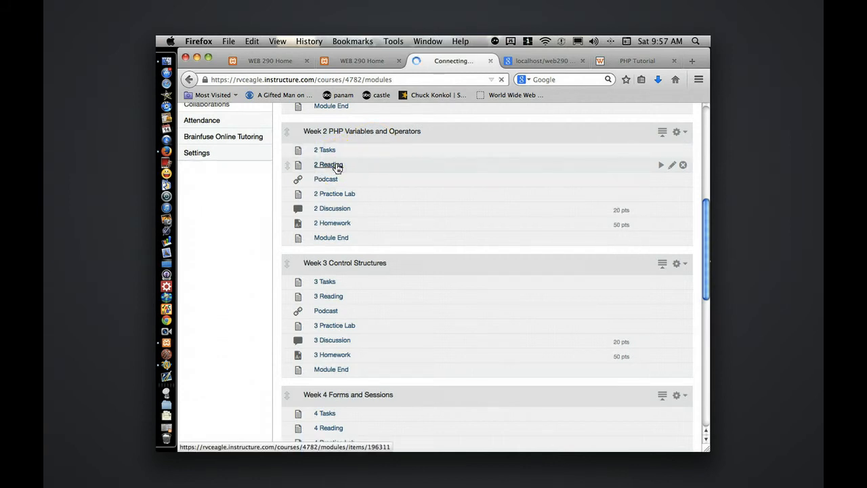
pyautogui.click(327, 166)
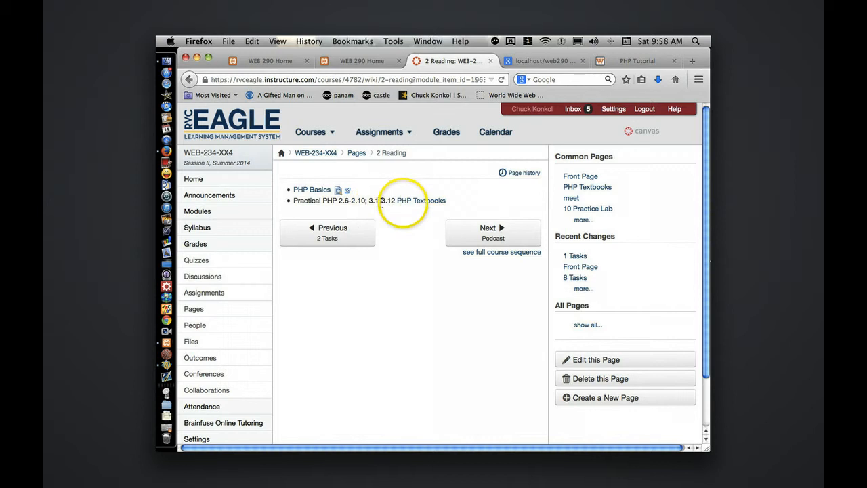
# Advance through the Podcast item to the Week 2 Practice Lab page
pyautogui.click(493, 233)
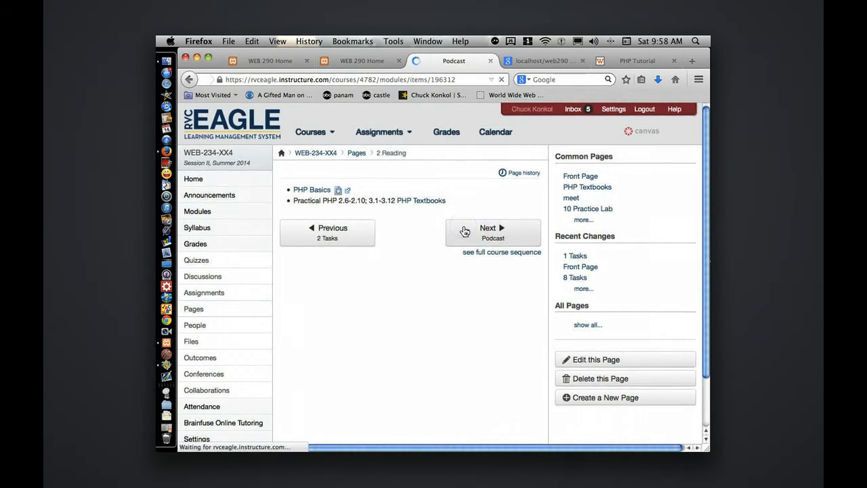
pyautogui.click(493, 231)
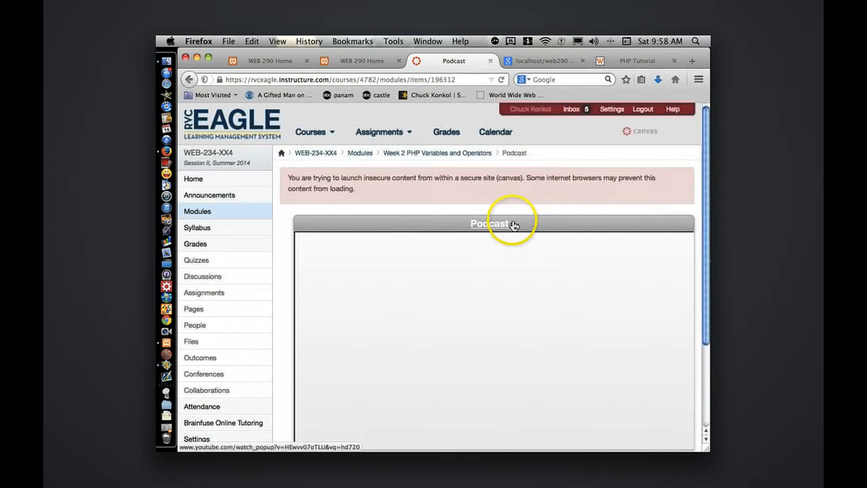
pyautogui.moveTo(489, 224)
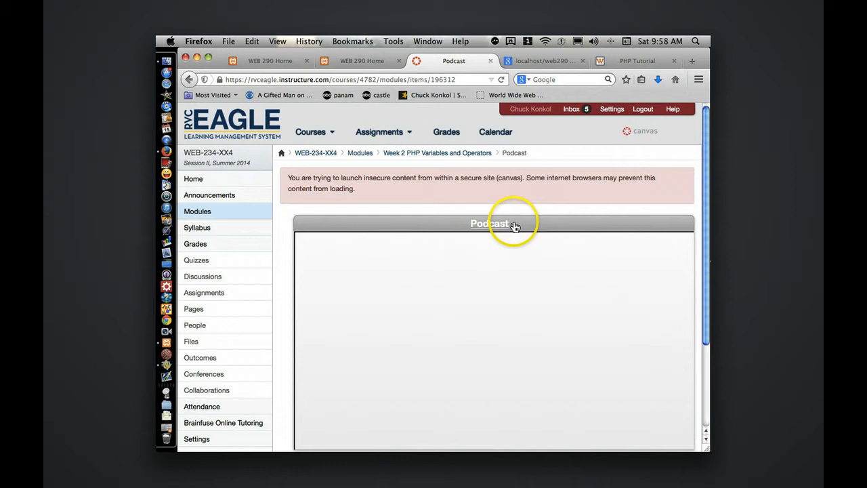
pyautogui.moveTo(513, 224)
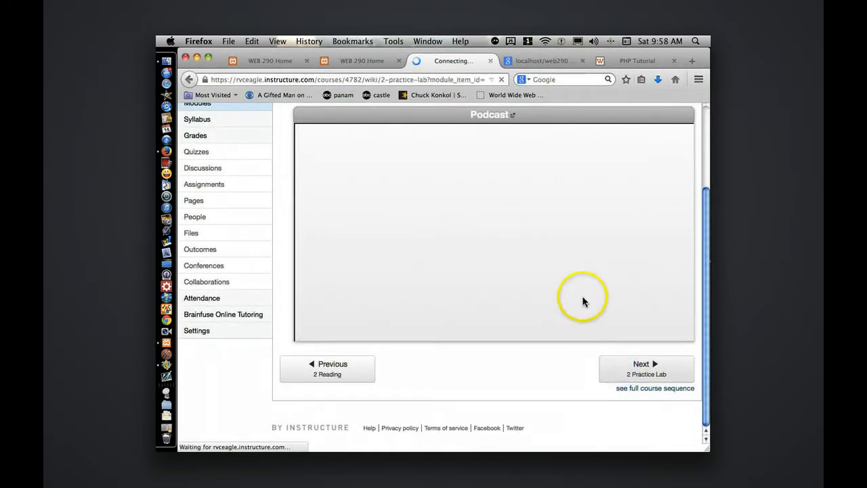
pyautogui.click(645, 368)
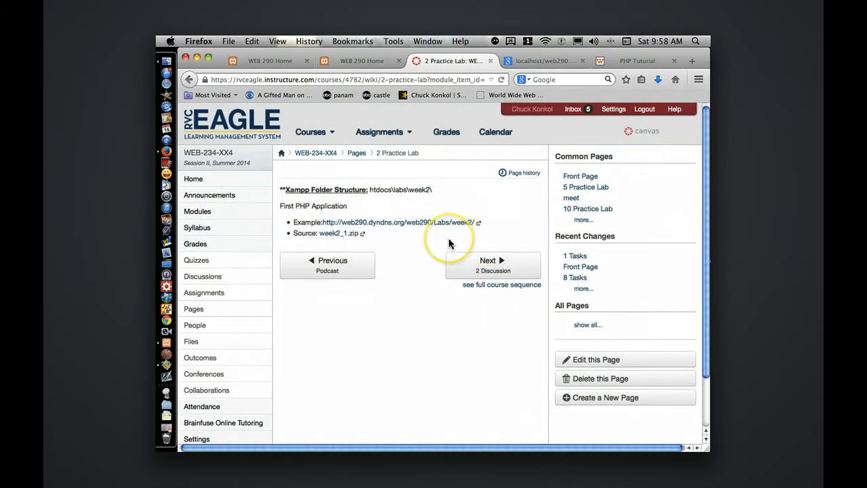
pyautogui.moveTo(296, 208)
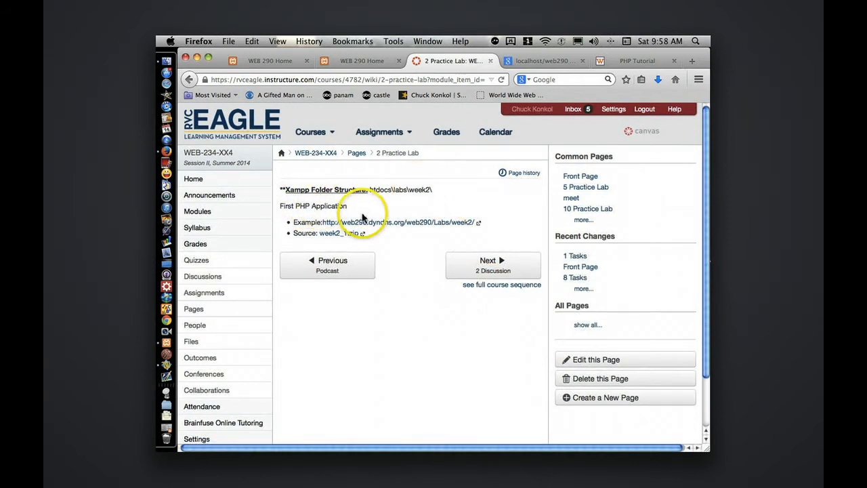
pyautogui.moveTo(479, 225)
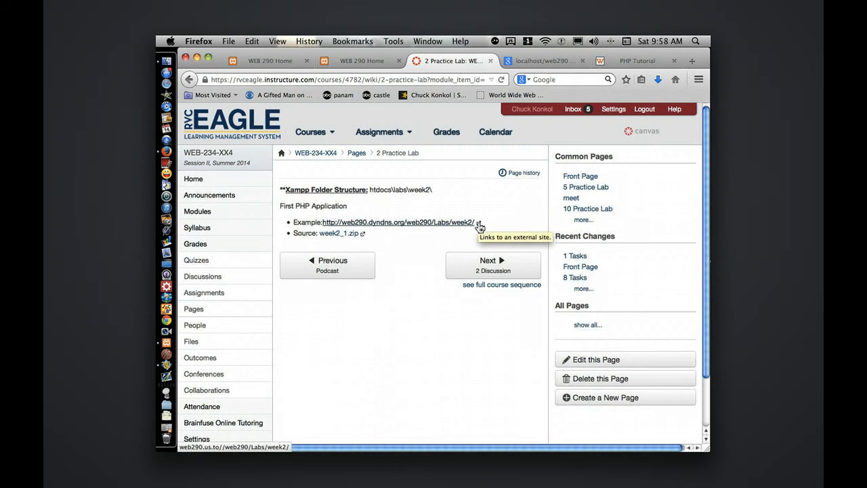
# Open the week 2 example application in a new tab and return to the Practice Lab tab
pyautogui.click(398, 222)
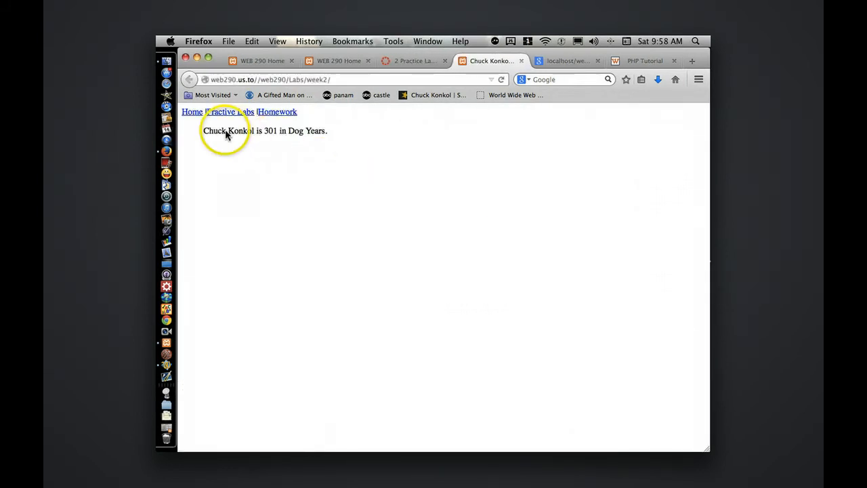
pyautogui.moveTo(301, 133)
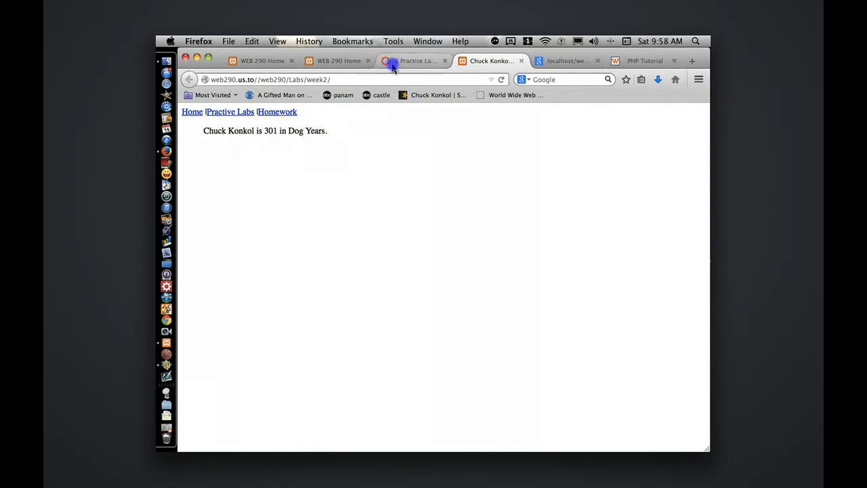
pyautogui.click(413, 61)
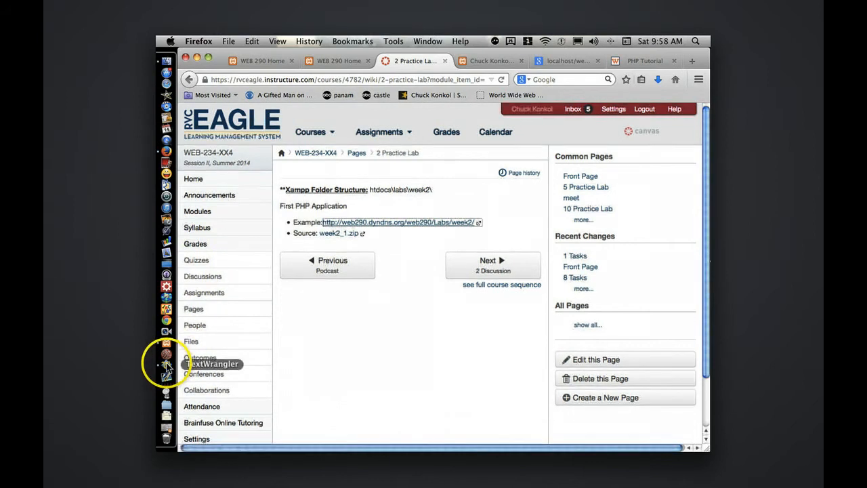
# In TextWrangler's Open dialog, browse Labs > week2 and select index.php
pyautogui.click(165, 364)
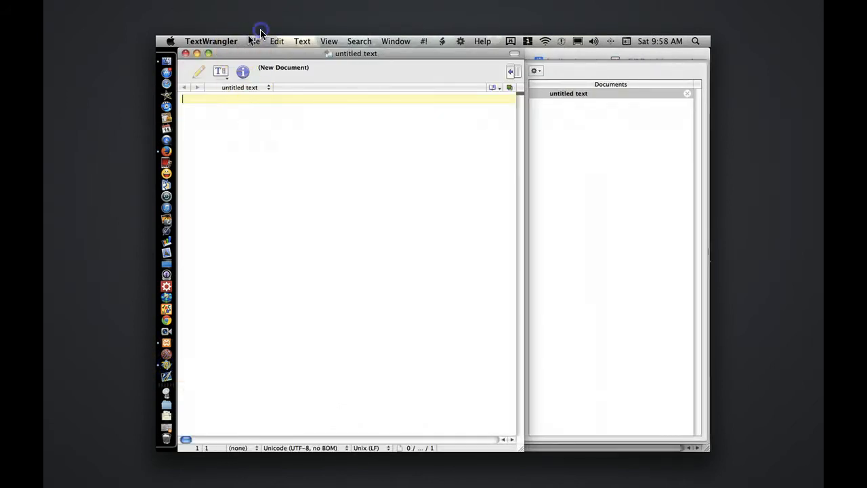
pyautogui.click(253, 41)
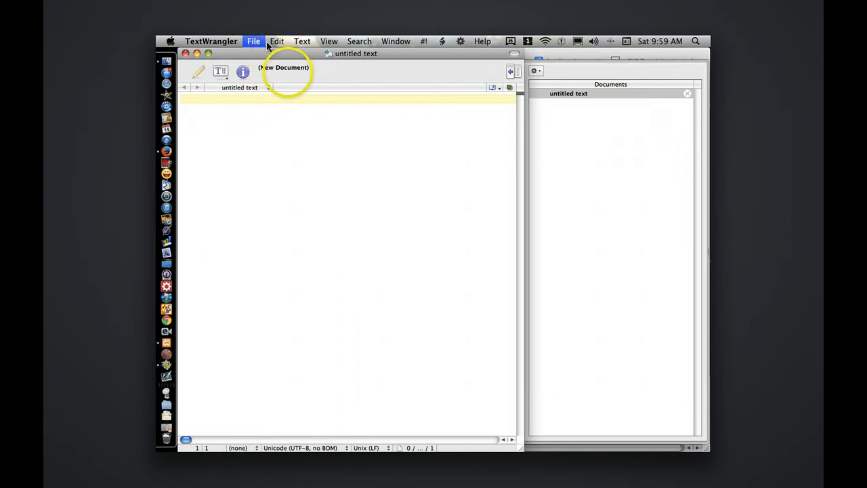
pyautogui.click(253, 41)
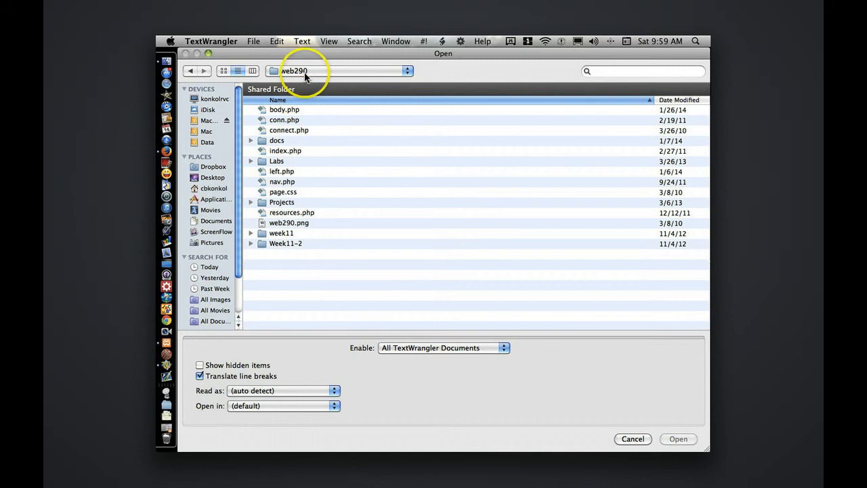
pyautogui.click(282, 202)
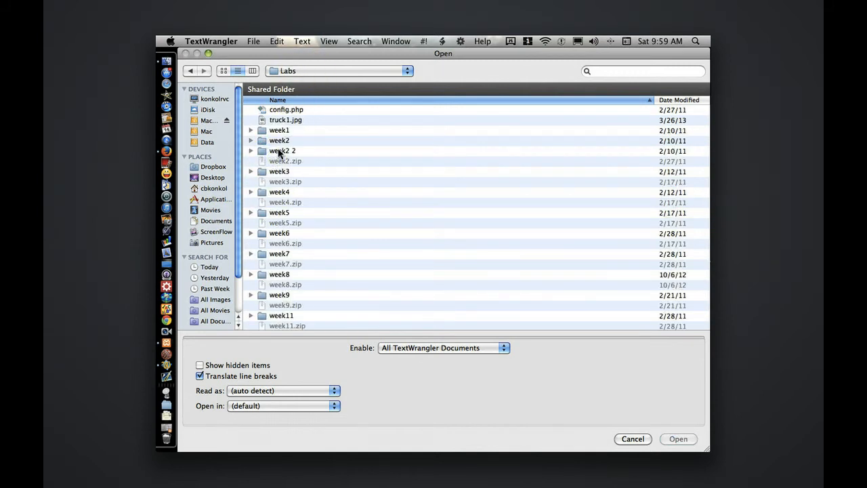
pyautogui.doubleClick(280, 140)
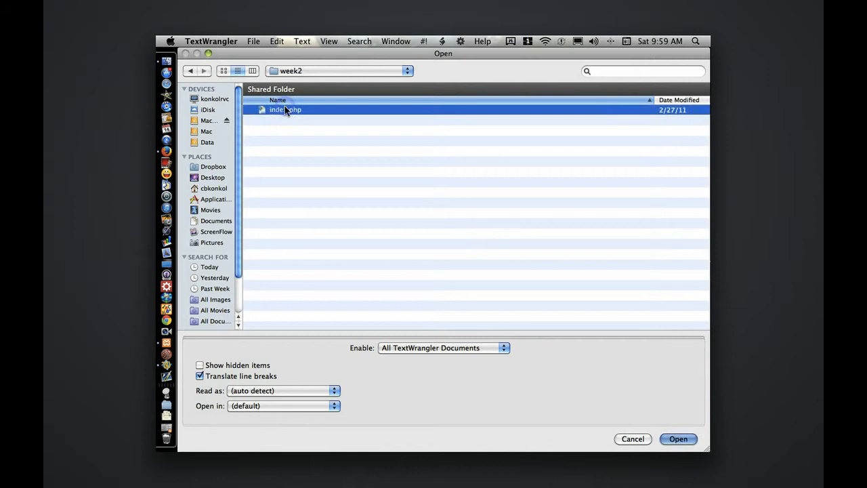
pyautogui.click(677, 439)
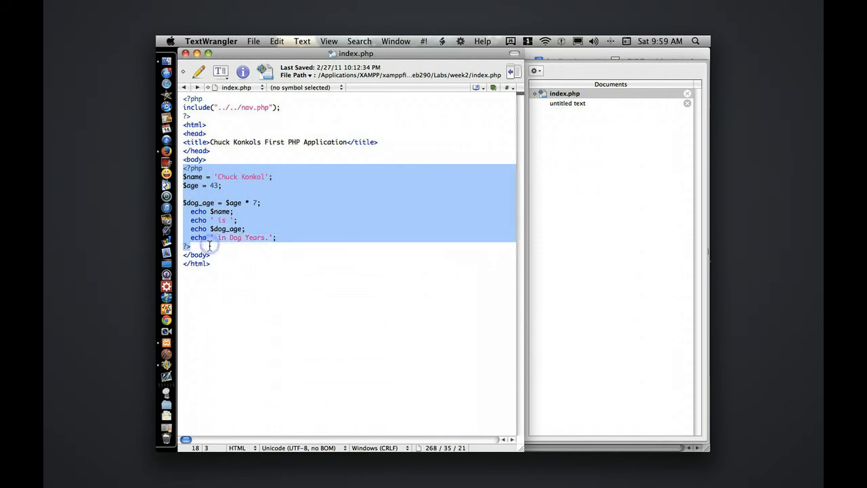
# Review the dog-years PHP block in week2's index.php and clear the selection
pyautogui.click(195, 168)
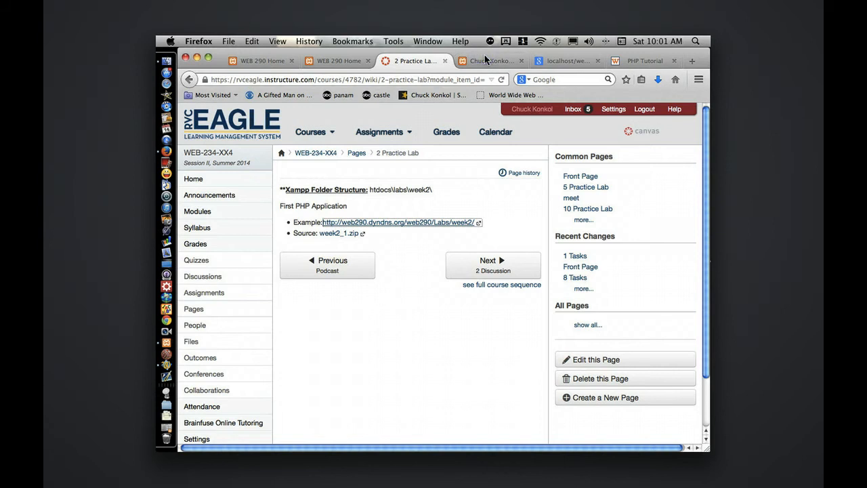
# View the HTML source of the running dog-years page, then close it to show the rendered page
pyautogui.click(491, 59)
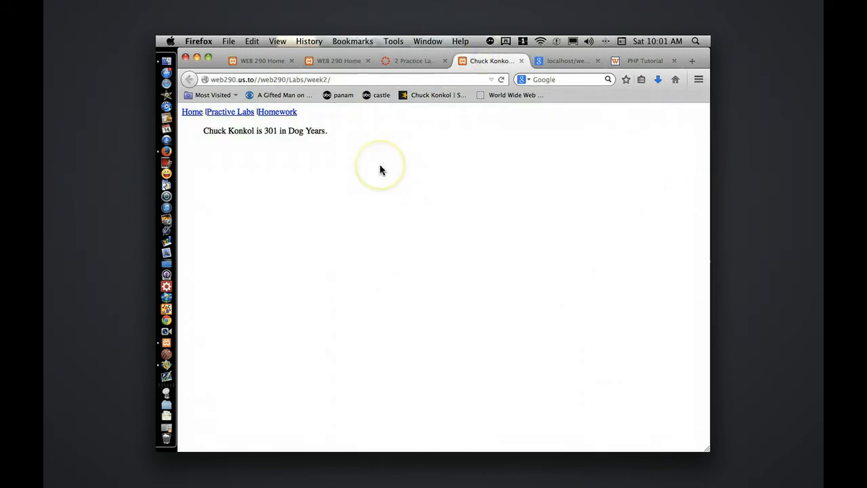
pyautogui.rightClick(378, 163)
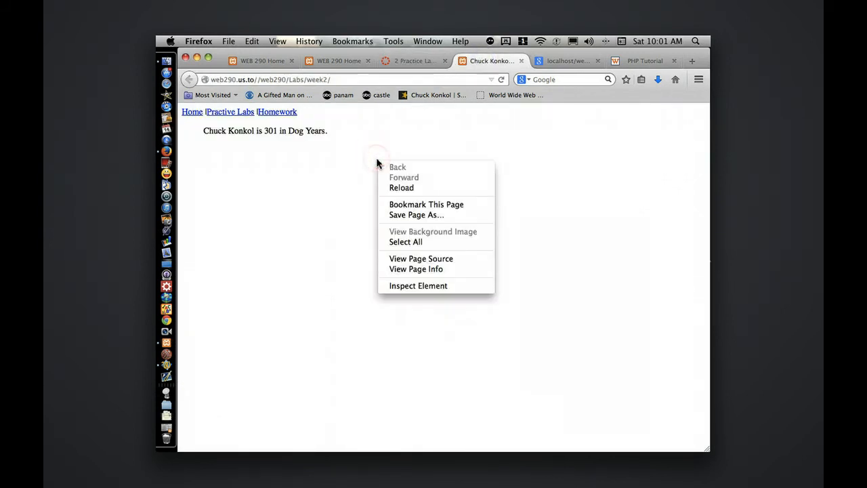
pyautogui.click(414, 265)
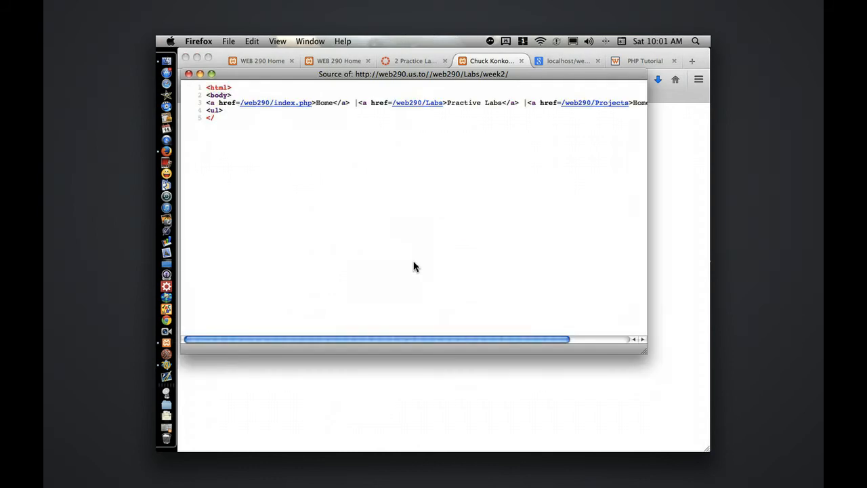
pyautogui.click(276, 41)
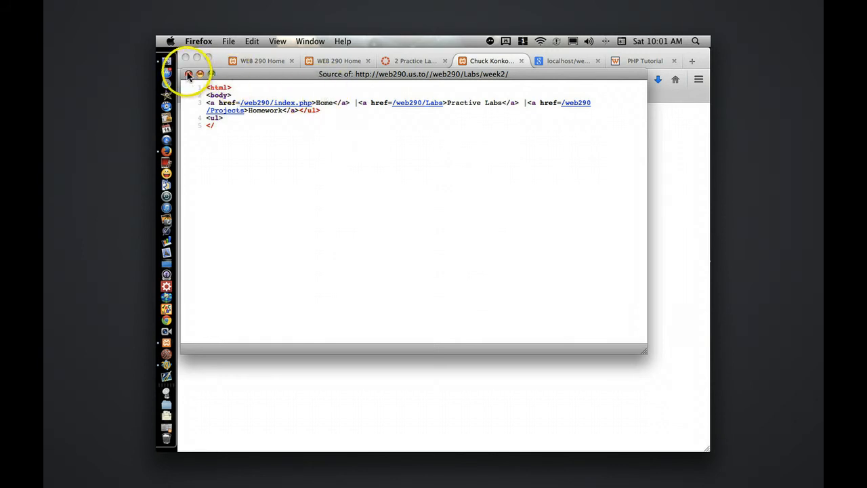
pyautogui.click(190, 75)
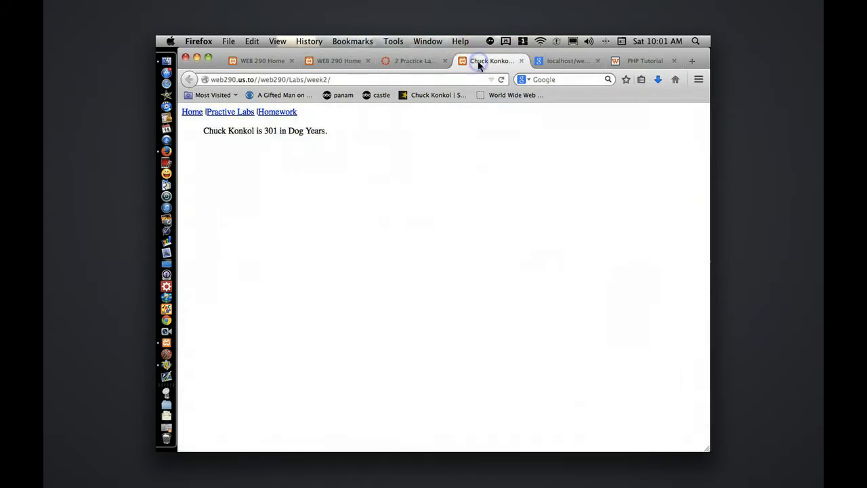
# From the 2 Practice Lab tab, move on through the 2 Discussion toward the Homework page
pyautogui.click(413, 60)
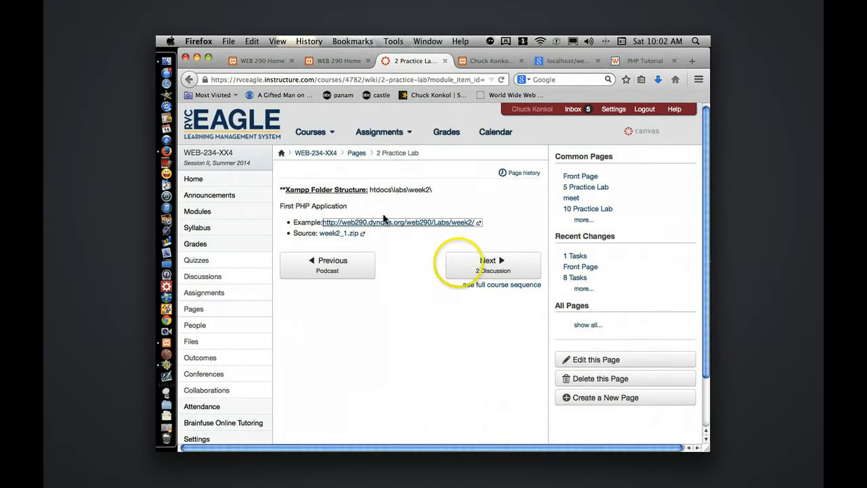
pyautogui.click(493, 265)
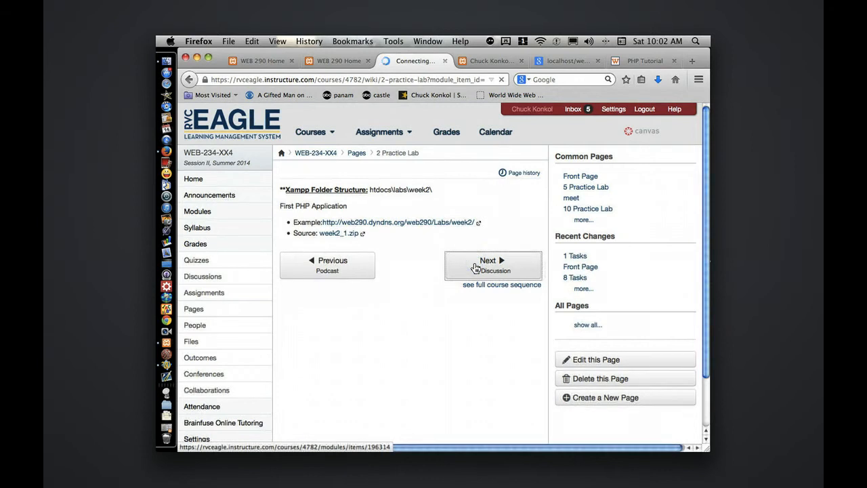
pyautogui.click(494, 262)
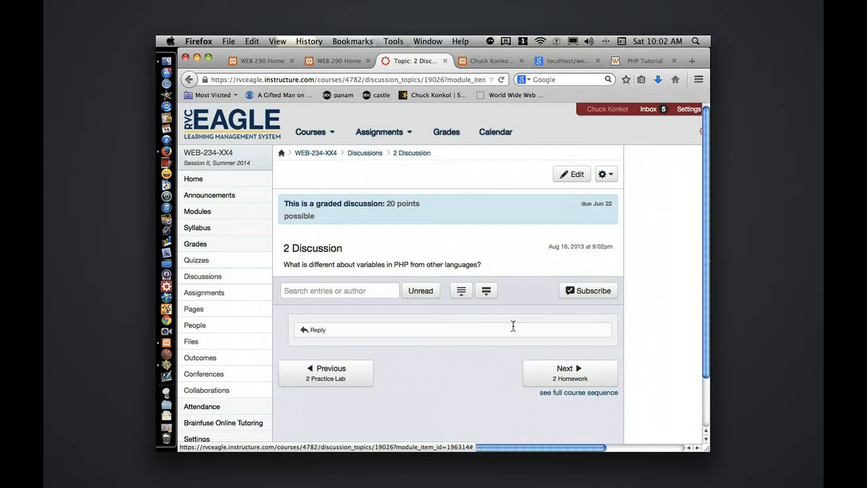
pyautogui.click(569, 374)
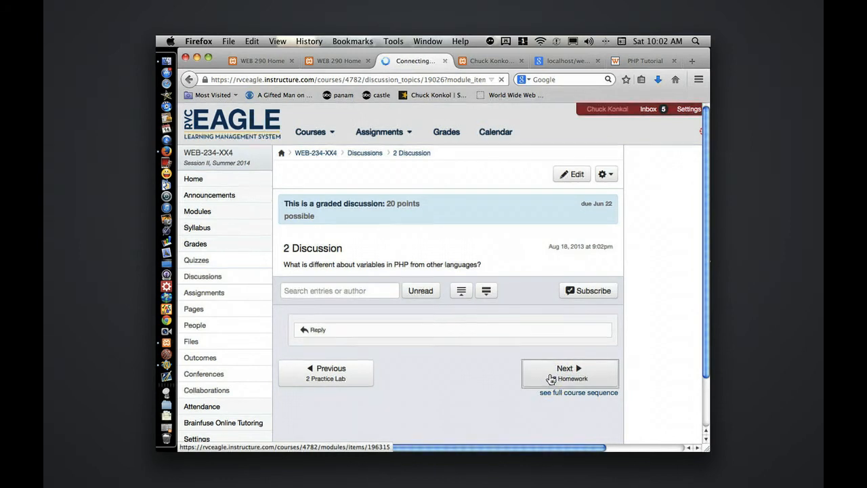
# Load the 2 Homework assignment and scroll through its exercise description
pyautogui.click(569, 372)
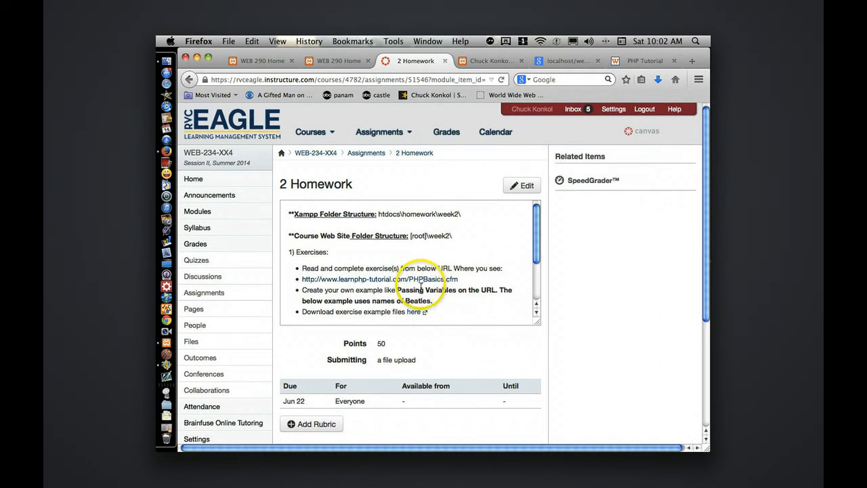
pyautogui.scroll(-3)
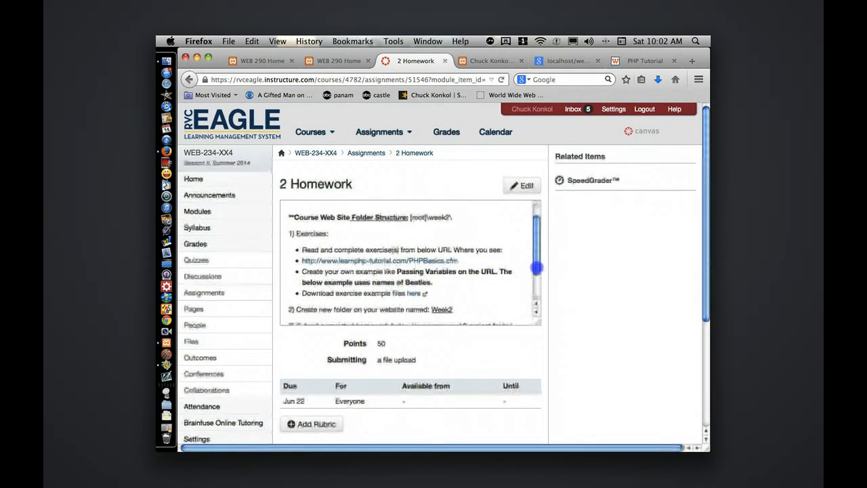
pyautogui.scroll(-3)
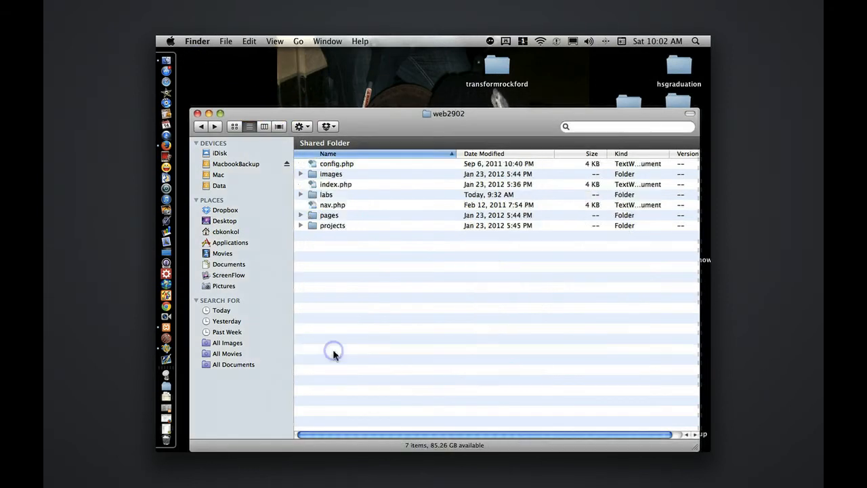
# Open the web2902 projects folder and create a new folder inside it
pyautogui.click(329, 214)
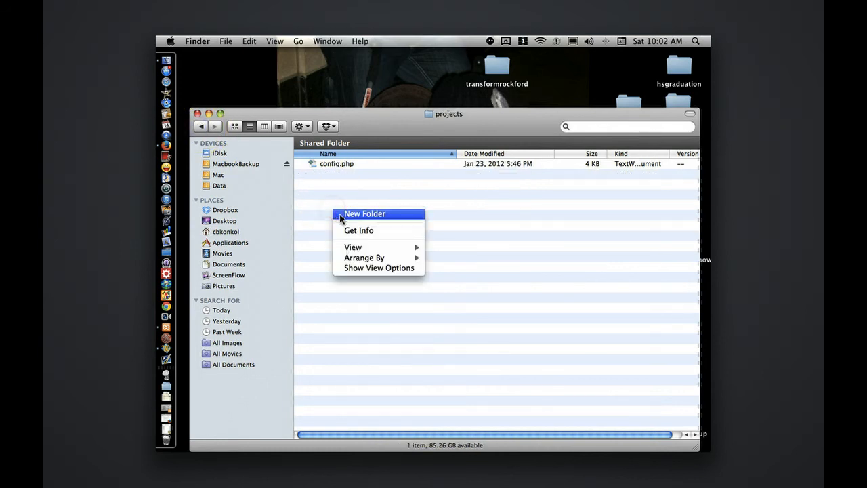
pyautogui.click(365, 214)
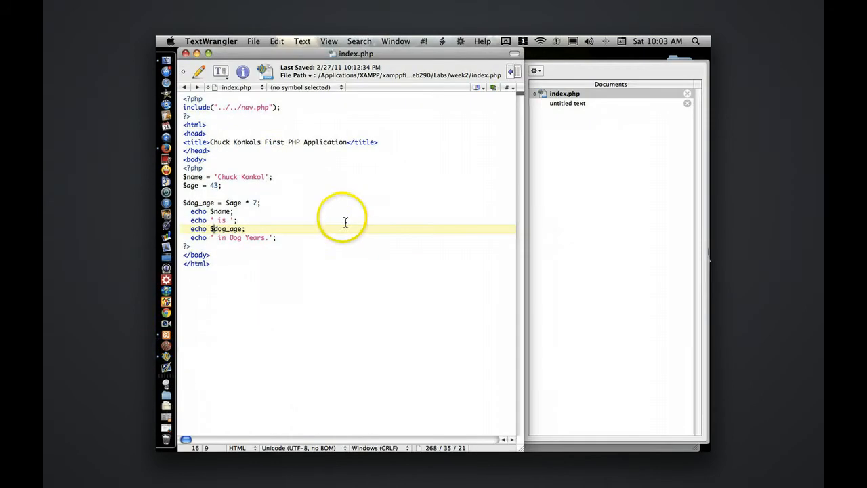
# In the Save As dialog, browse htdocs > web2902, check projects/week2, then go into the labs folder
pyautogui.click(253, 41)
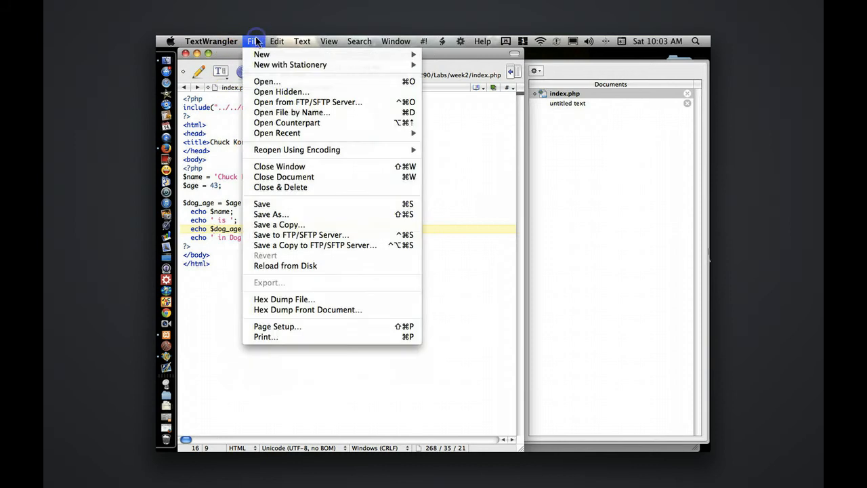
pyautogui.click(262, 203)
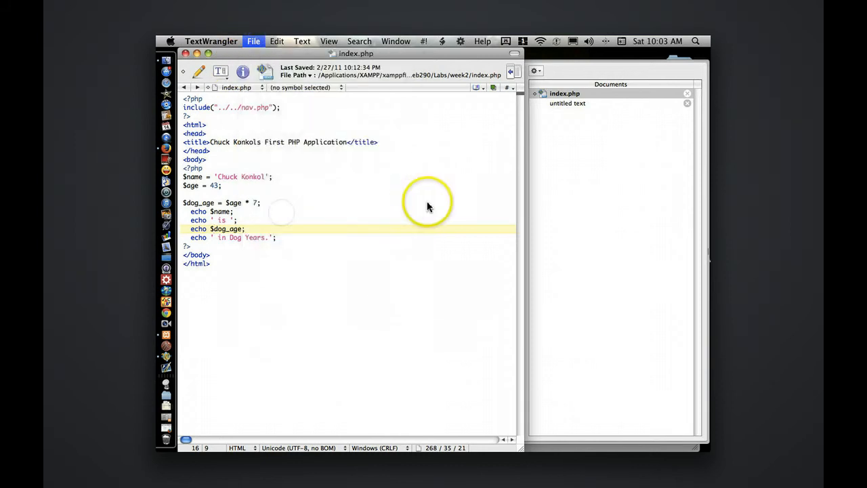
pyautogui.click(253, 40)
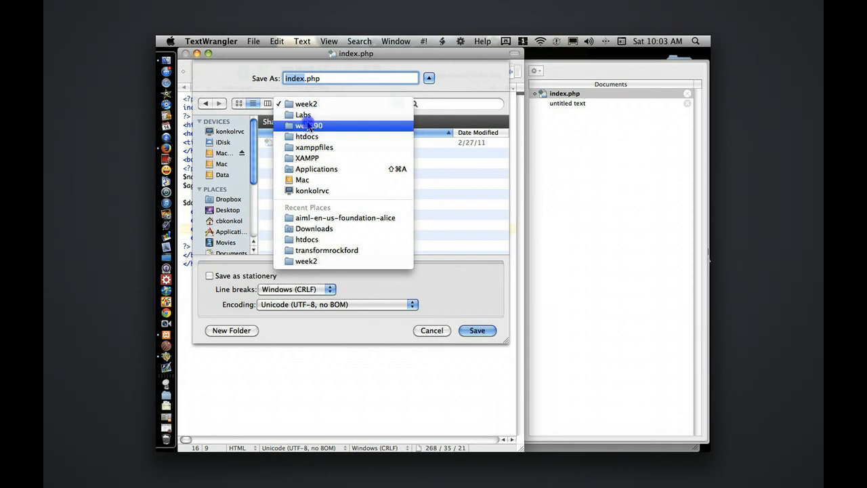
pyautogui.click(306, 136)
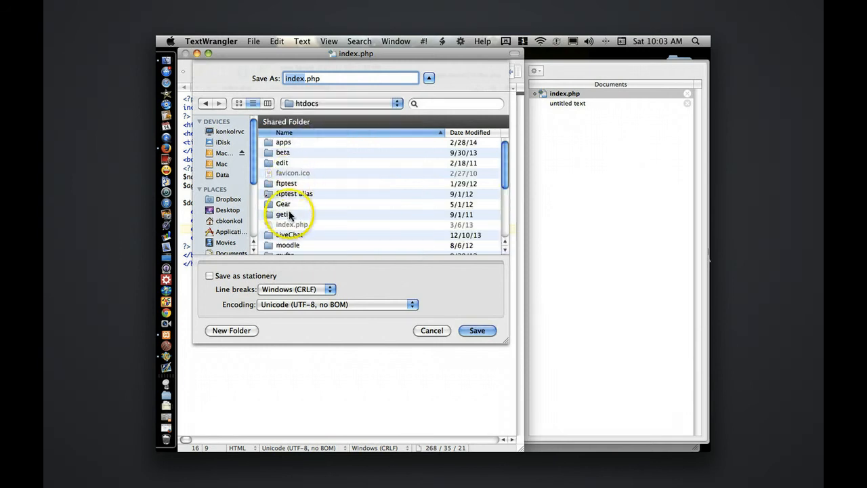
pyautogui.scroll(-3)
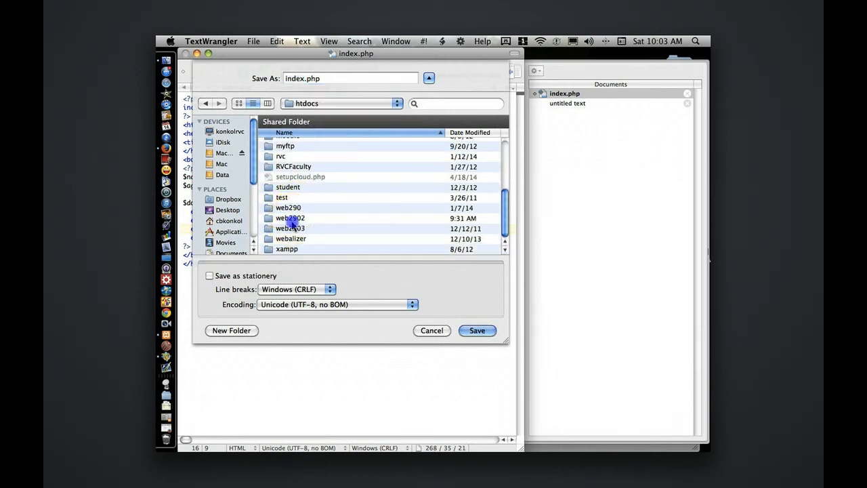
pyautogui.doubleClick(290, 217)
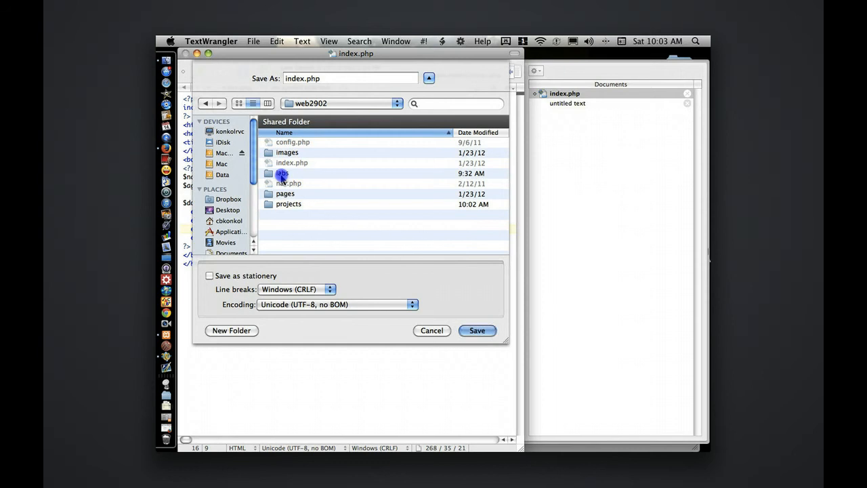
pyautogui.doubleClick(288, 203)
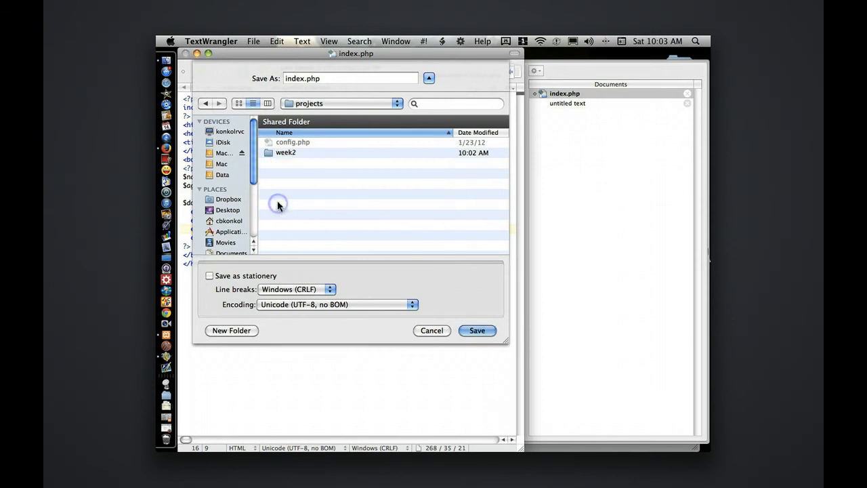
pyautogui.doubleClick(286, 151)
pyautogui.write('config')
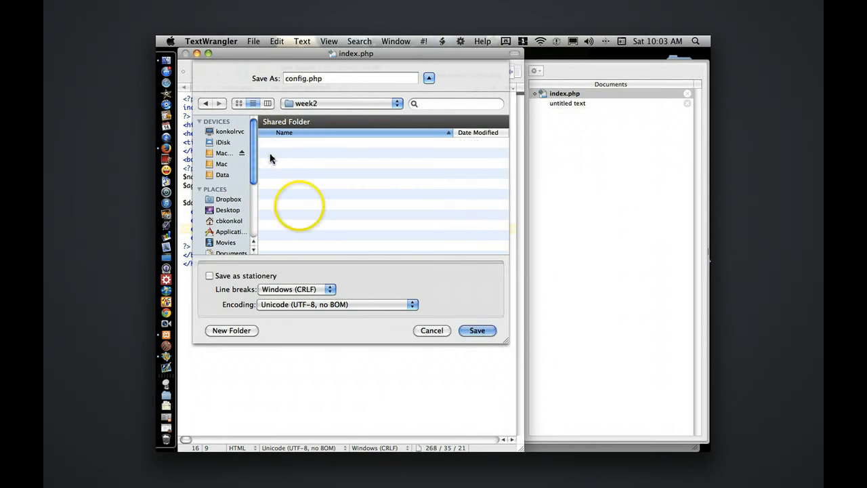
pyautogui.click(206, 103)
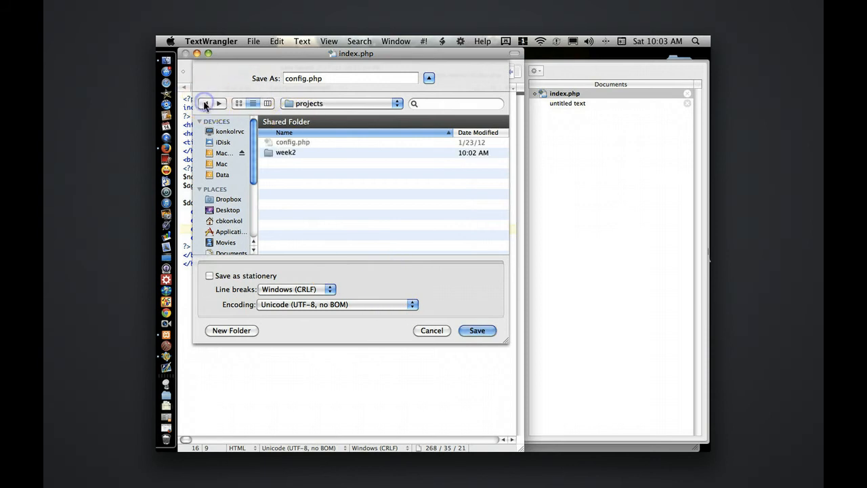
pyautogui.click(206, 103)
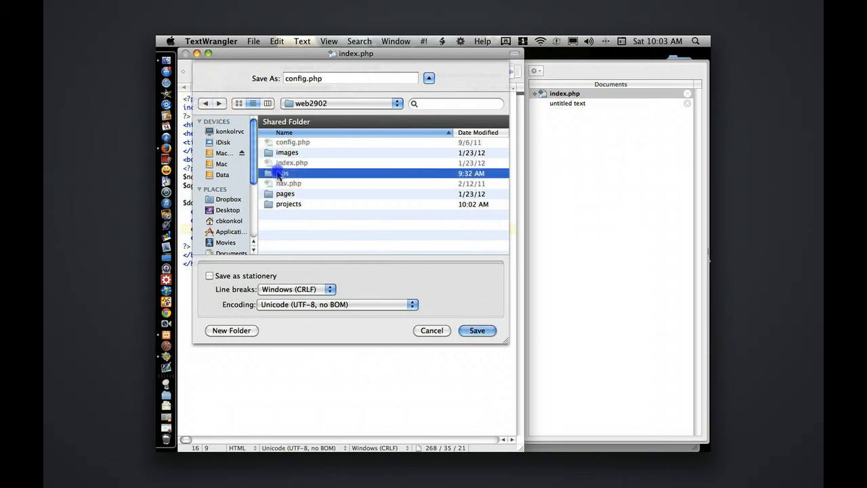
pyautogui.doubleClick(282, 174)
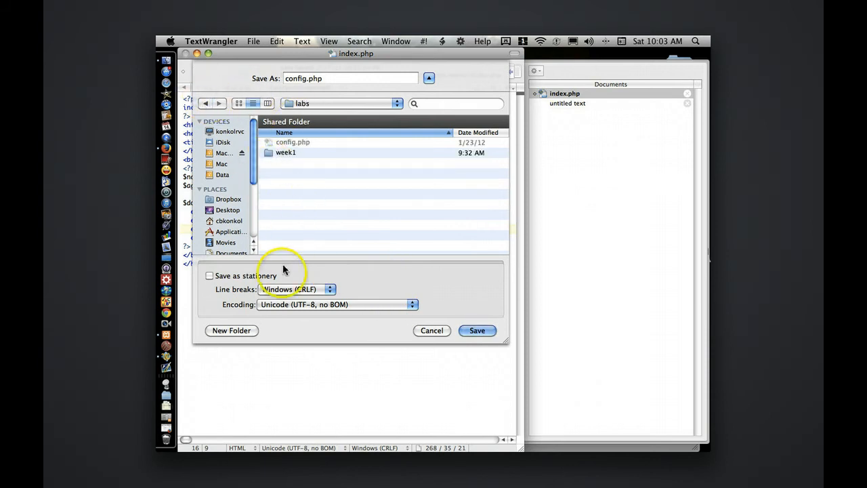
# Create a new folder named week2 inside labs, then dismiss the save dialog
pyautogui.click(230, 331)
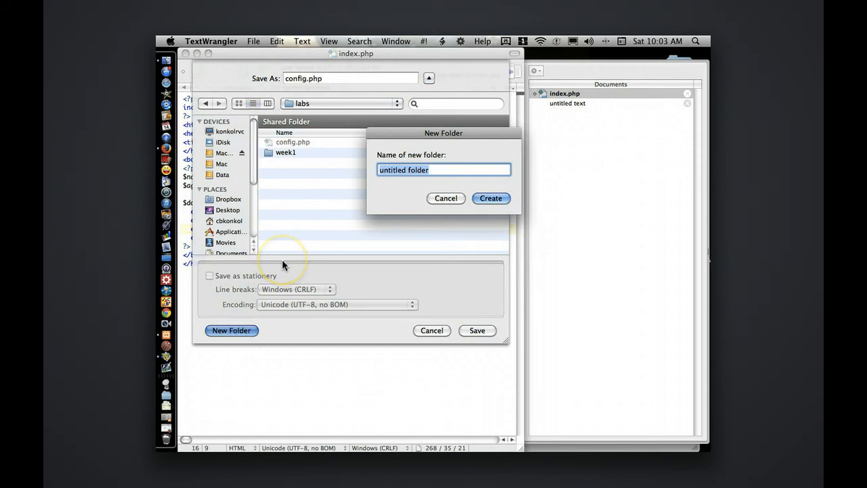
pyautogui.write('week2')
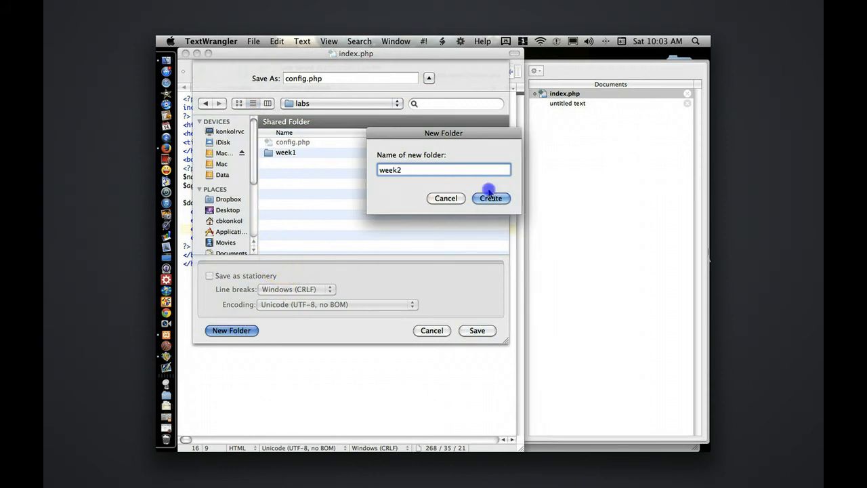
pyautogui.click(490, 198)
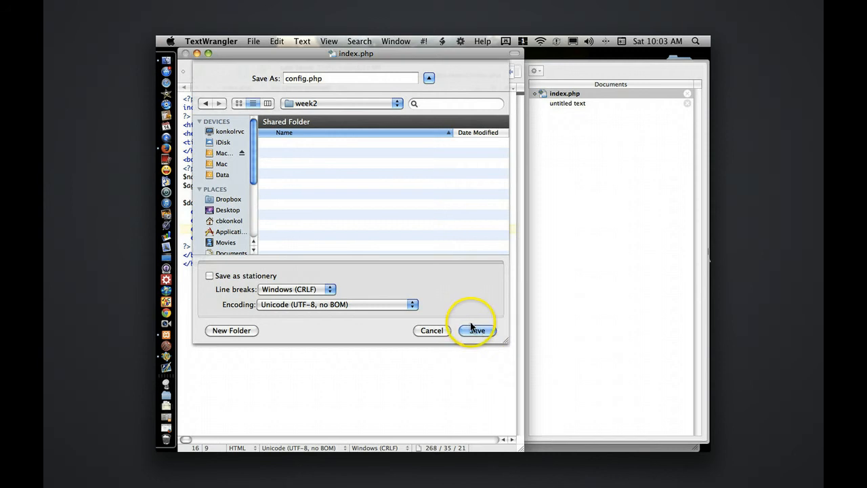
pyautogui.click(206, 103)
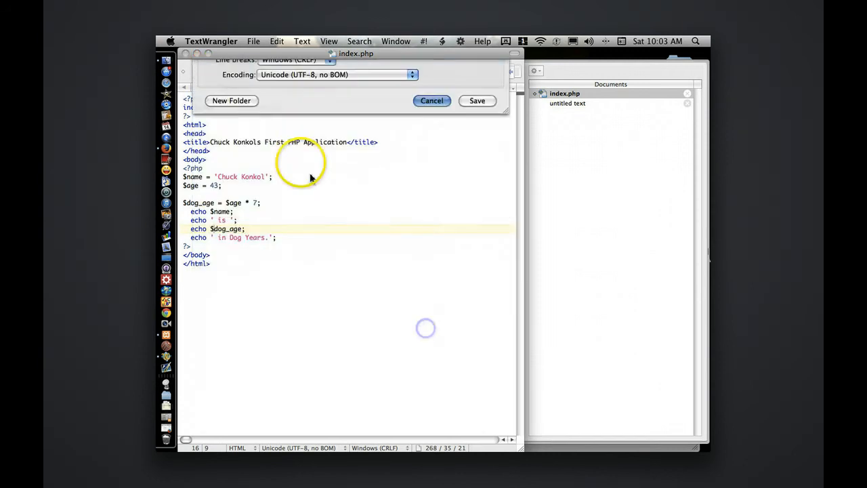
# Save index.php into the new labs/week2 folder under web2902
pyautogui.click(253, 41)
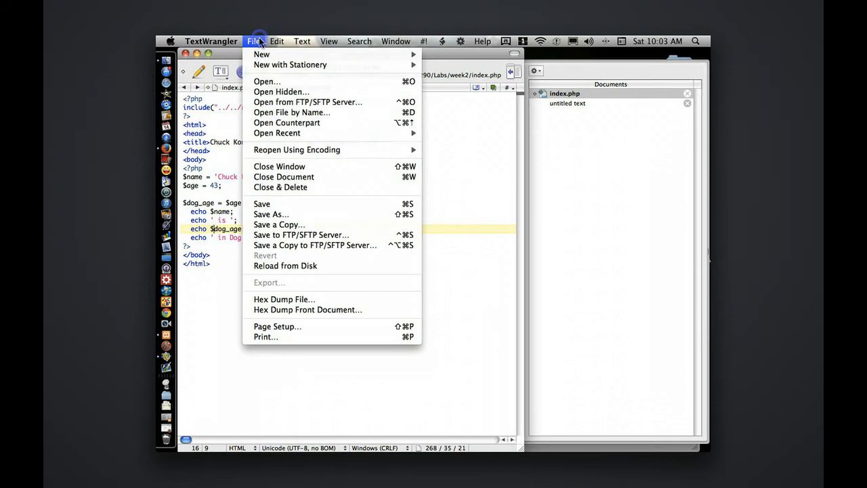
pyautogui.click(271, 214)
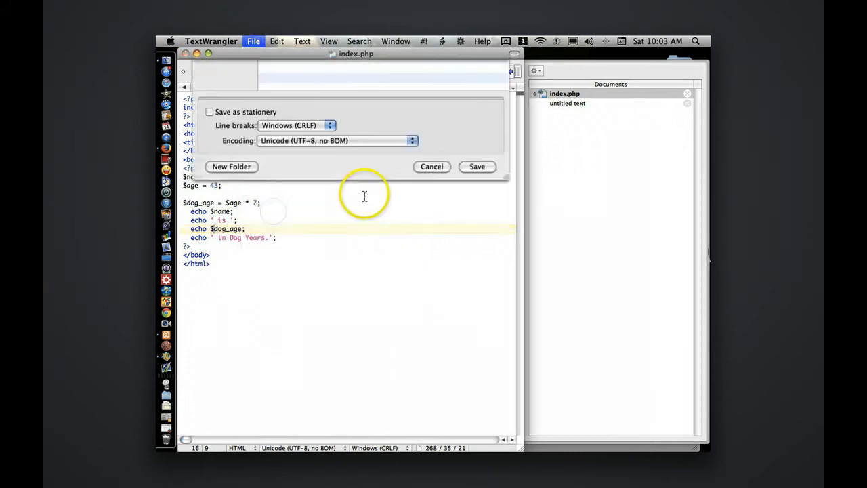
pyautogui.click(306, 103)
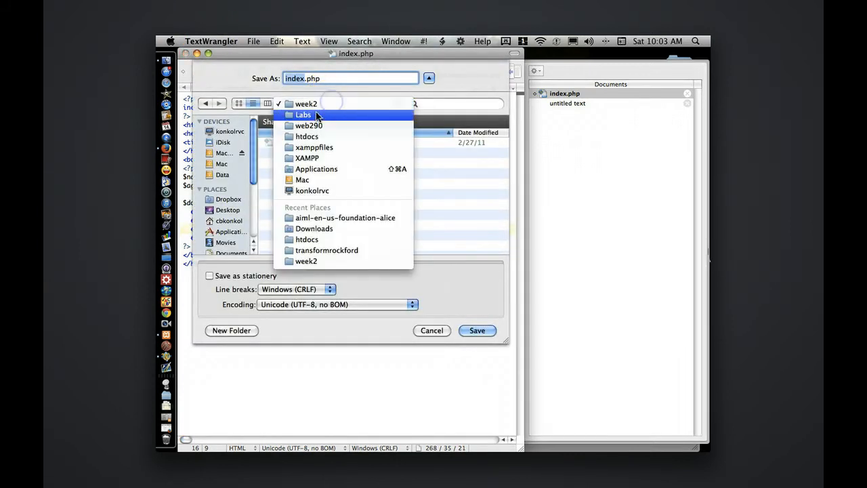
pyautogui.click(303, 114)
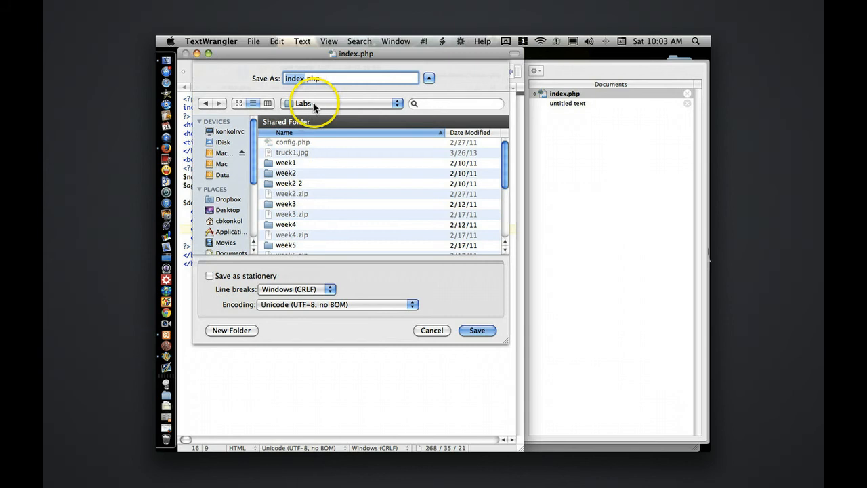
pyautogui.click(303, 103)
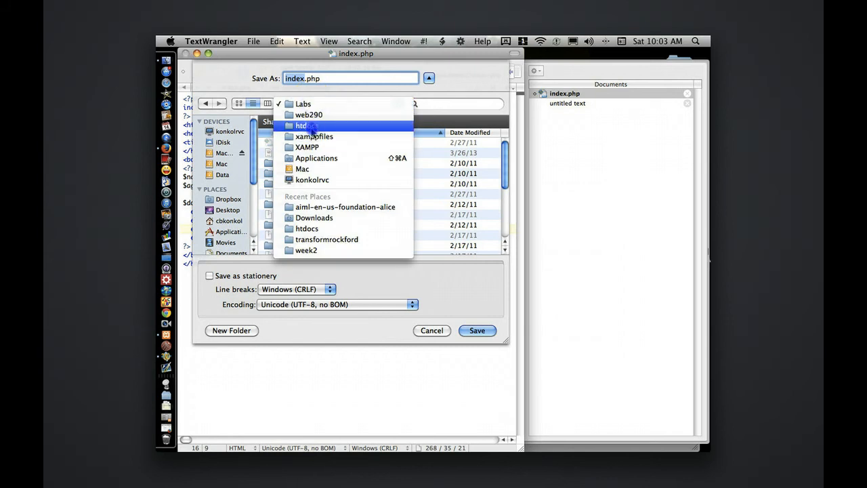
pyautogui.click(303, 124)
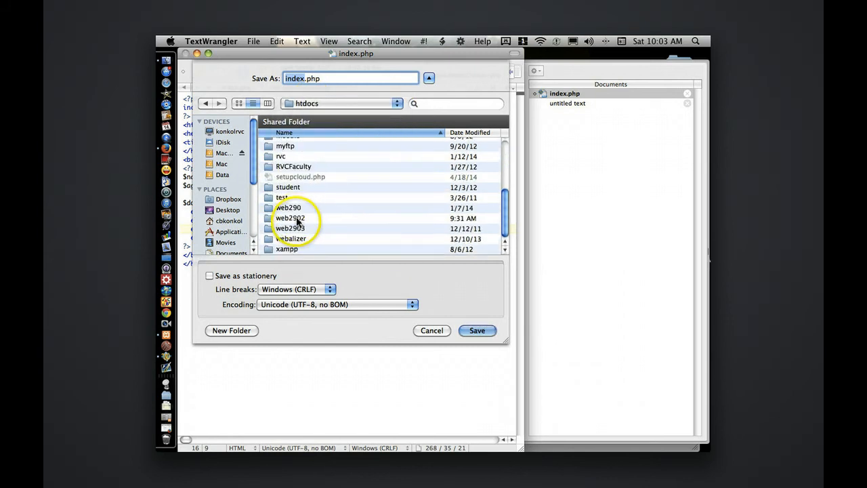
pyautogui.doubleClick(290, 217)
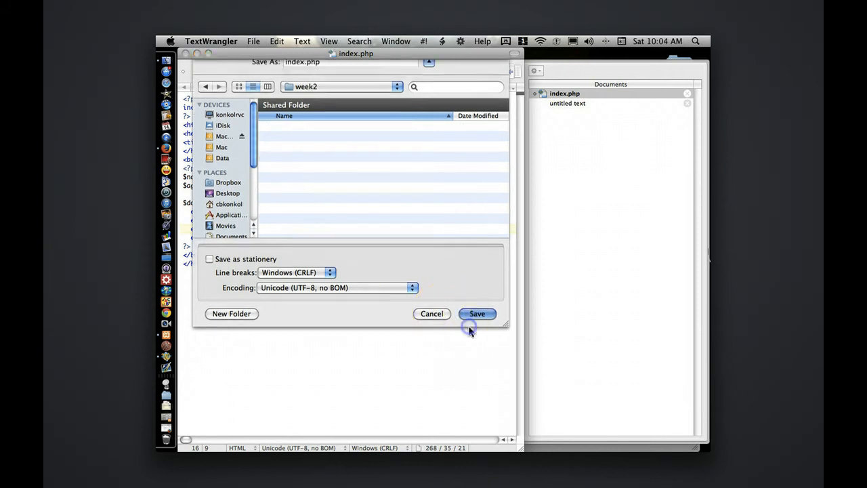
pyautogui.click(477, 313)
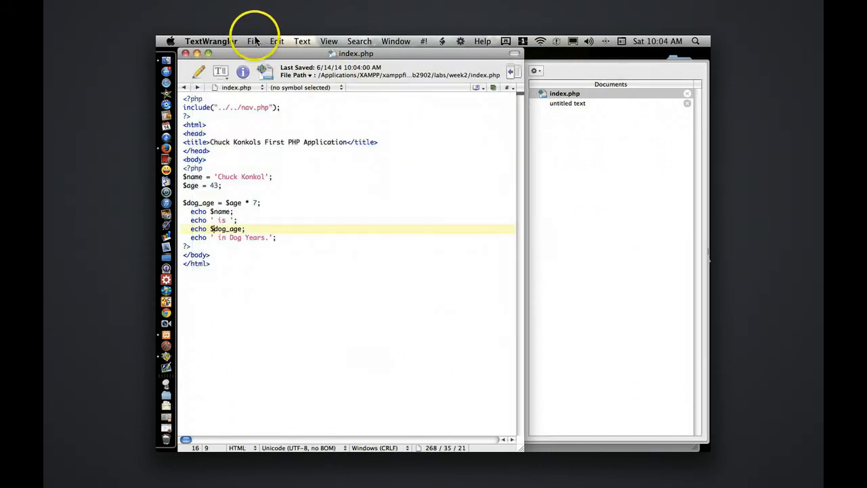
# From web2902's Projects week2 folder, select HelloWho.php and index.php to open together
pyautogui.click(253, 41)
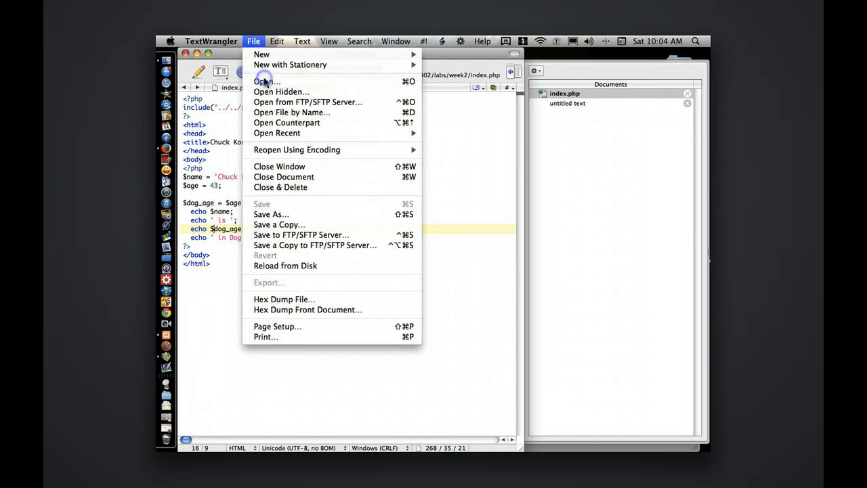
pyautogui.click(266, 81)
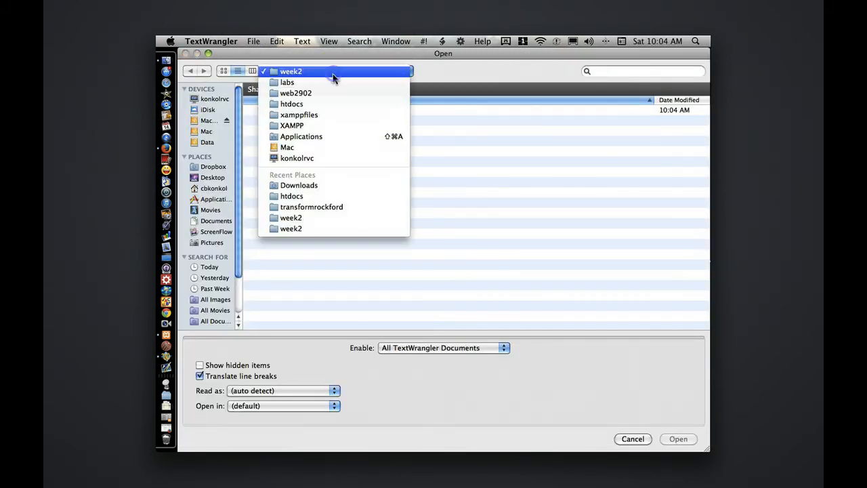
pyautogui.moveTo(287, 82)
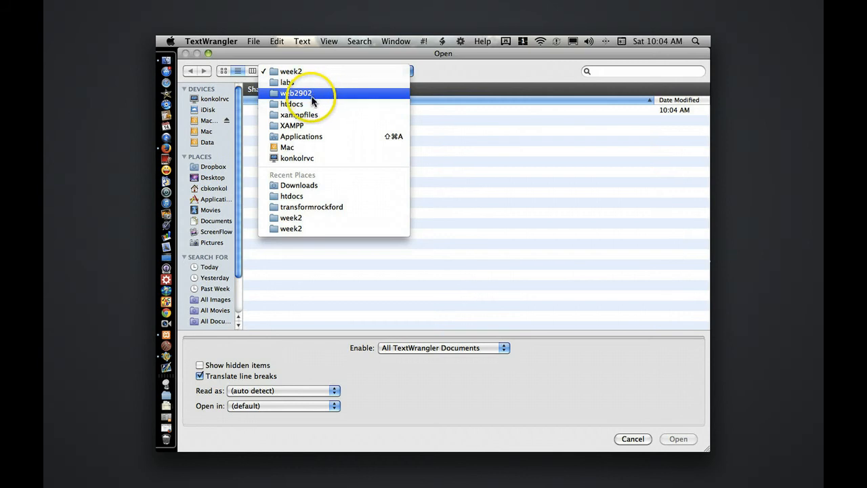
pyautogui.click(291, 103)
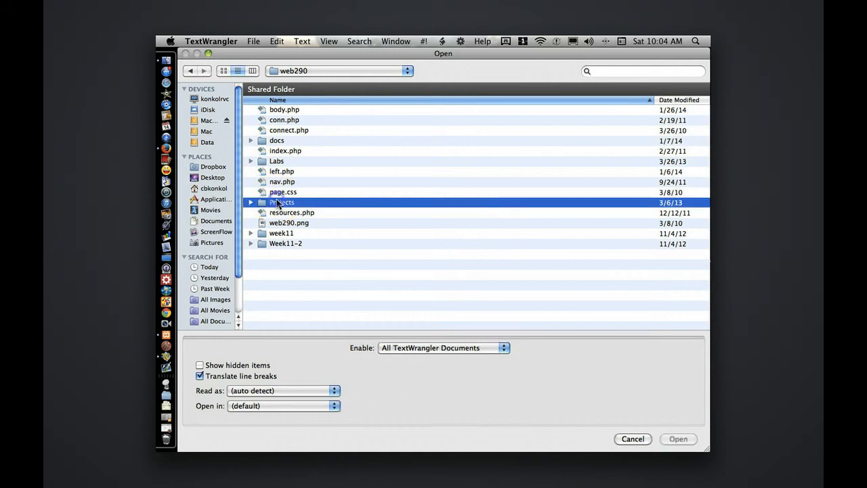
pyautogui.doubleClick(282, 202)
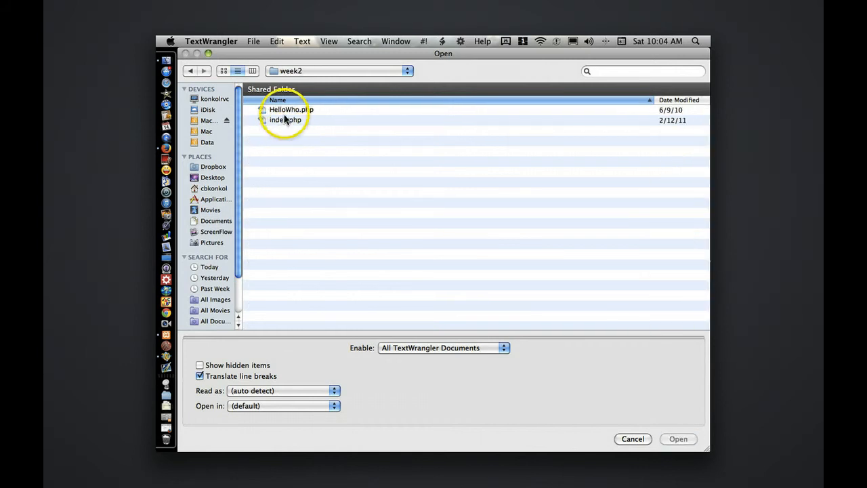
pyautogui.click(291, 108)
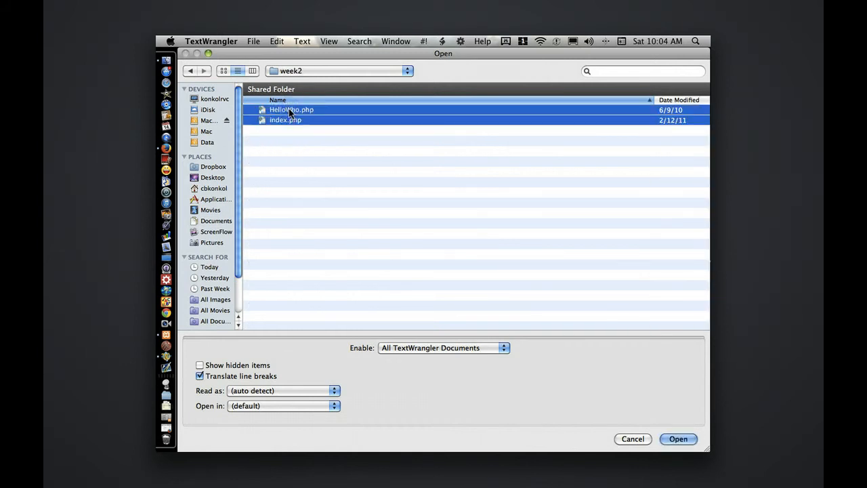
pyautogui.click(678, 439)
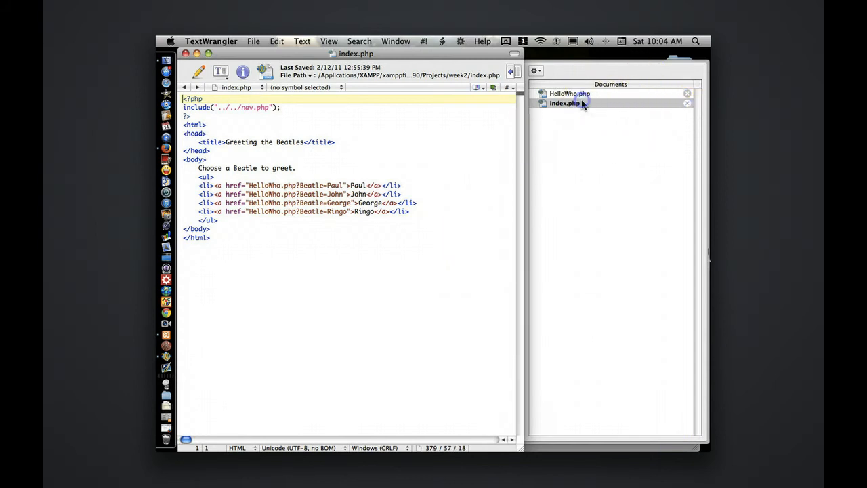
pyautogui.click(569, 93)
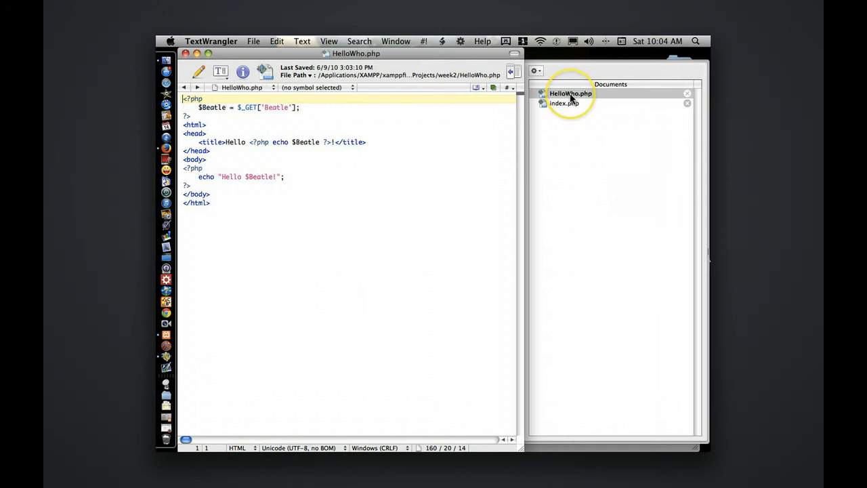
pyautogui.click(563, 102)
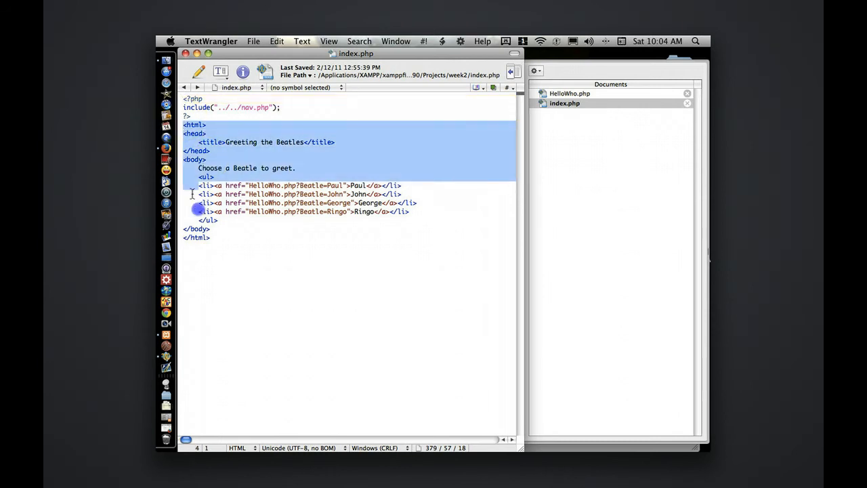
pyautogui.click(225, 233)
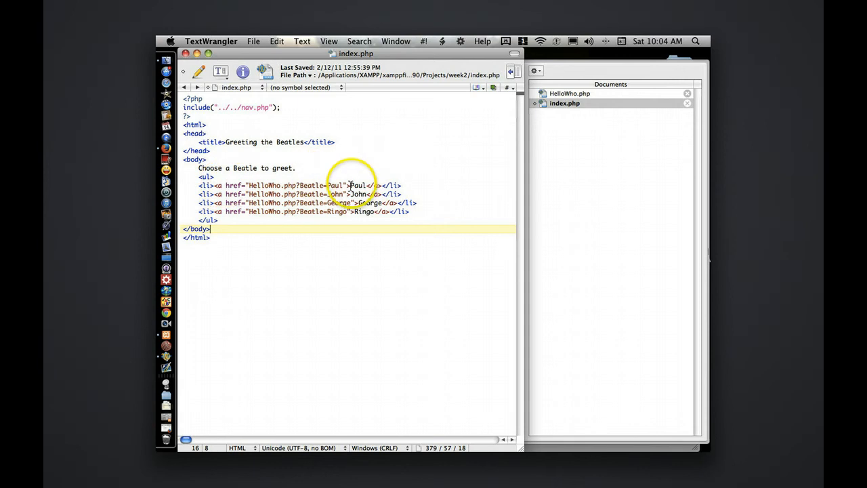
pyautogui.moveTo(301, 183)
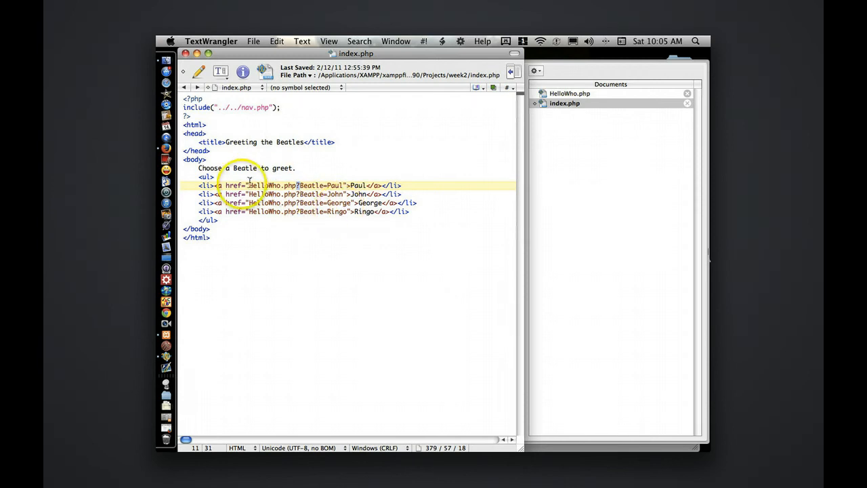
pyautogui.moveTo(542, 95)
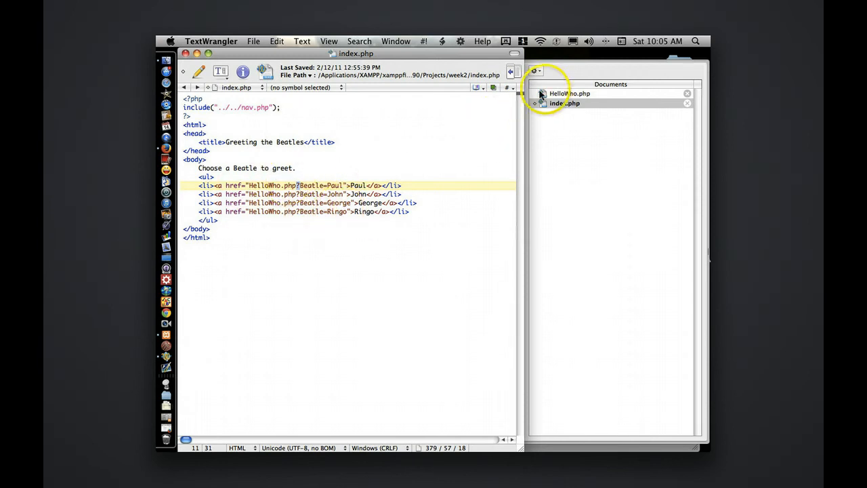
# Compare HelloWho.php's Beatle parameter read with index.php's Beatle=Paul link, ending on HelloWho.php
pyautogui.click(569, 92)
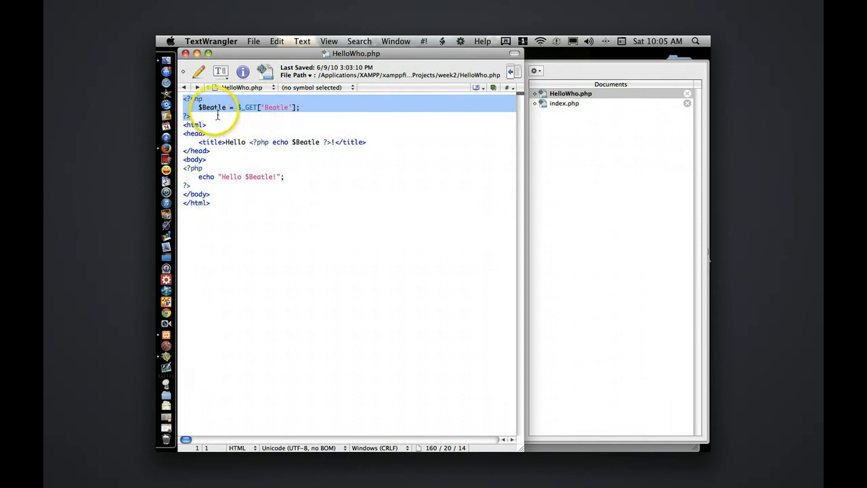
pyautogui.moveTo(282, 110)
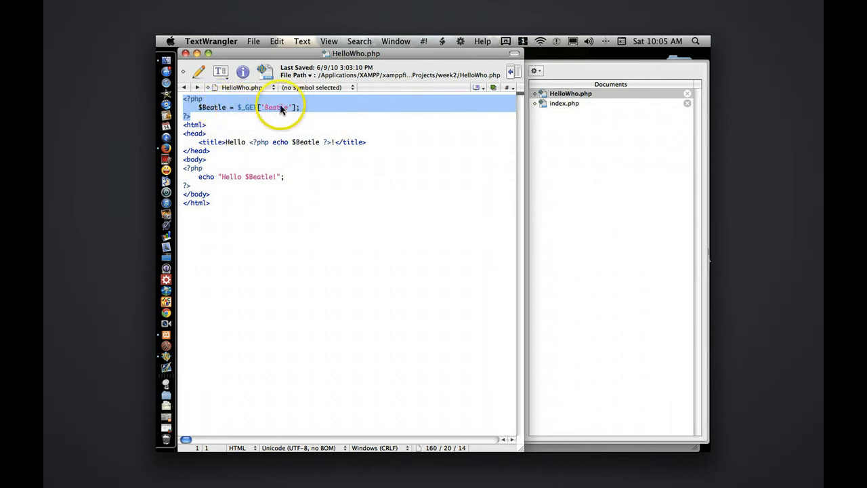
pyautogui.click(278, 107)
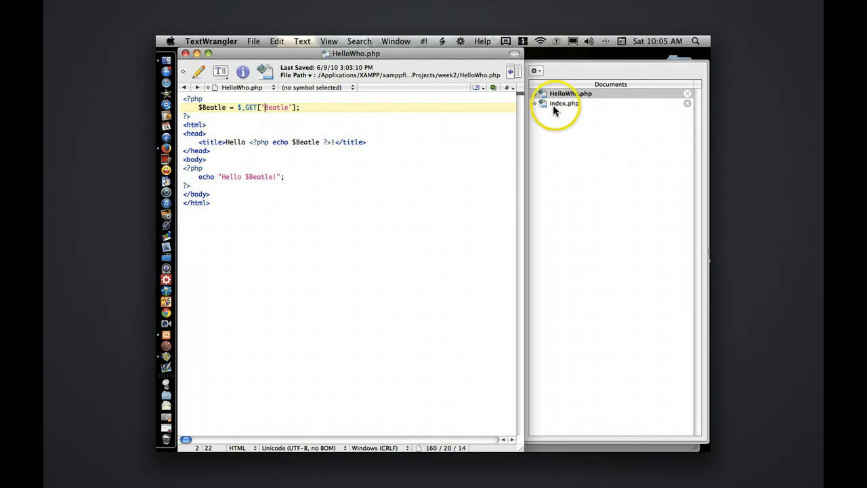
pyautogui.click(564, 103)
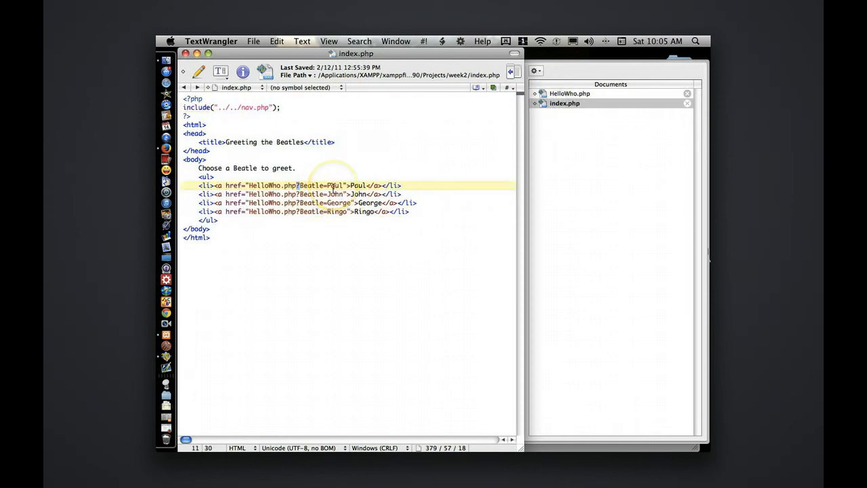
pyautogui.click(569, 93)
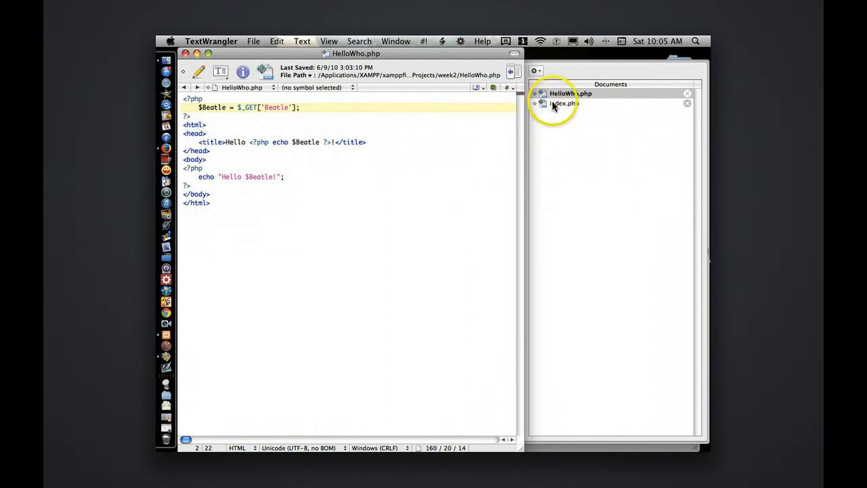
pyautogui.click(563, 103)
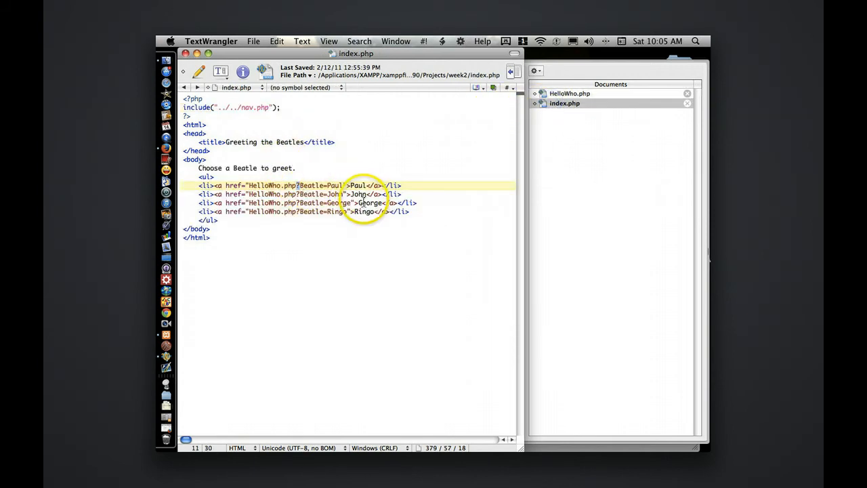
pyautogui.click(569, 94)
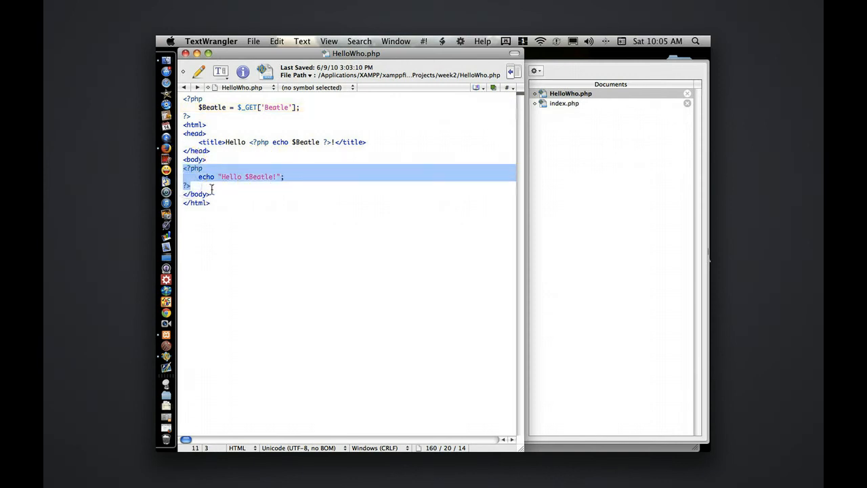
pyautogui.moveTo(247, 179)
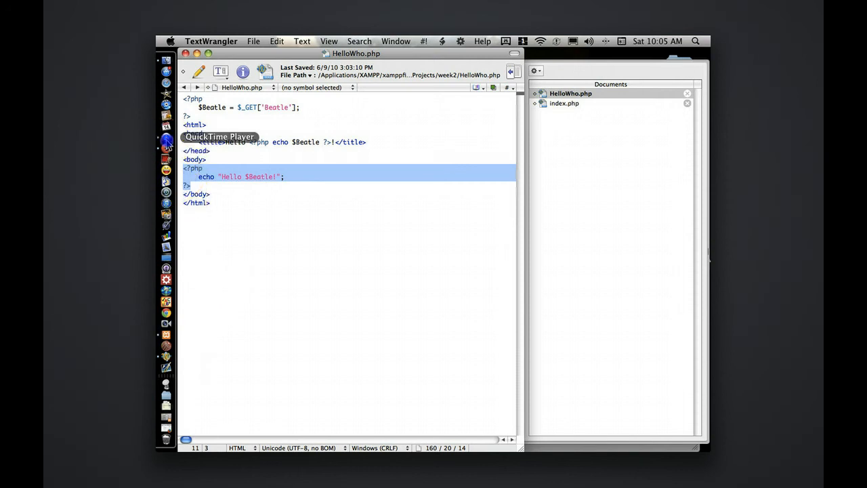
# Close QuickTime Player from its Dock options
pyautogui.rightClick(165, 139)
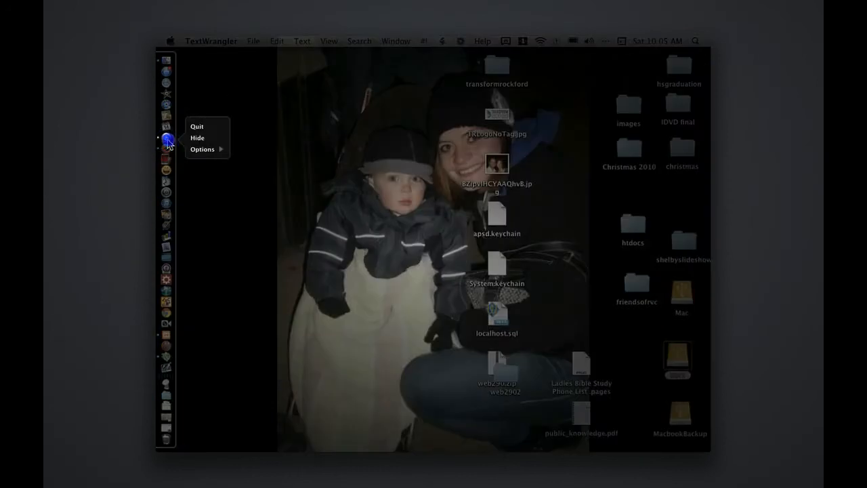
pyautogui.click(166, 138)
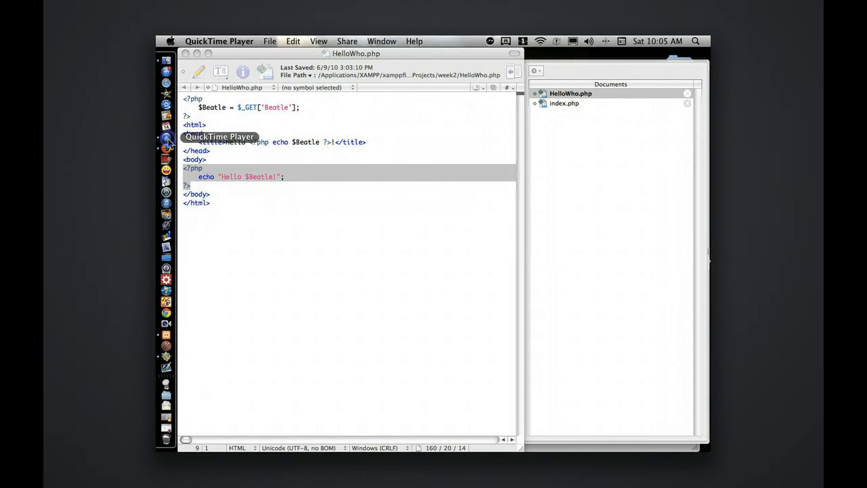
pyautogui.rightClick(165, 139)
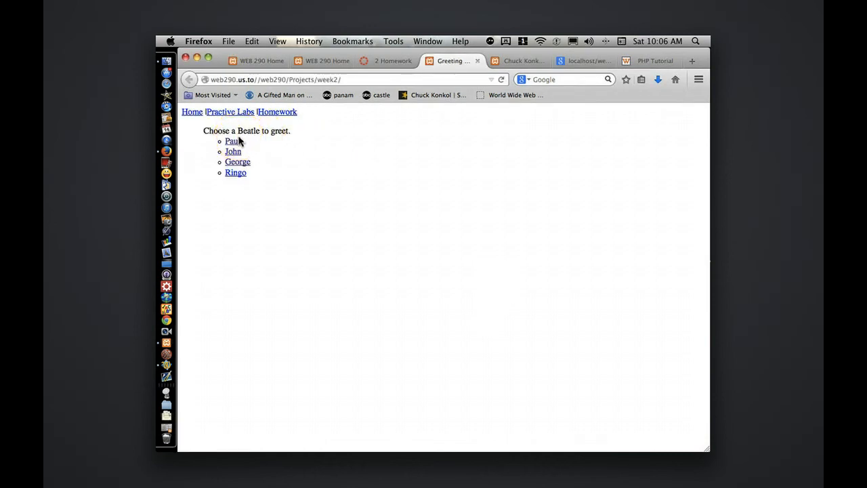
pyautogui.moveTo(234, 141)
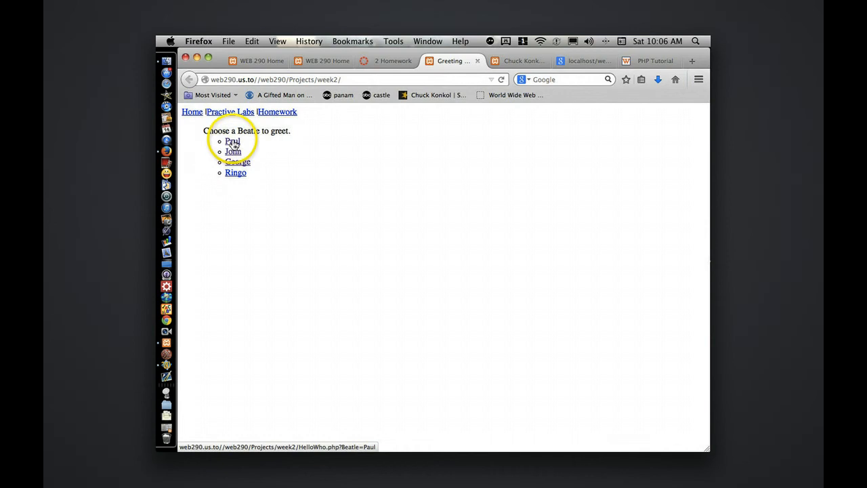
# Choose Paul on the week2 page, get Hello Paul!, and highlight the Beatle=Paul query in the URL
pyautogui.click(232, 140)
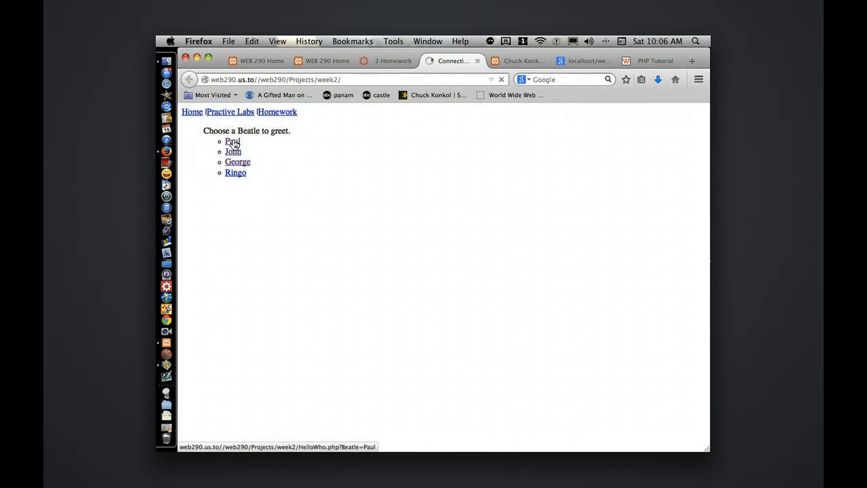
pyautogui.click(232, 141)
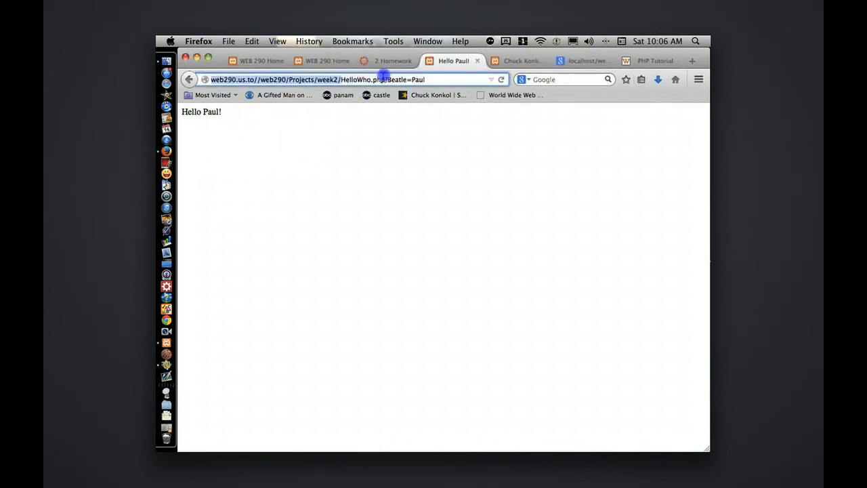
pyautogui.click(398, 79)
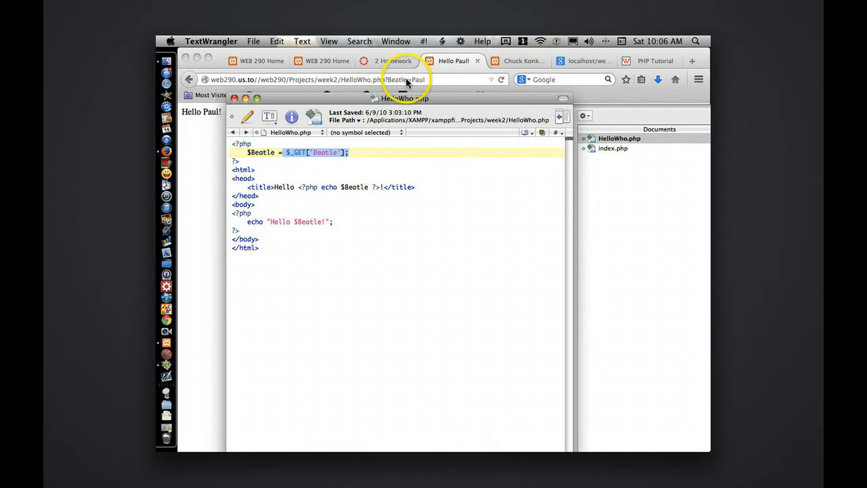
pyautogui.moveTo(392, 81)
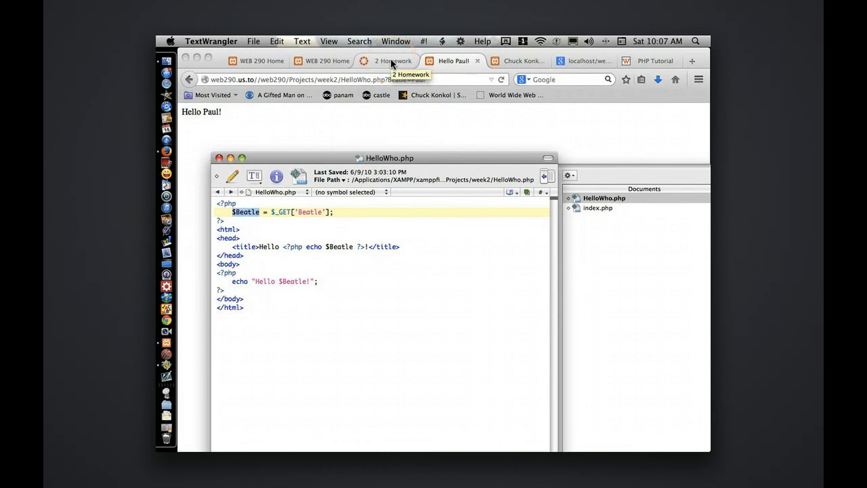
pyautogui.click(386, 59)
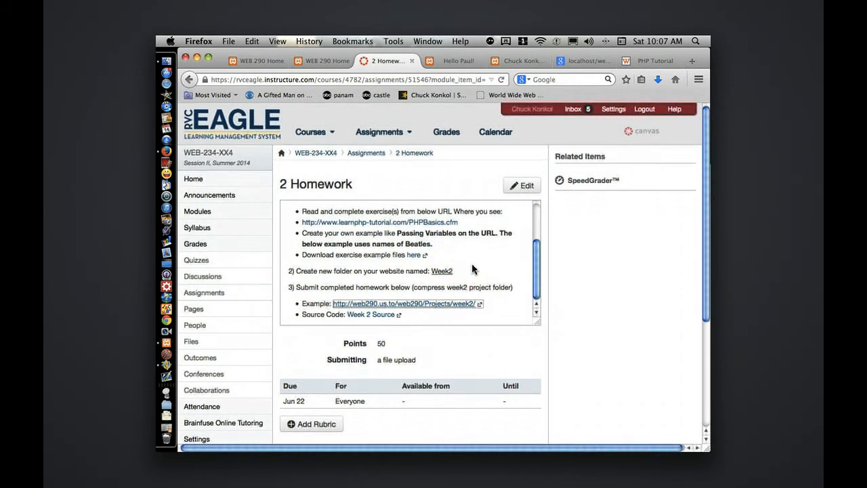
pyautogui.moveTo(252, 299)
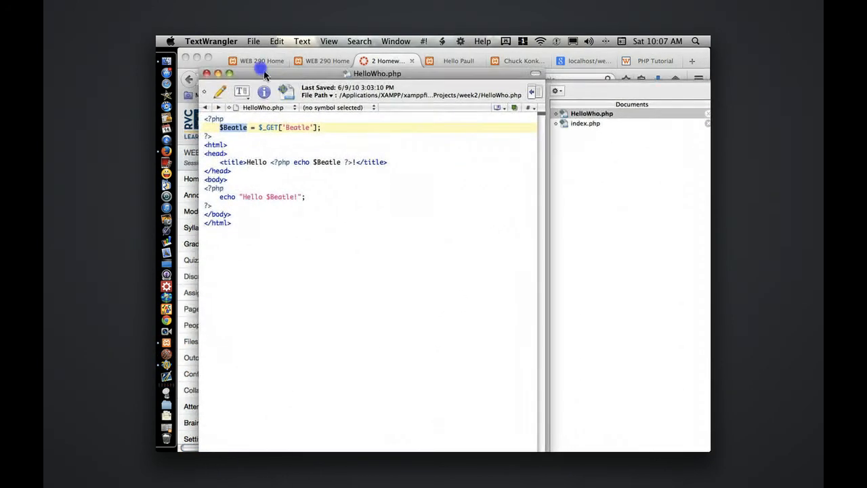
# Save HelloWho.php into htdocs > web2902 > projects > week2
pyautogui.click(254, 40)
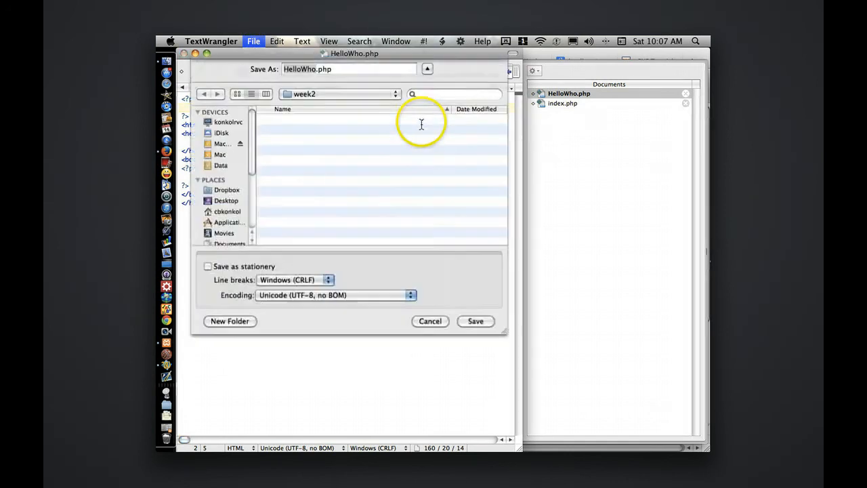
pyautogui.click(339, 93)
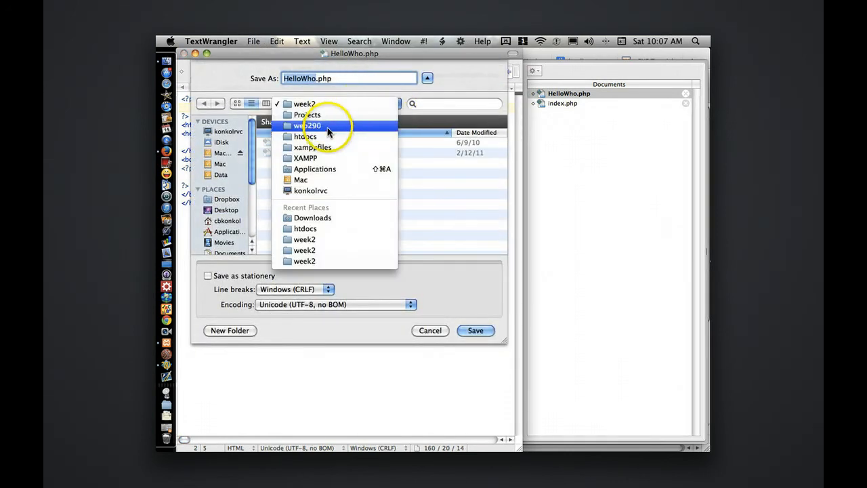
pyautogui.click(306, 135)
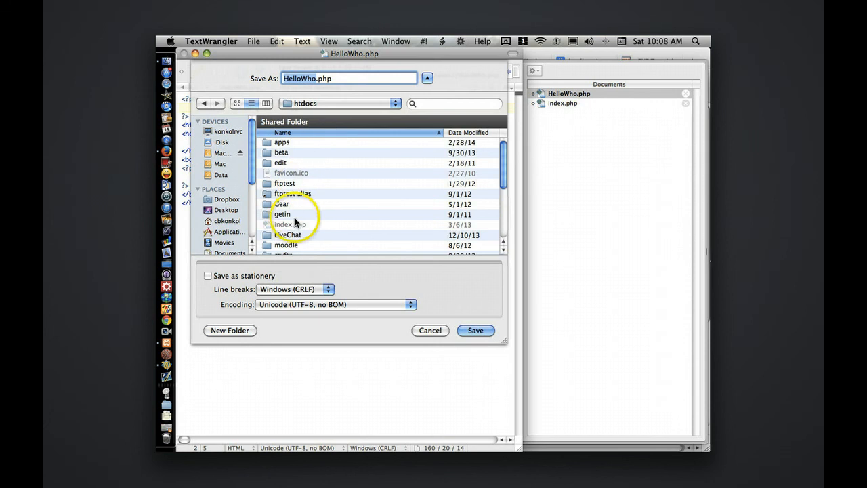
pyautogui.click(282, 217)
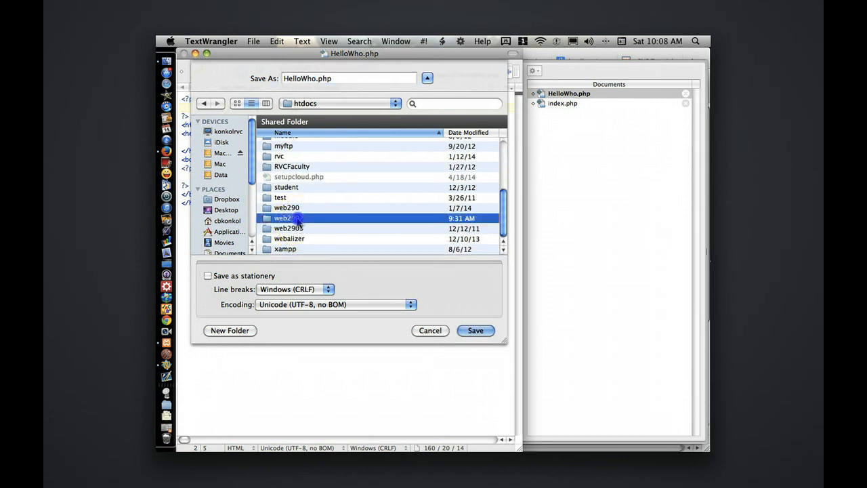
pyautogui.doubleClick(283, 217)
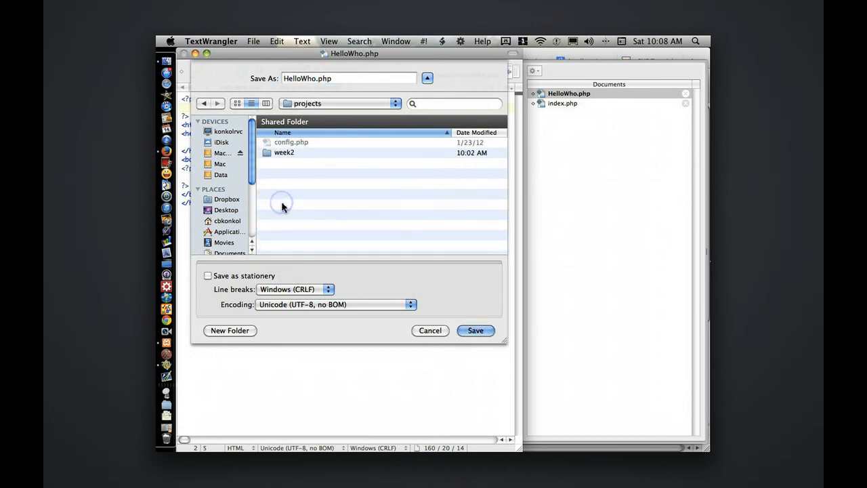
pyautogui.doubleClick(285, 152)
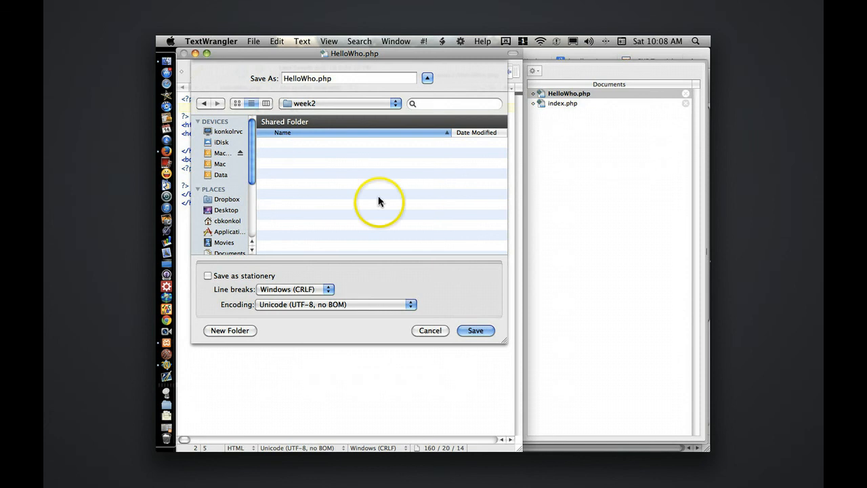
pyautogui.click(474, 331)
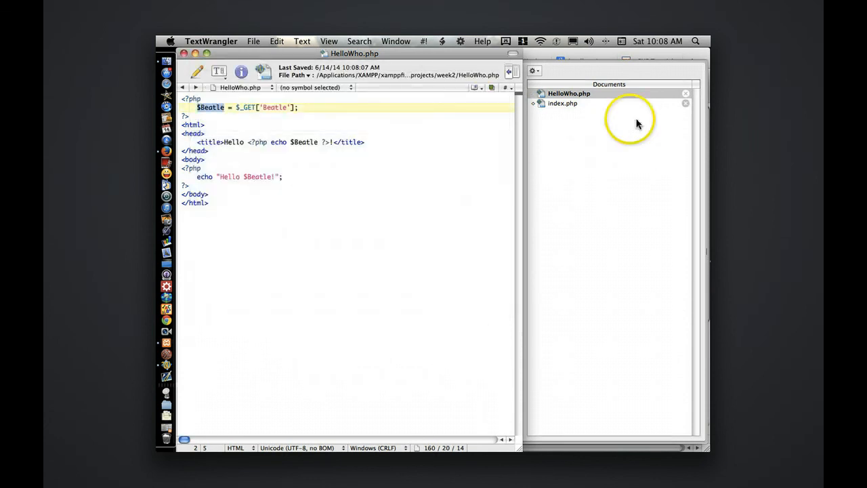
# Save index.php into the same week2 folder under web2902 projects
pyautogui.click(562, 103)
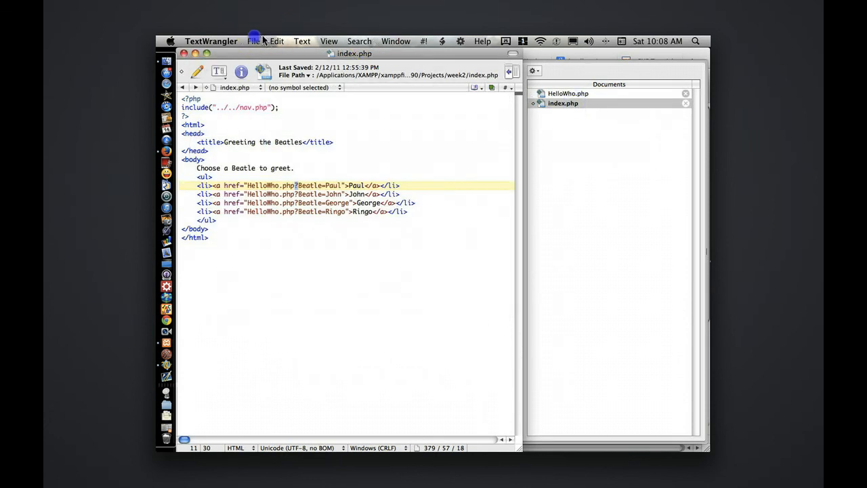
pyautogui.click(253, 41)
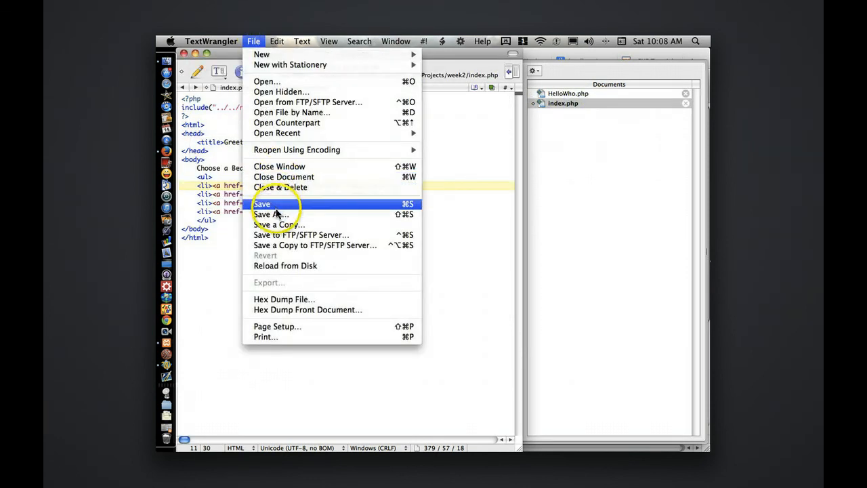
pyautogui.click(270, 214)
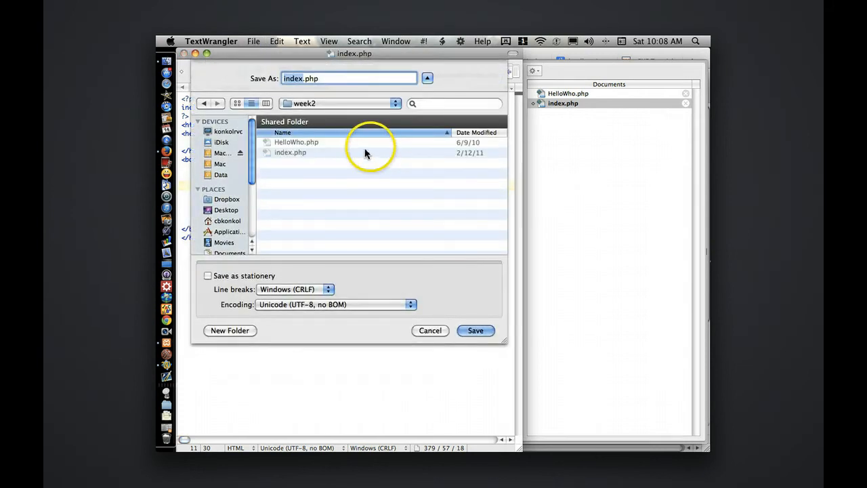
pyautogui.click(336, 103)
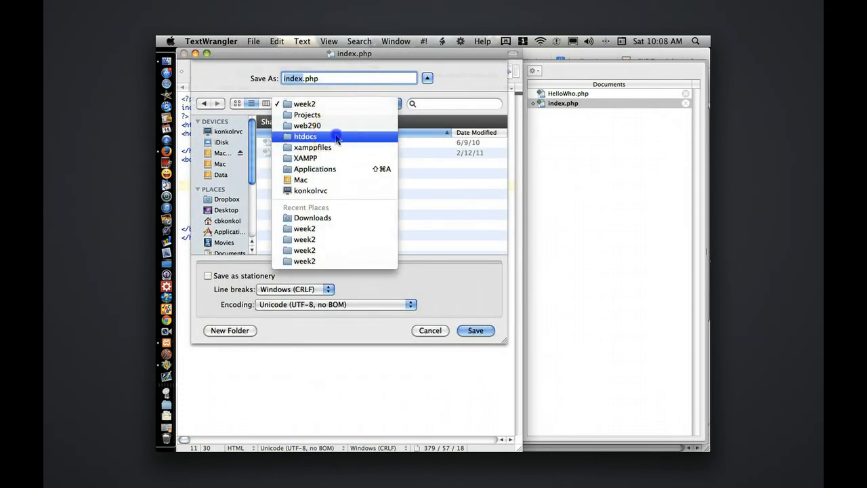
pyautogui.click(305, 135)
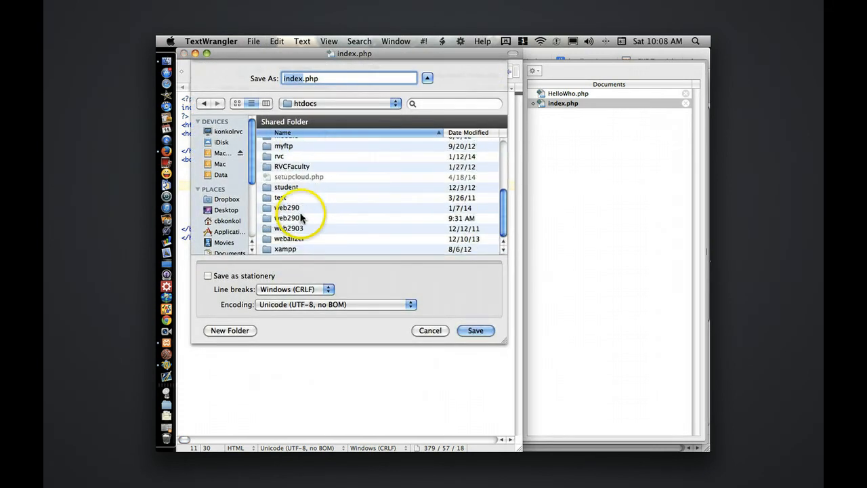
pyautogui.doubleClick(287, 208)
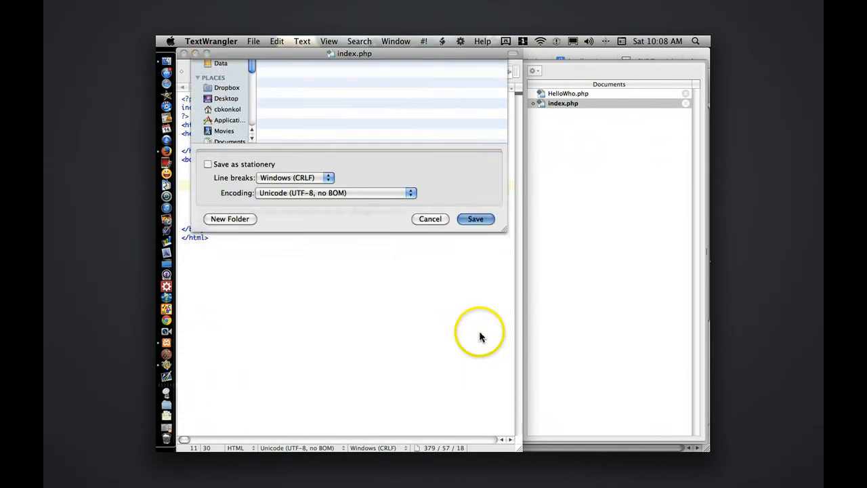
pyautogui.click(474, 218)
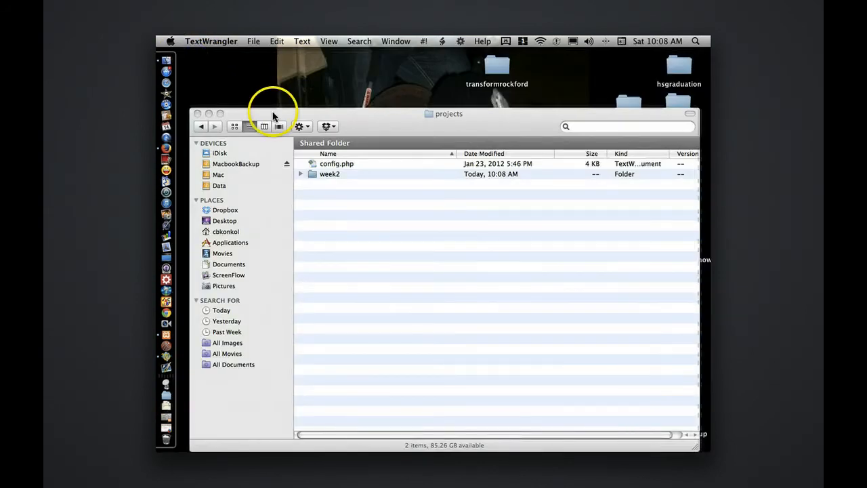
# In htdocs > web2902 > projects, compress the week2 folder into week2.zip
pyautogui.click(201, 127)
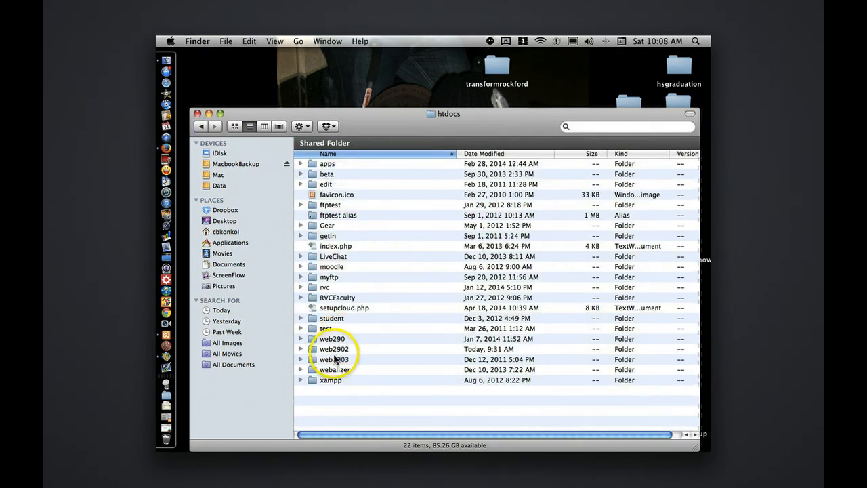
pyautogui.doubleClick(333, 349)
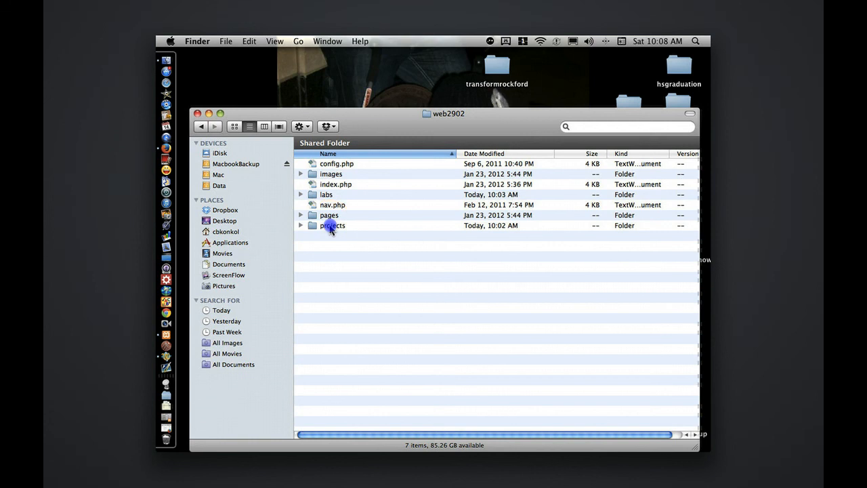
pyautogui.doubleClick(333, 225)
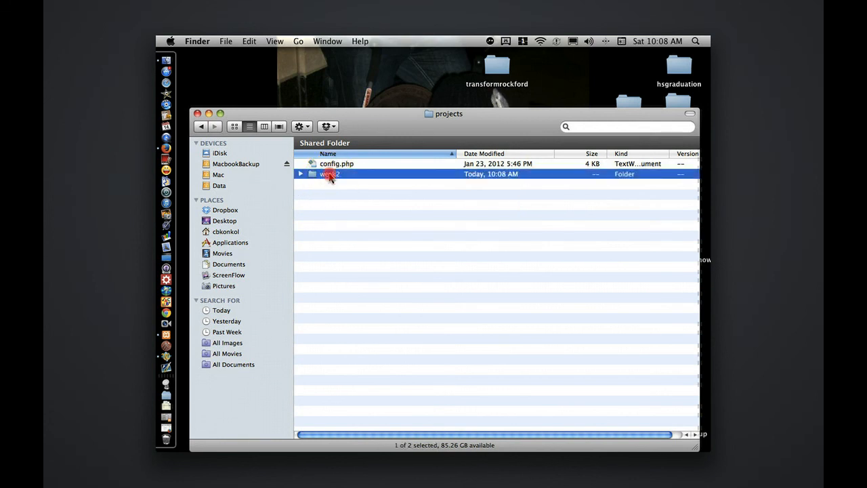
pyautogui.rightClick(329, 173)
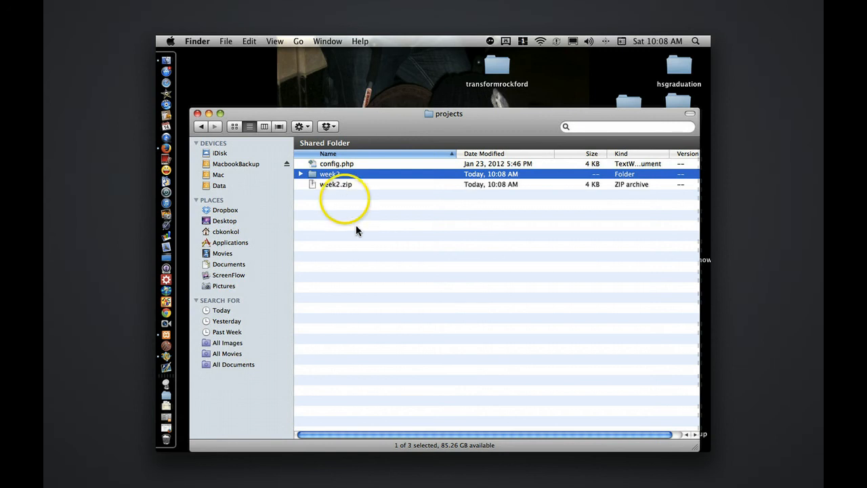
pyautogui.click(336, 184)
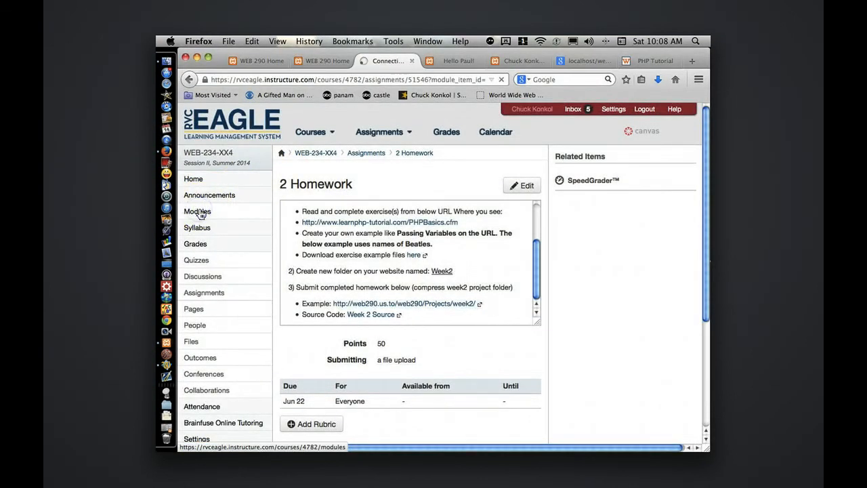
# Load the Canvas Course Modules page and scroll through the Week 2 to Week 6 modules
pyautogui.click(198, 211)
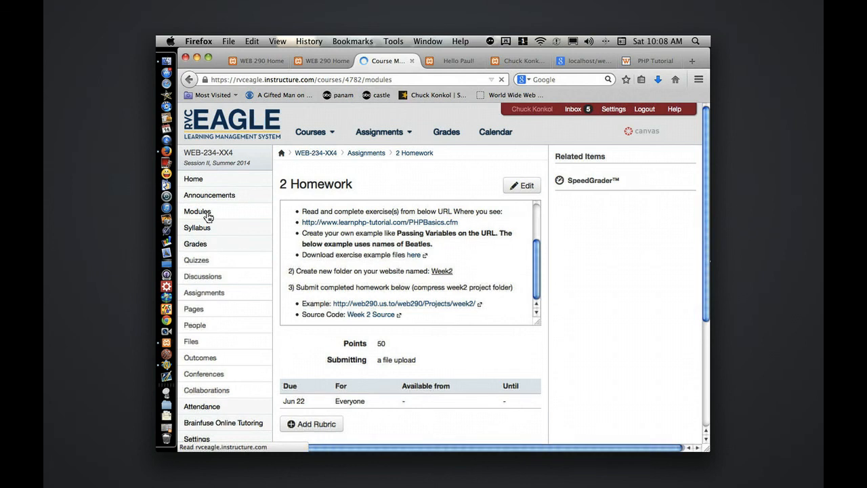
pyautogui.click(198, 211)
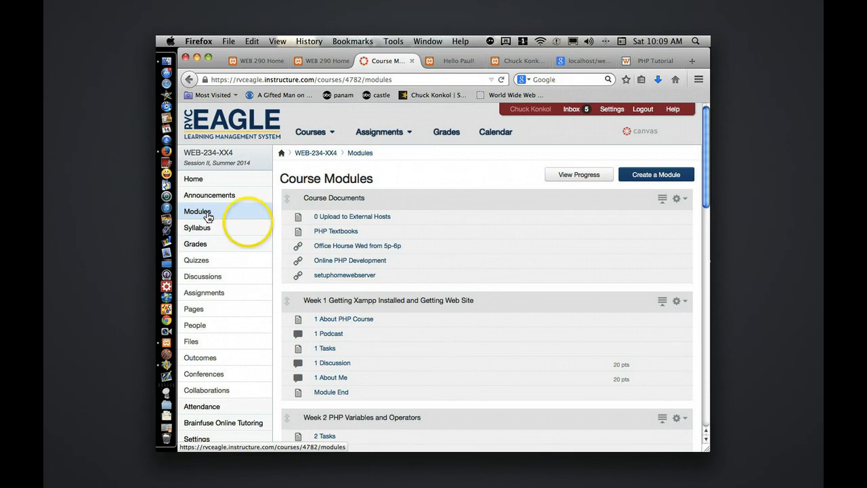
pyautogui.scroll(-3)
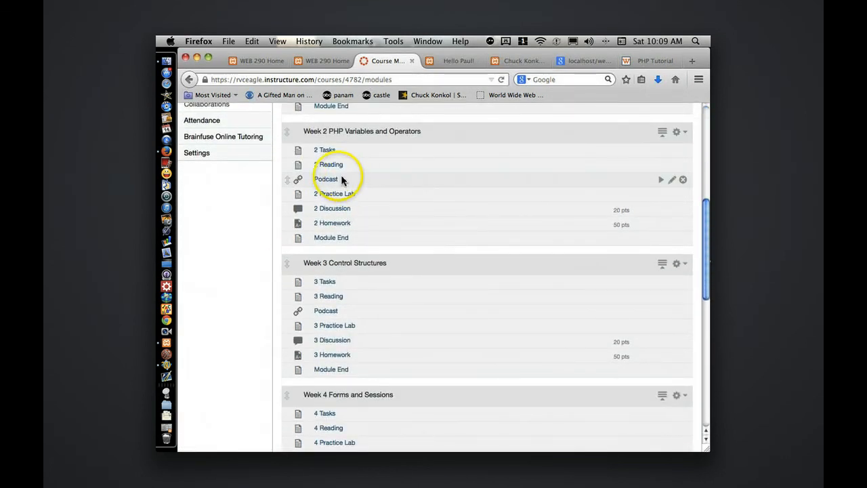
pyautogui.moveTo(342, 198)
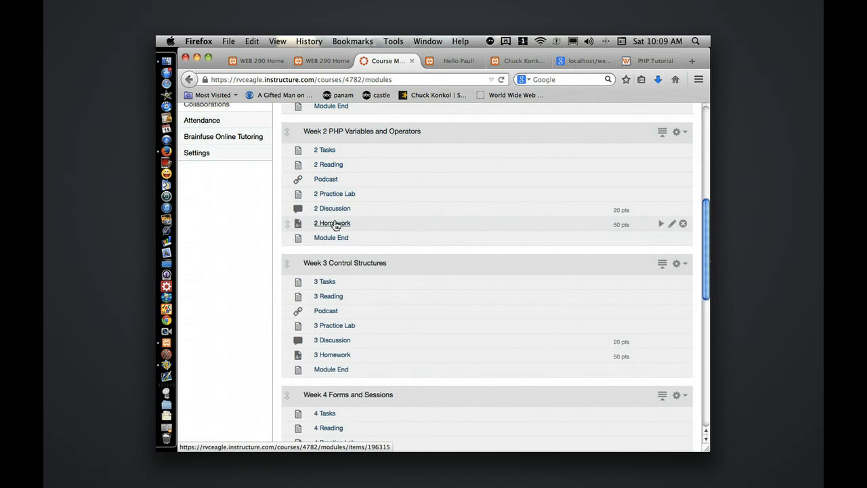
pyautogui.scroll(-3)
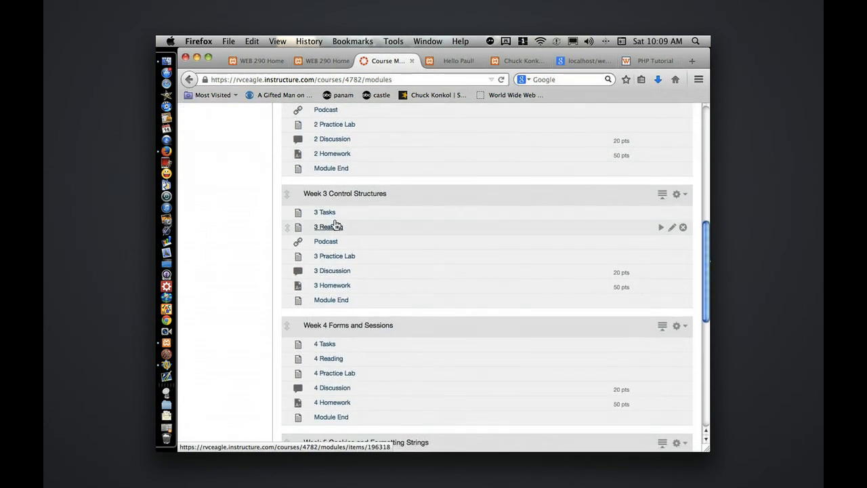
pyautogui.scroll(-3)
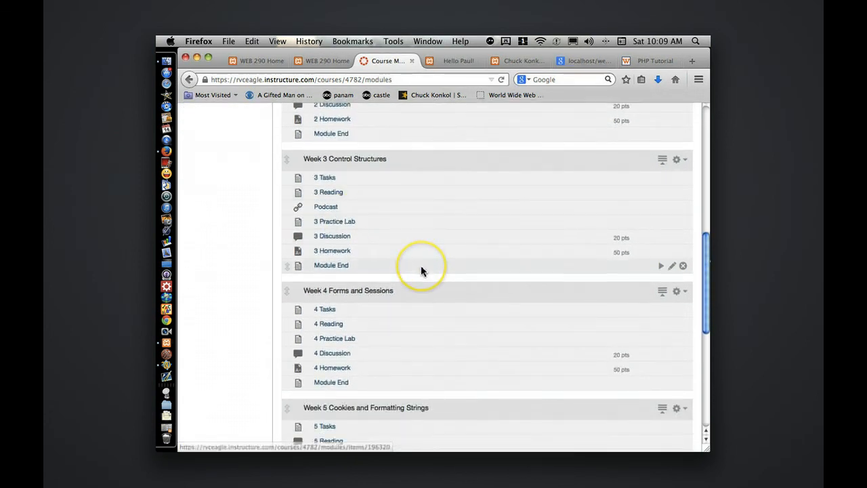
pyautogui.scroll(-3)
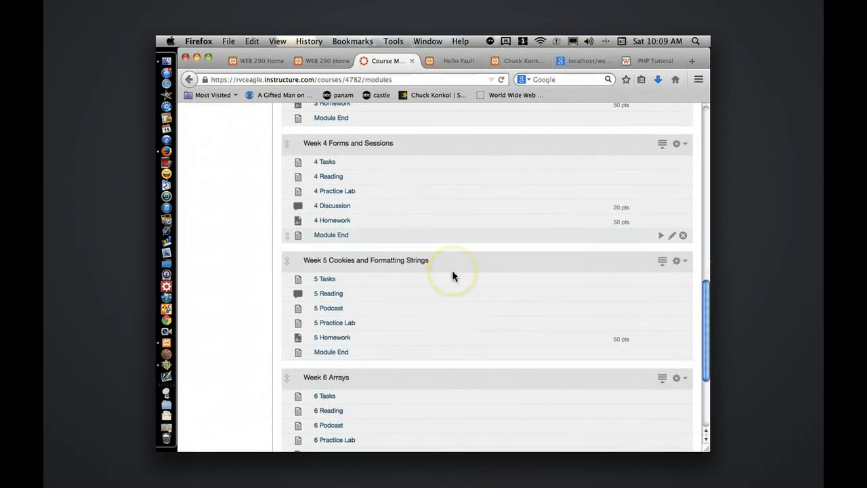
pyautogui.scroll(-3)
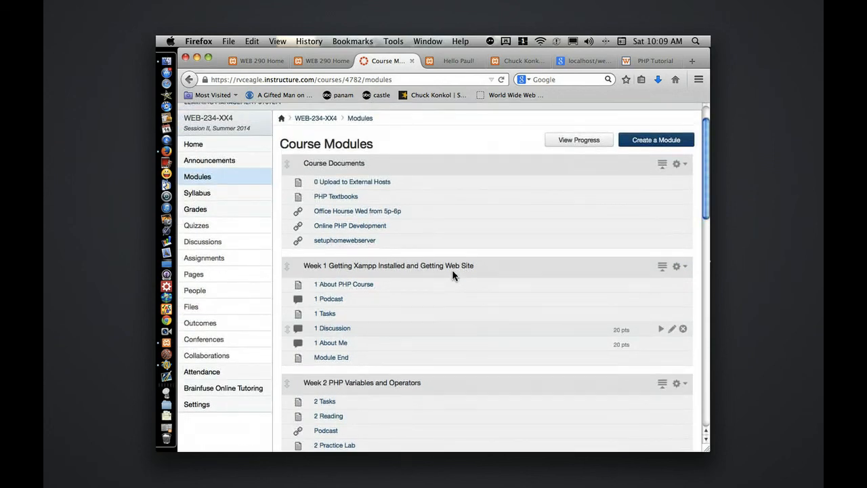
pyautogui.scroll(-3)
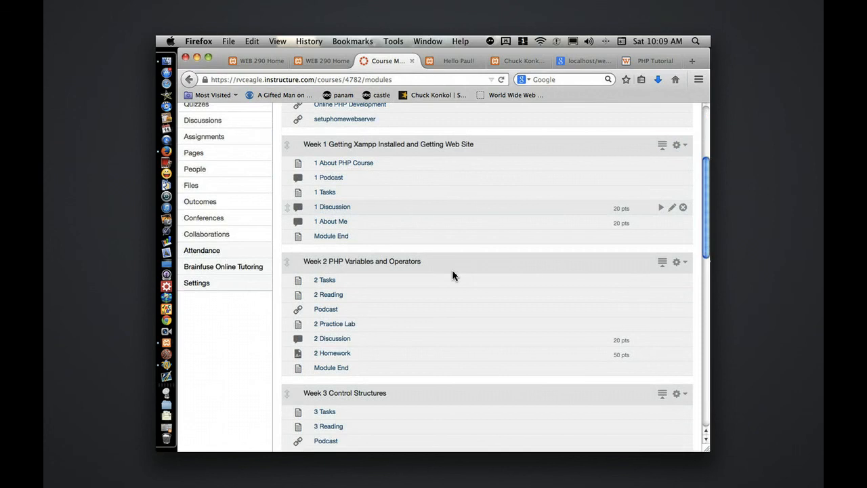